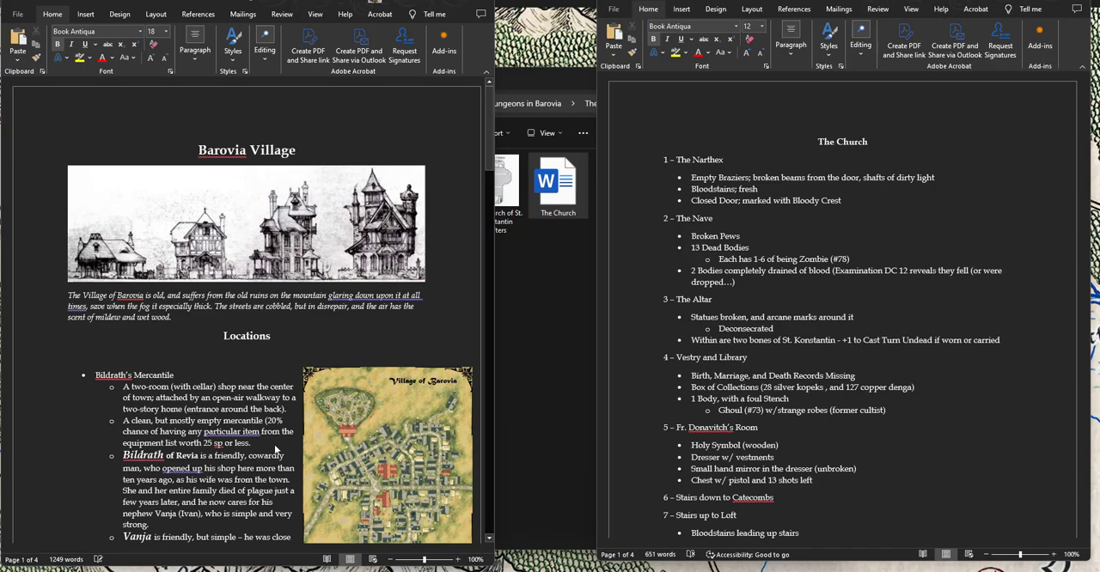
Step: Scroll The Church notes through the catacombs to 24, Fr. Arkady's Tomb, then view The Church folder
{"action": "scroll", "scroll_direction": "down", "scroll_amount": 3}
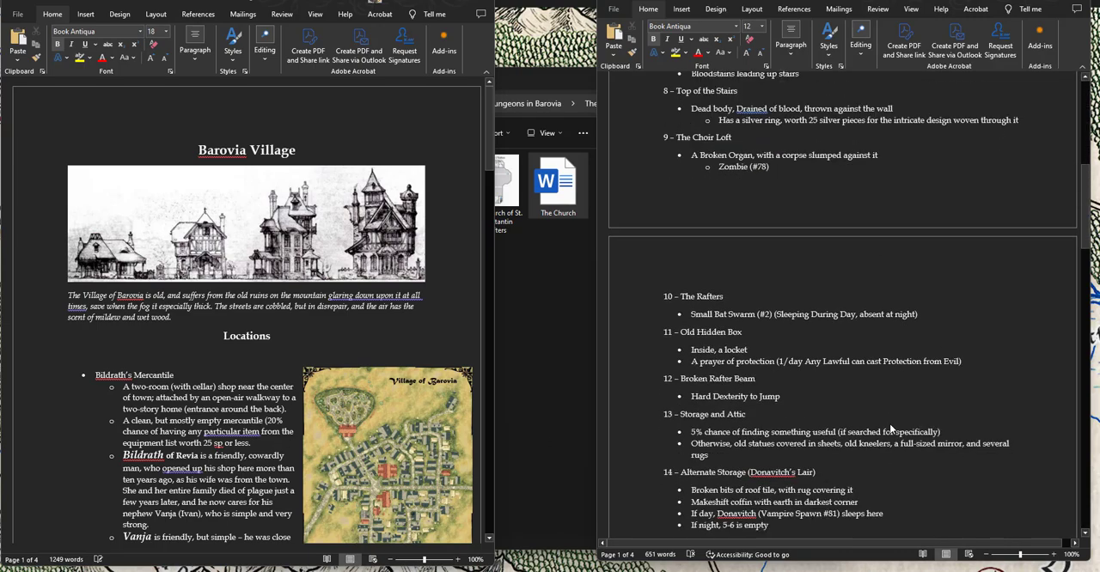
{"action": "scroll", "scroll_direction": "down", "scroll_amount": 3}
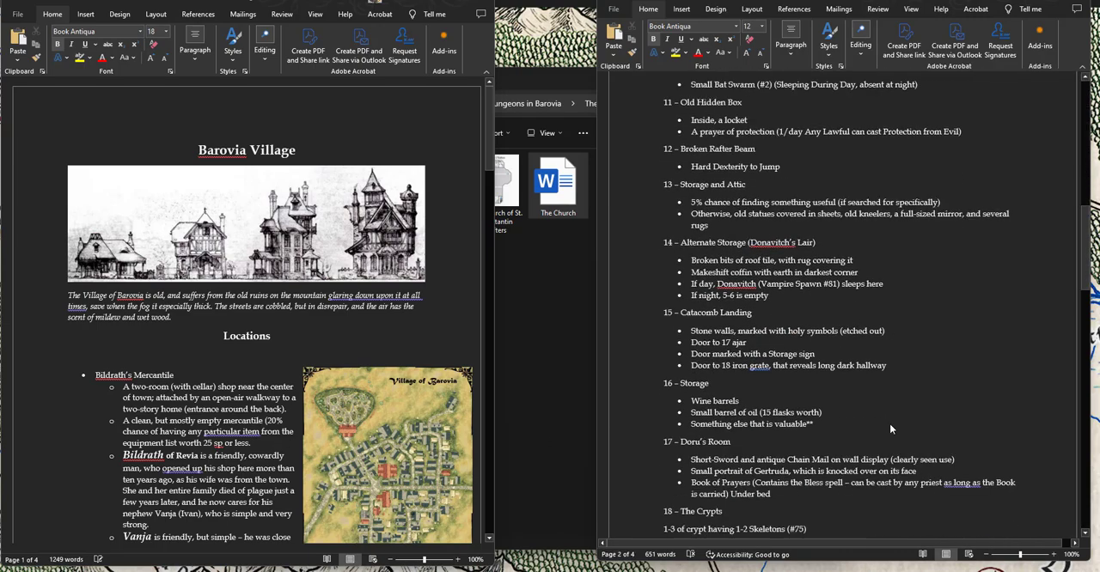
{"action": "scroll", "scroll_direction": "down", "scroll_amount": 3}
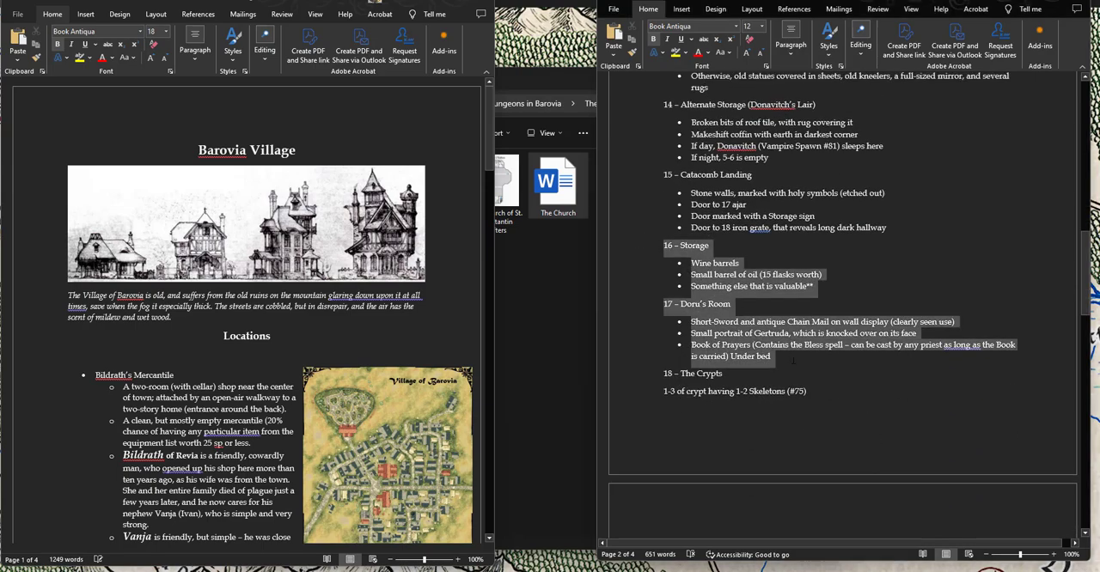
{"action": "scroll", "scroll_direction": "down", "scroll_amount": 3}
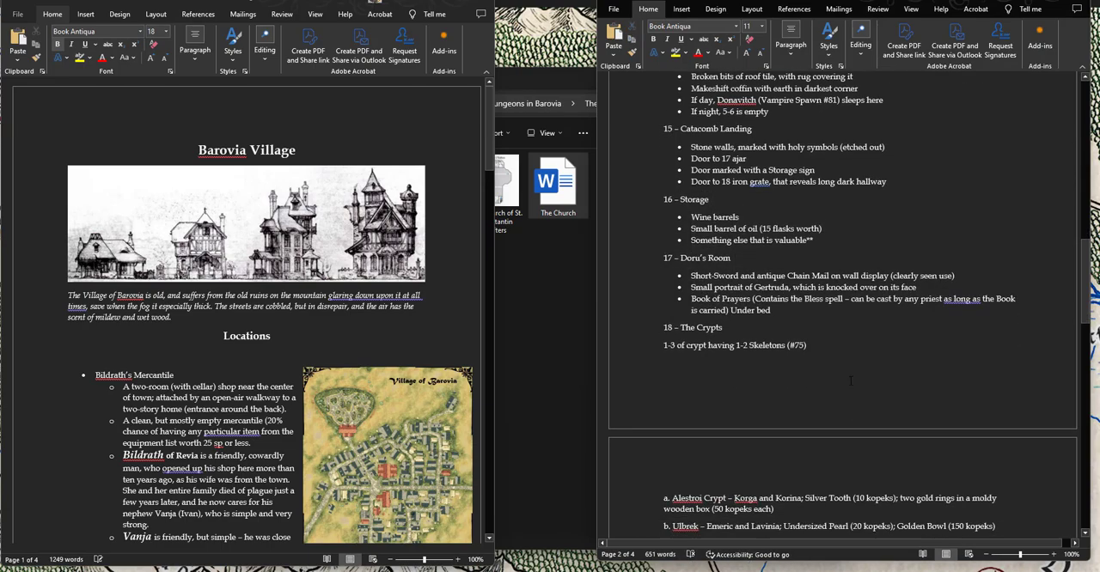
{"action": "left_click", "coordinate": [724, 327]}
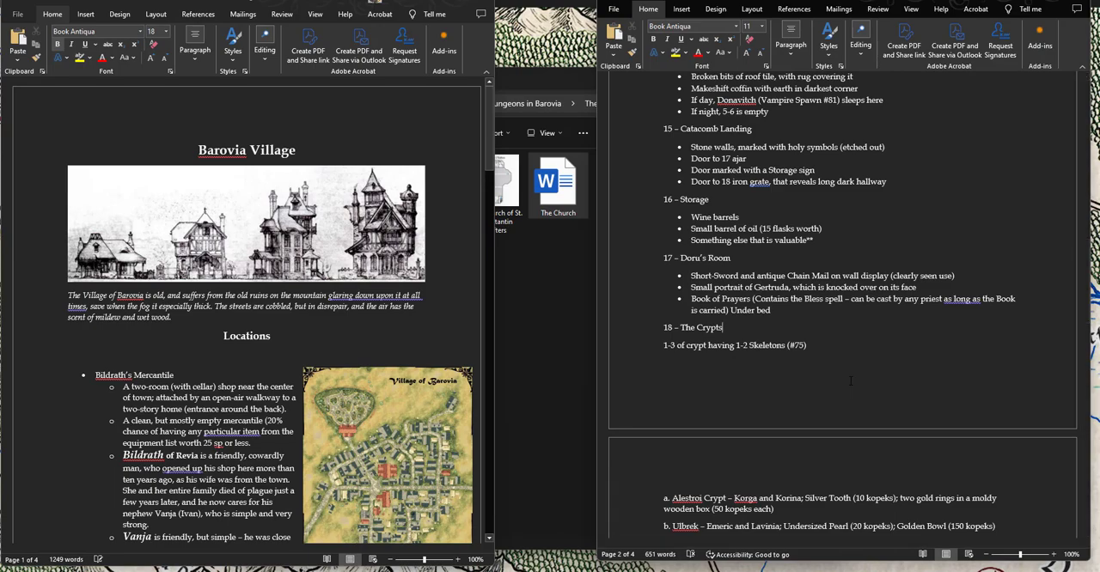
{"action": "scroll", "scroll_direction": "down", "scroll_amount": 3}
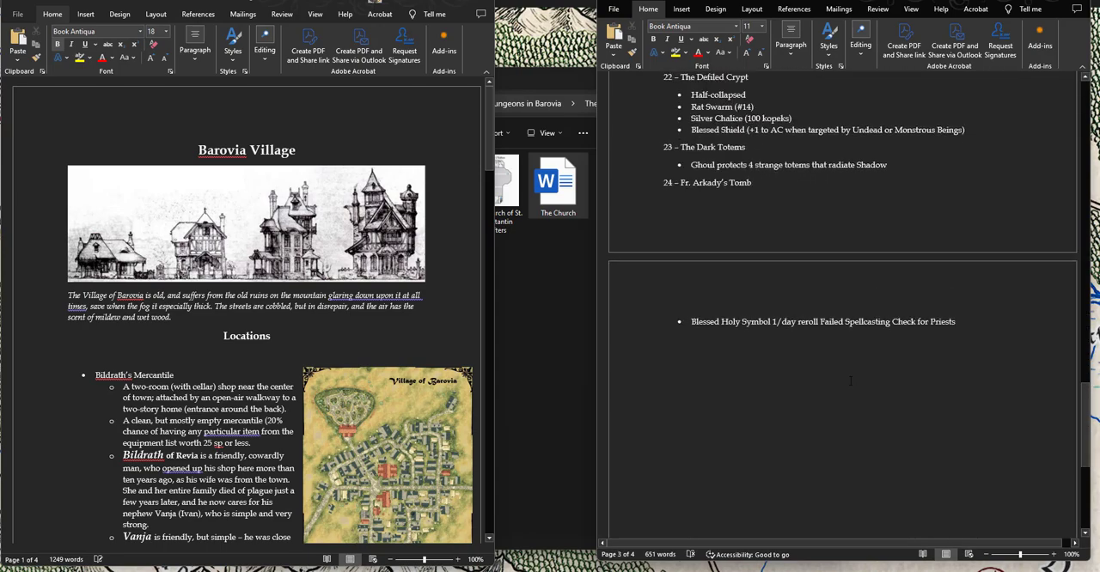
{"action": "scroll", "scroll_direction": "up", "scroll_amount": 3}
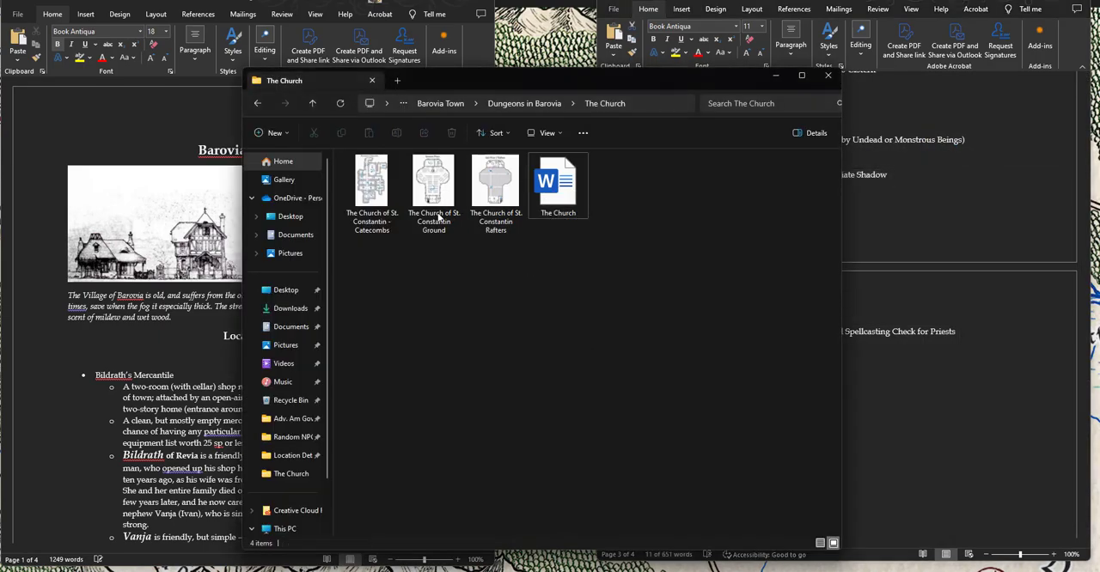
Step: Open the church Ground map in Photos and advance to the Basement / Catacombs map (rooms 15-24)
{"action": "double_click", "coordinate": [433, 181]}
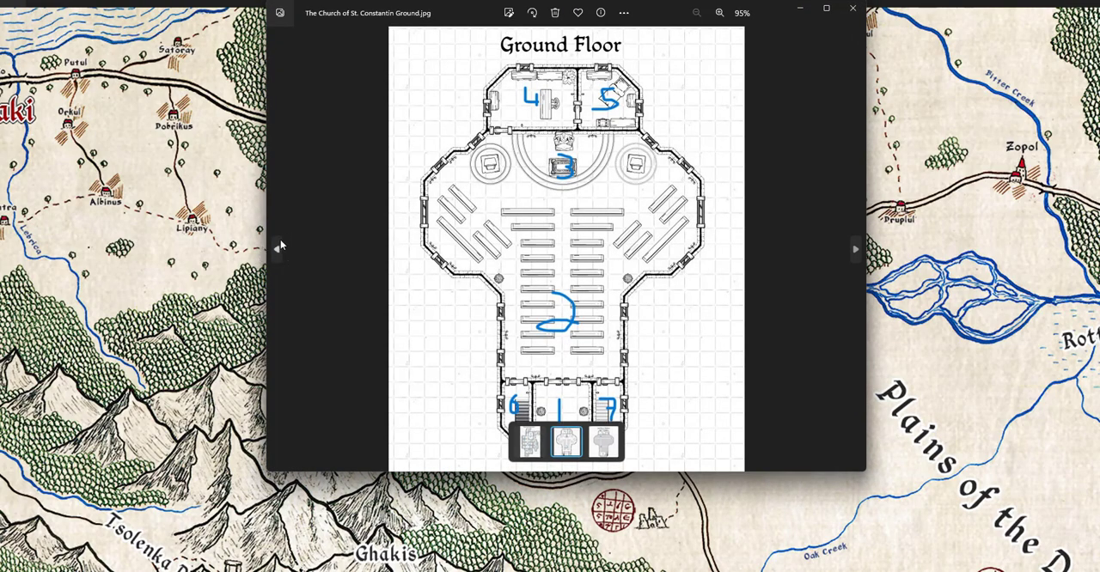
{"action": "left_click", "coordinate": [855, 249]}
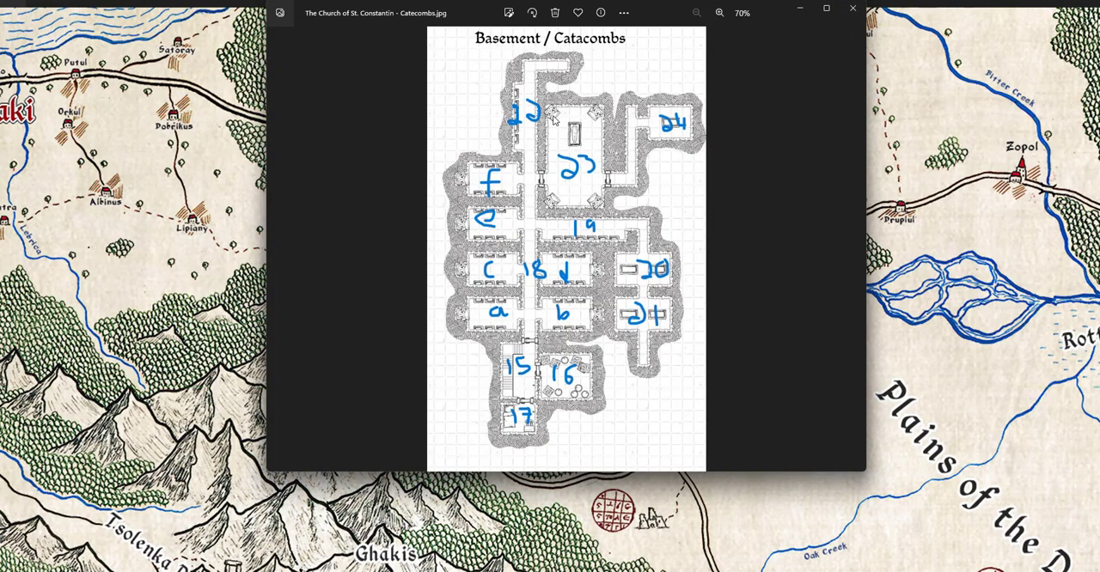
{"action": "mouse_move", "coordinate": [658, 107]}
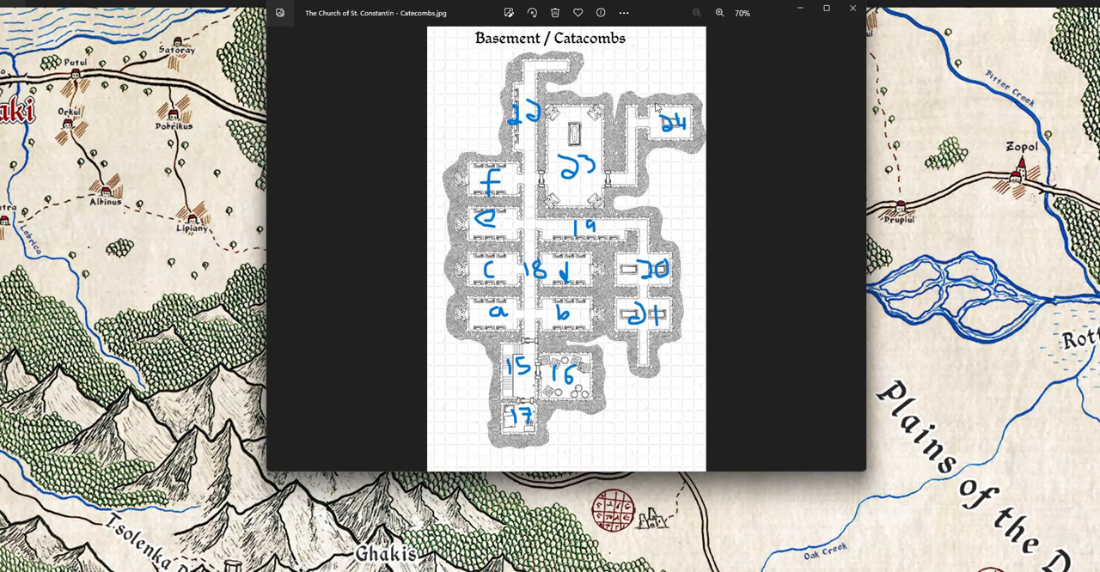
{"action": "mouse_move", "coordinate": [576, 147]}
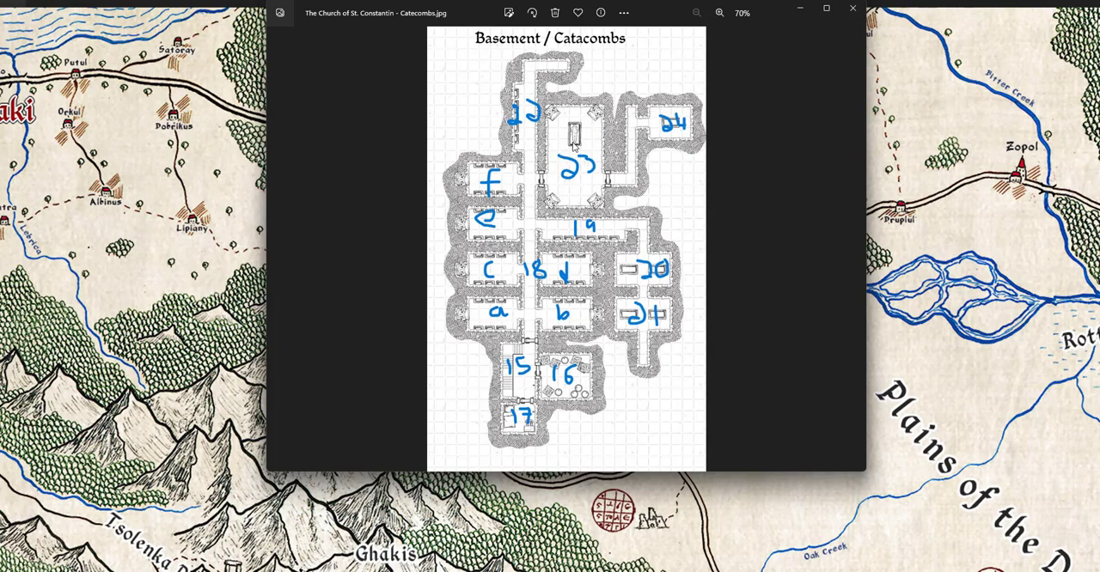
{"action": "mouse_move", "coordinate": [634, 273]}
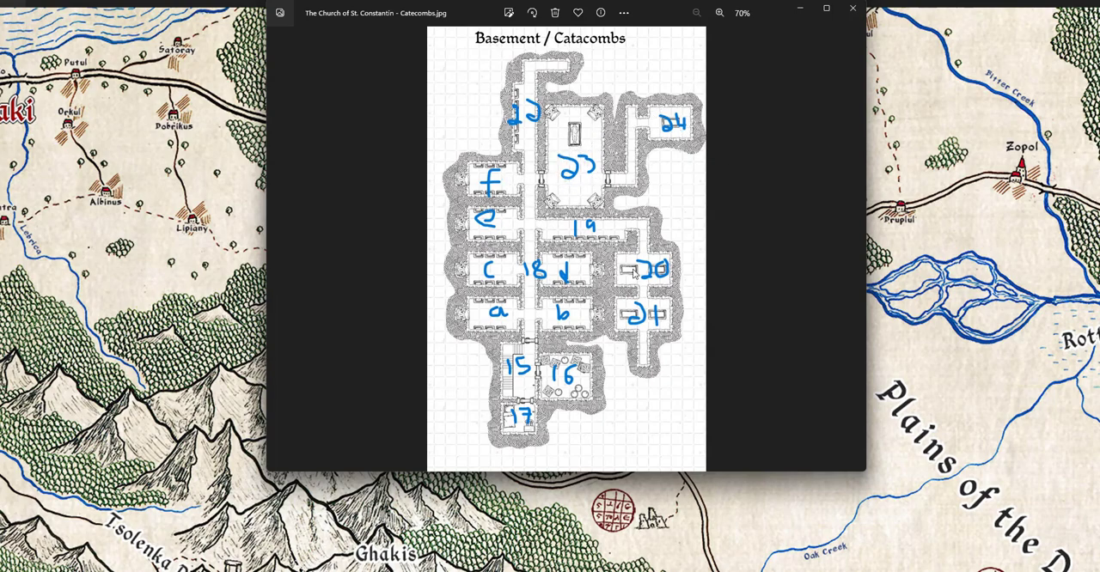
{"action": "mouse_move", "coordinate": [621, 369]}
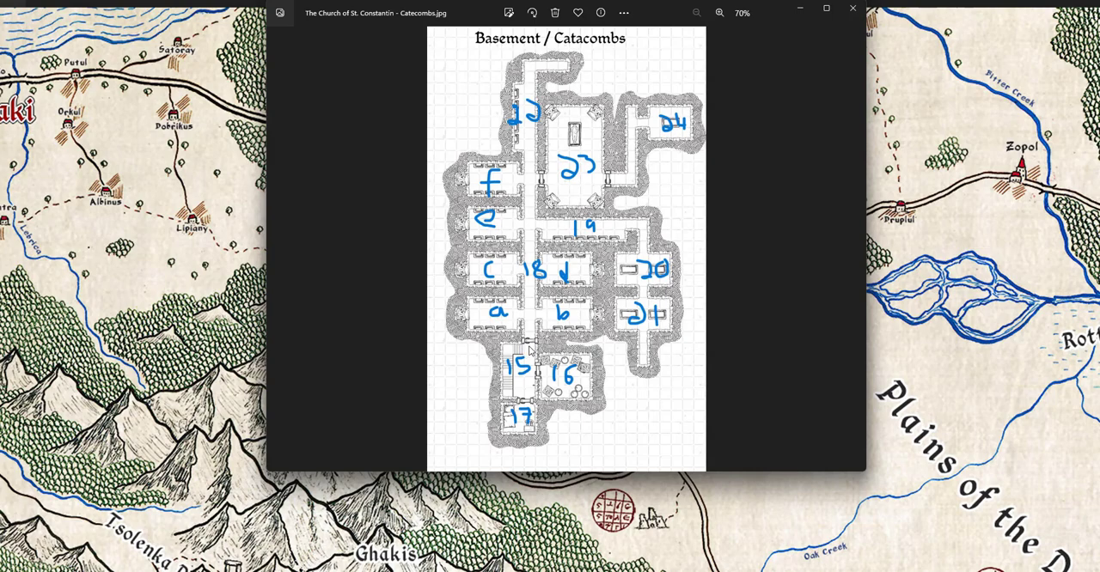
{"action": "mouse_move", "coordinate": [555, 364]}
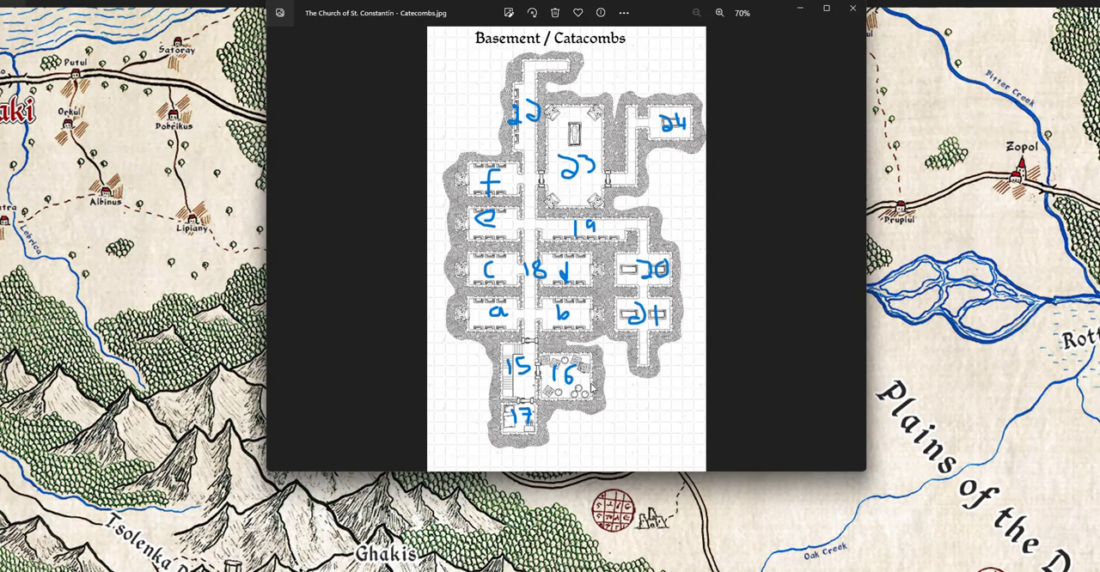
{"action": "mouse_move", "coordinate": [524, 333]}
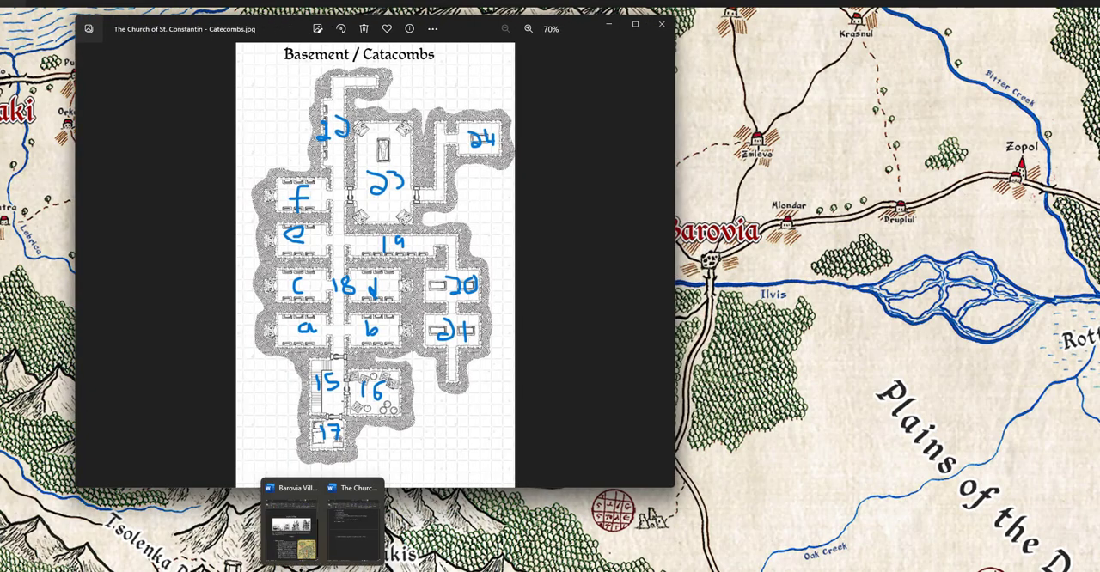
{"action": "left_click", "coordinate": [352, 520]}
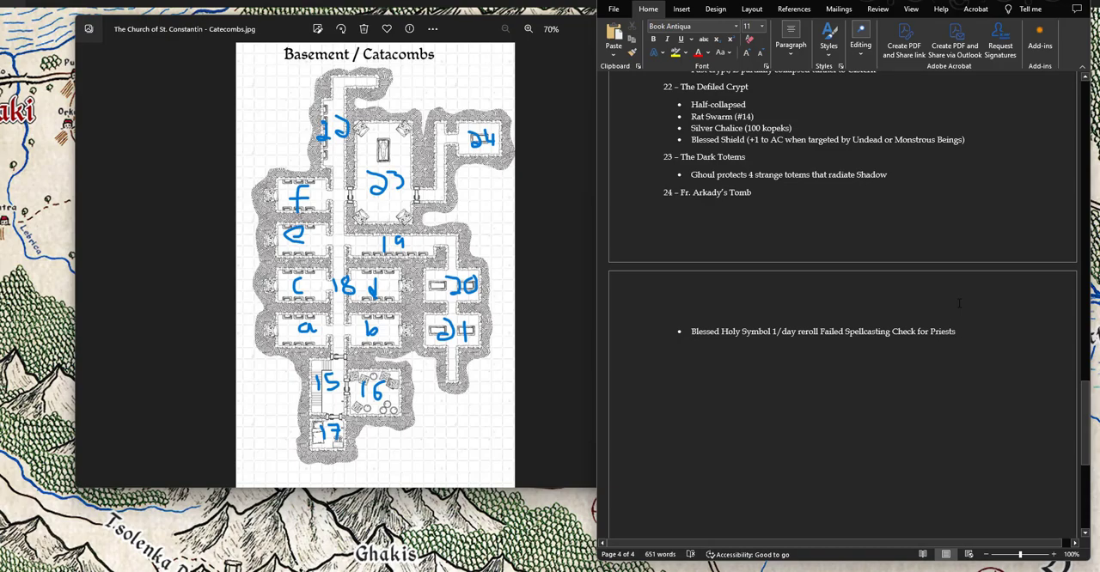
{"action": "left_click", "coordinate": [955, 332]}
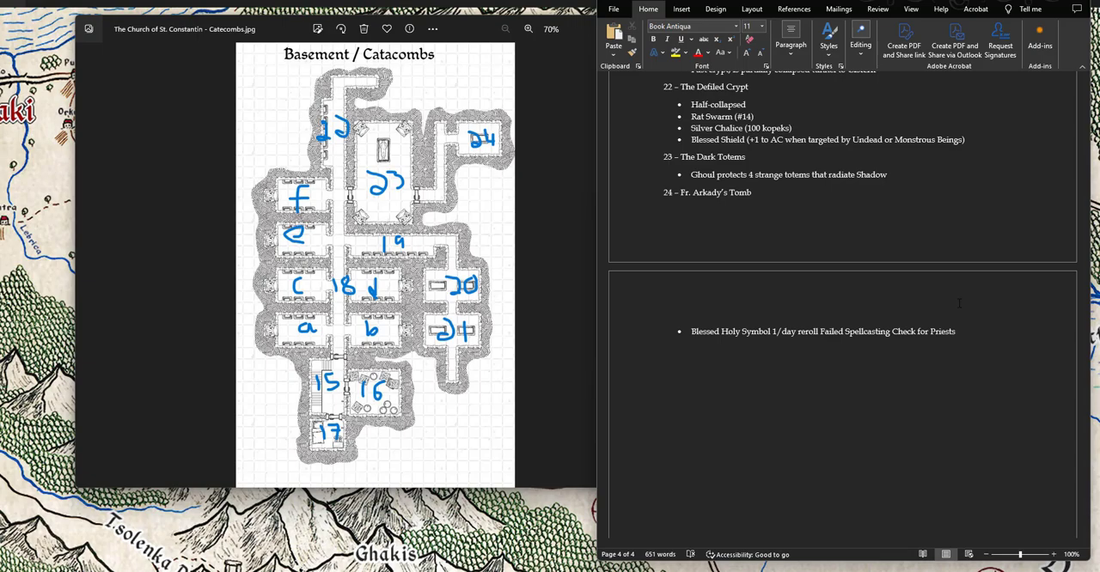
{"action": "left_click", "coordinate": [955, 331]}
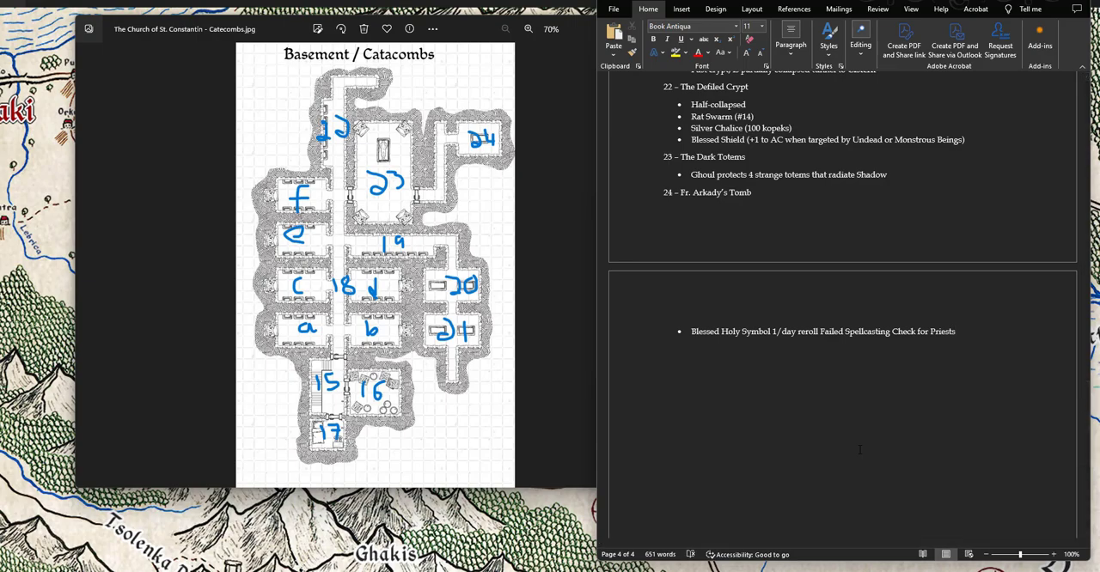
{"action": "left_click", "coordinate": [955, 331]}
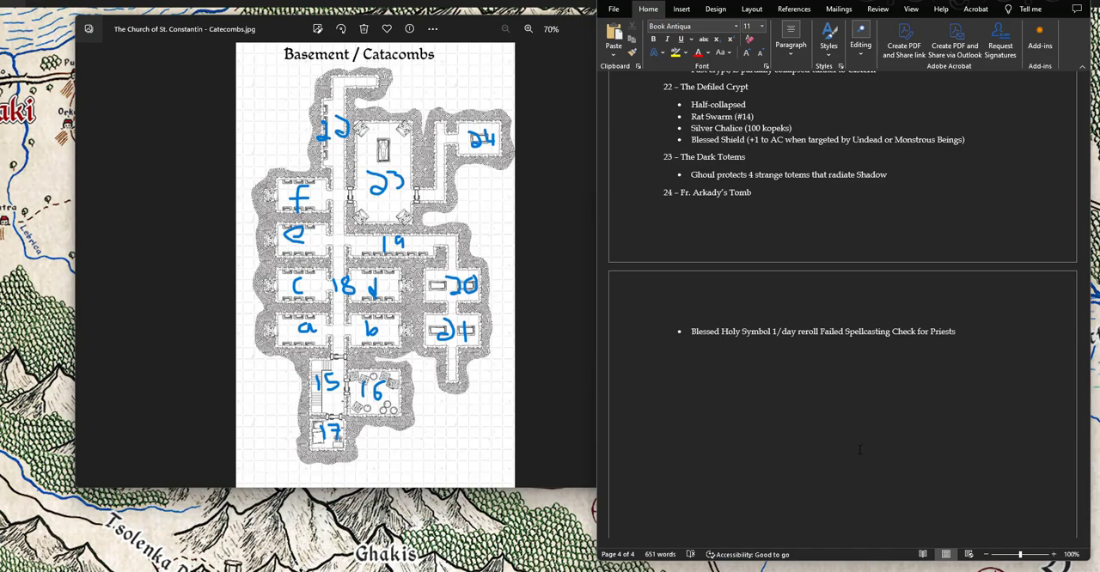
{"action": "left_click", "coordinate": [955, 331]}
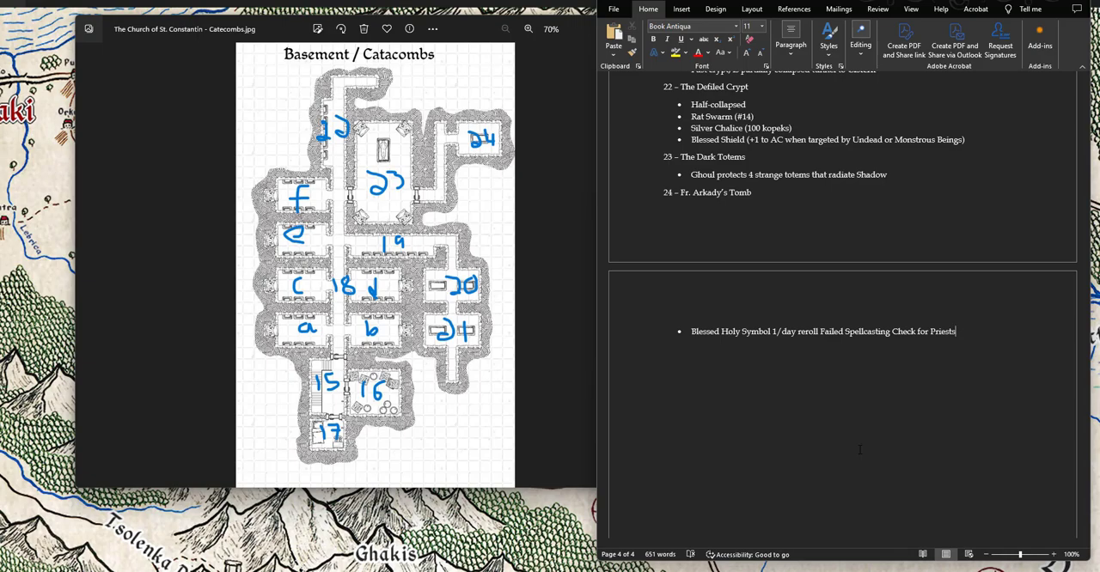
{"action": "mouse_move", "coordinate": [481, 239]}
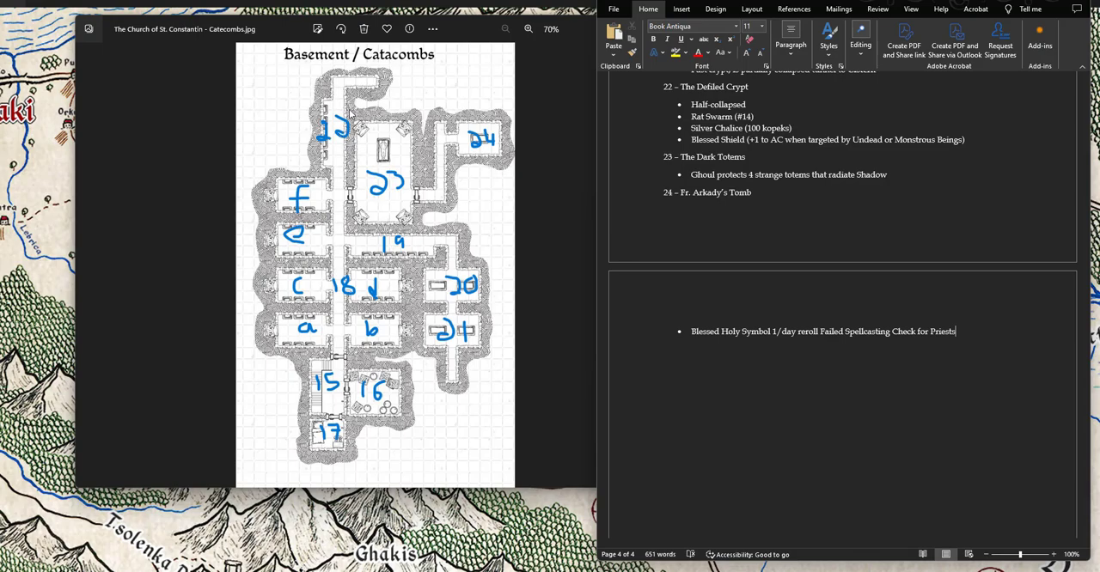
{"action": "mouse_move", "coordinate": [342, 208]}
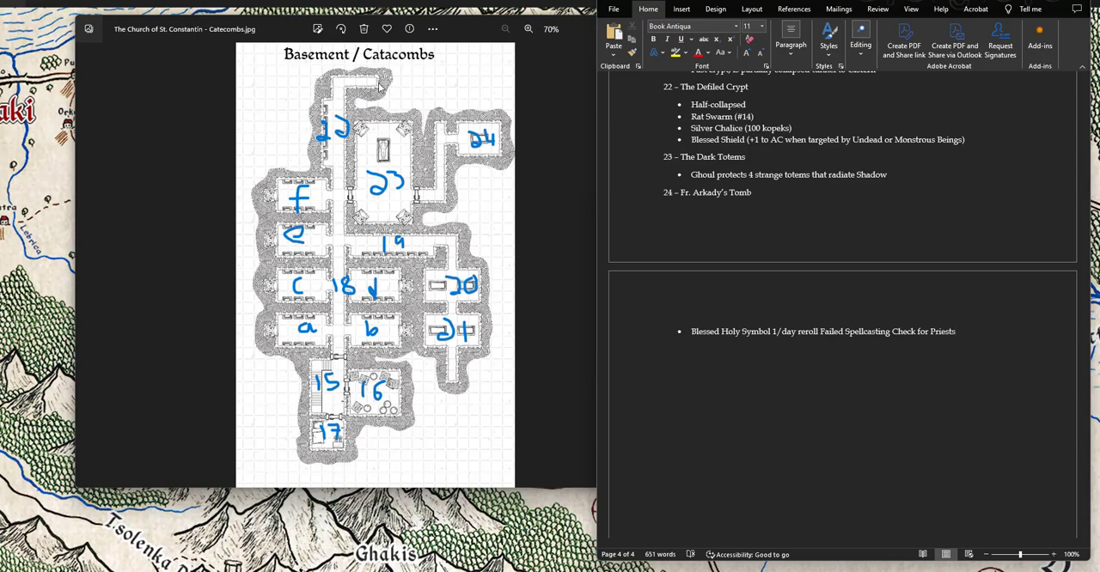
{"action": "mouse_move", "coordinate": [502, 209]}
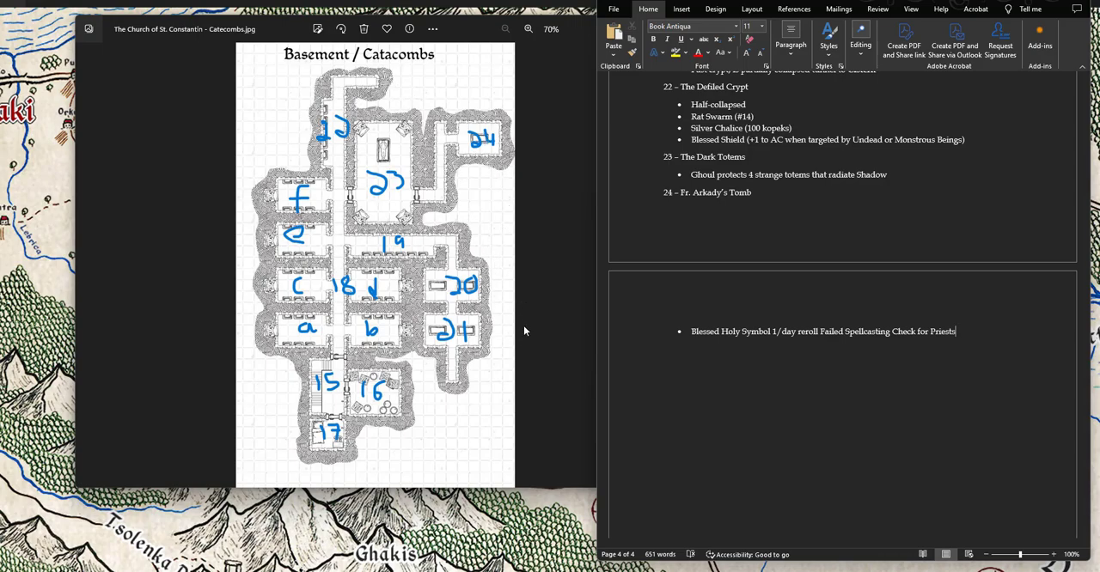
{"action": "mouse_move", "coordinate": [506, 308]}
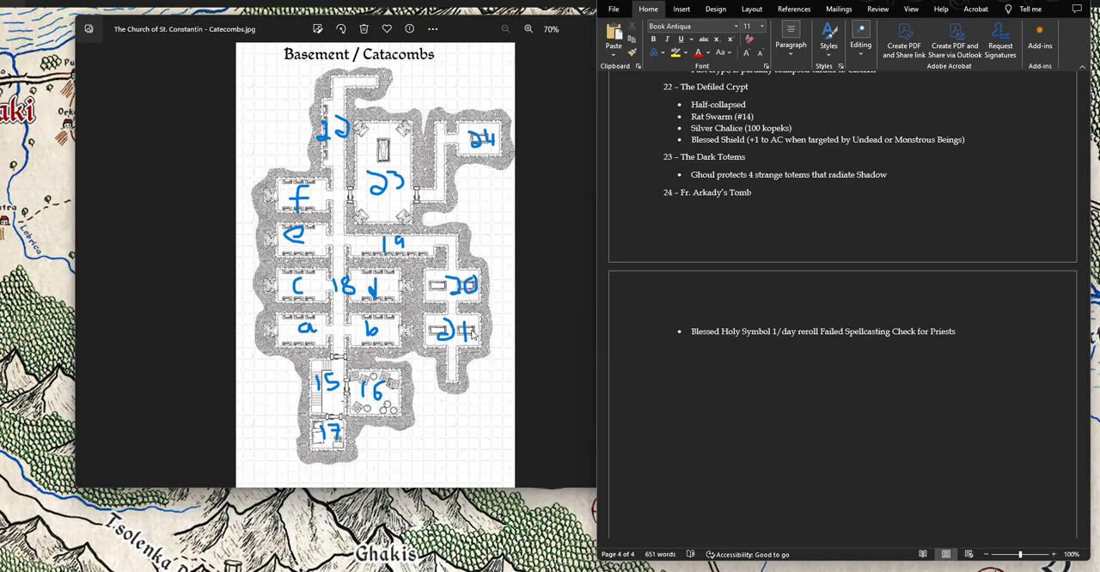
{"action": "left_click", "coordinate": [954, 330]}
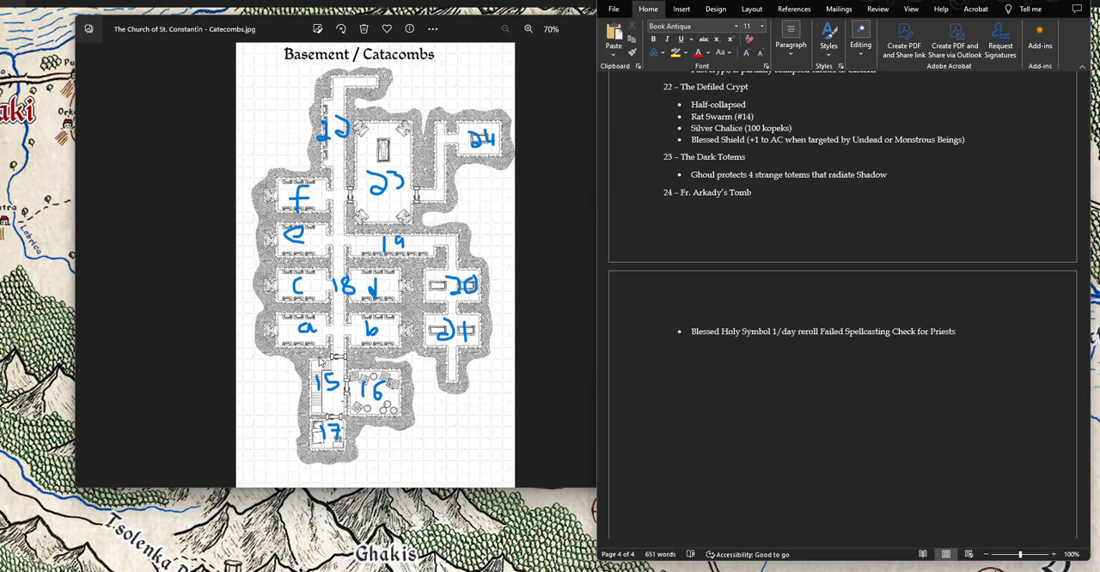
Step: Show The Church of St. Constantin Ground.jpg, rooms 1 through 7, in Photos
{"action": "left_click", "coordinate": [955, 331]}
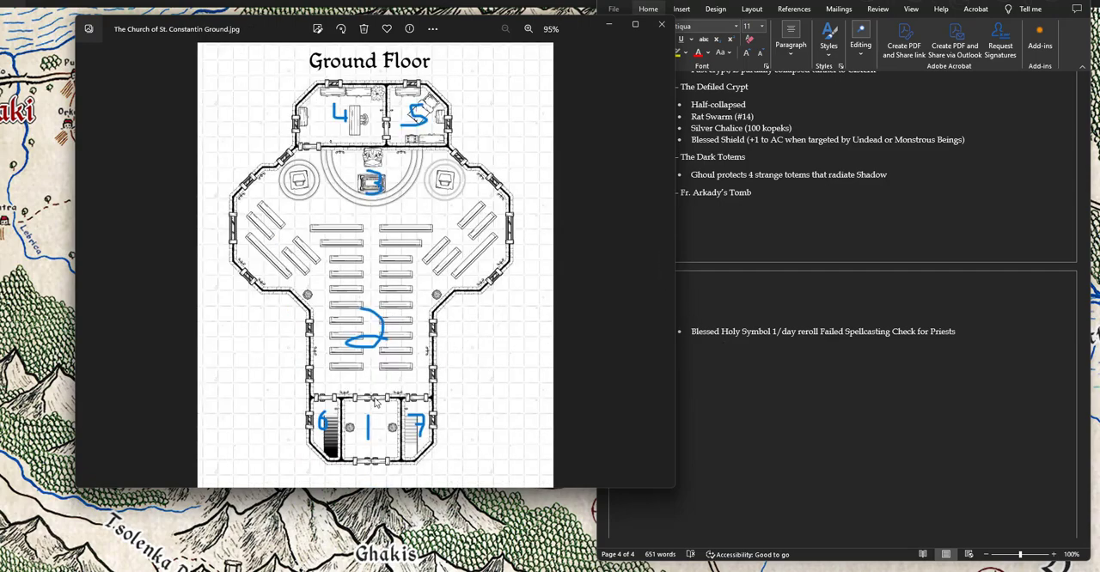
{"action": "mouse_move", "coordinate": [548, 424]}
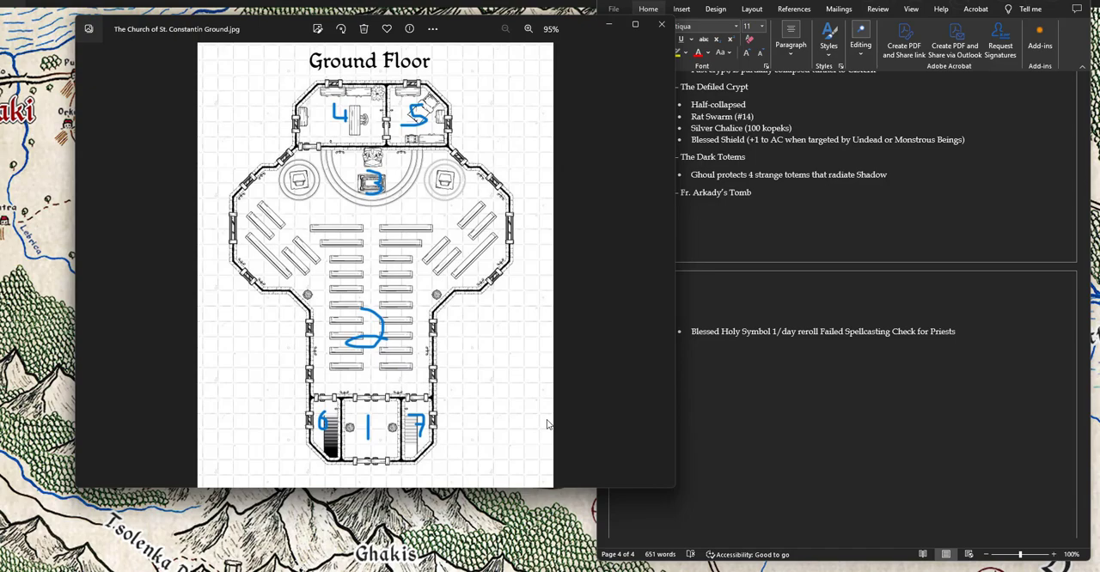
{"action": "mouse_move", "coordinate": [372, 331]}
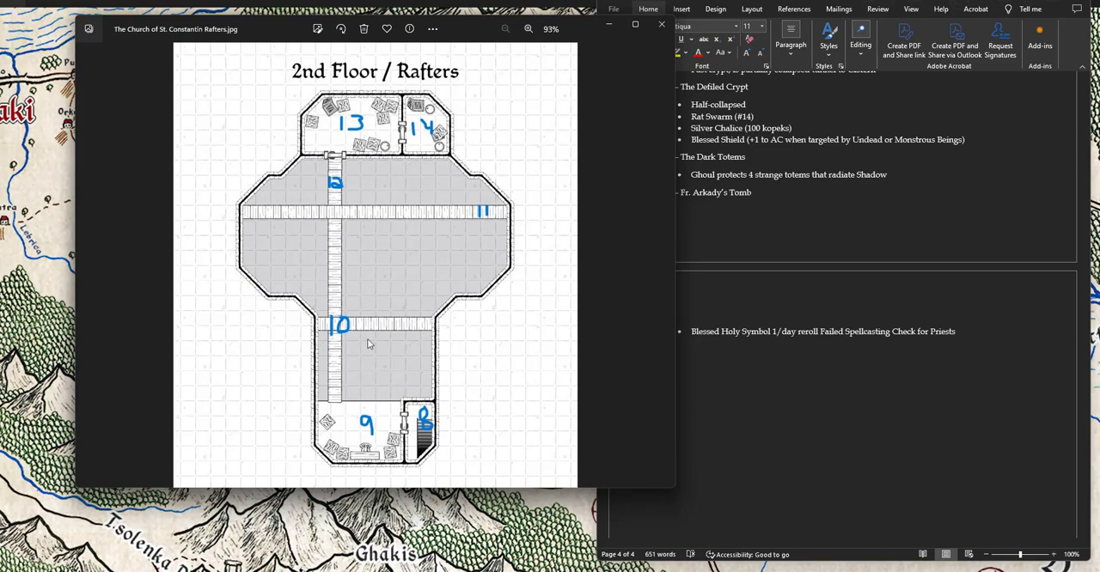
{"action": "mouse_move", "coordinate": [331, 191]}
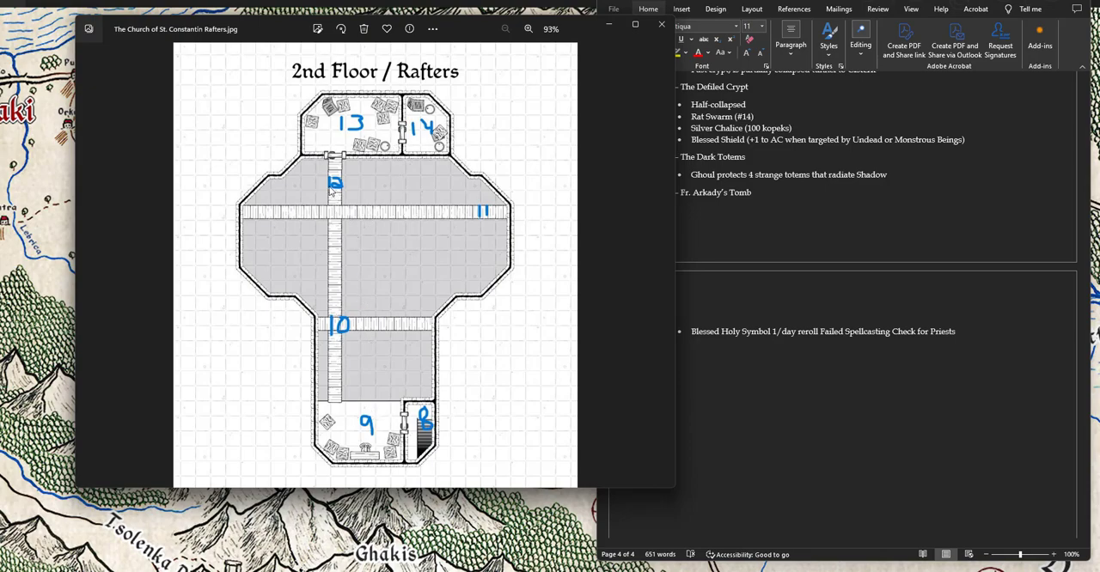
{"action": "mouse_move", "coordinate": [460, 286]}
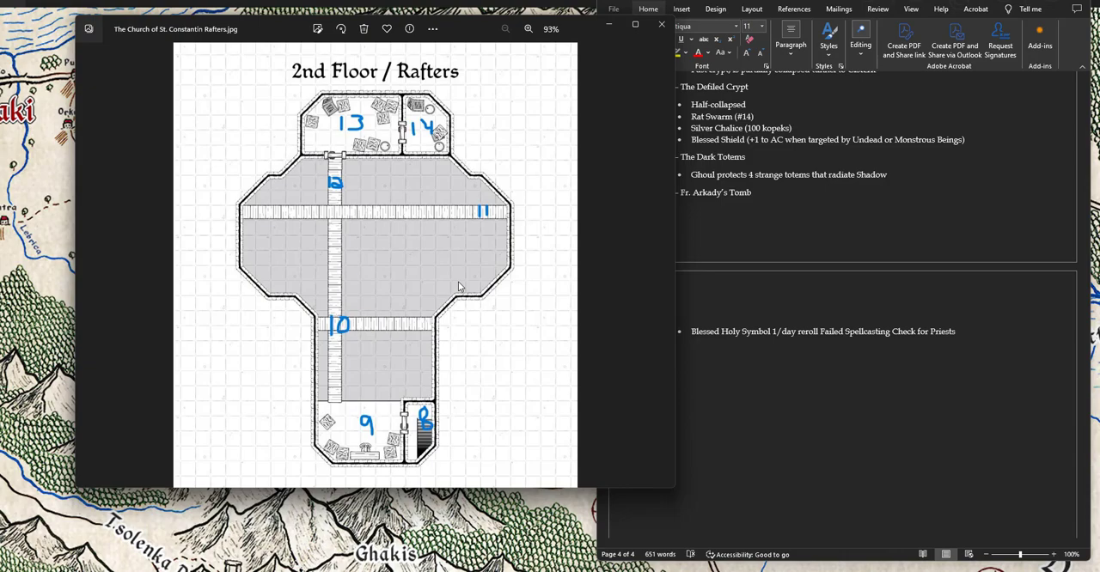
{"action": "mouse_move", "coordinate": [361, 395]}
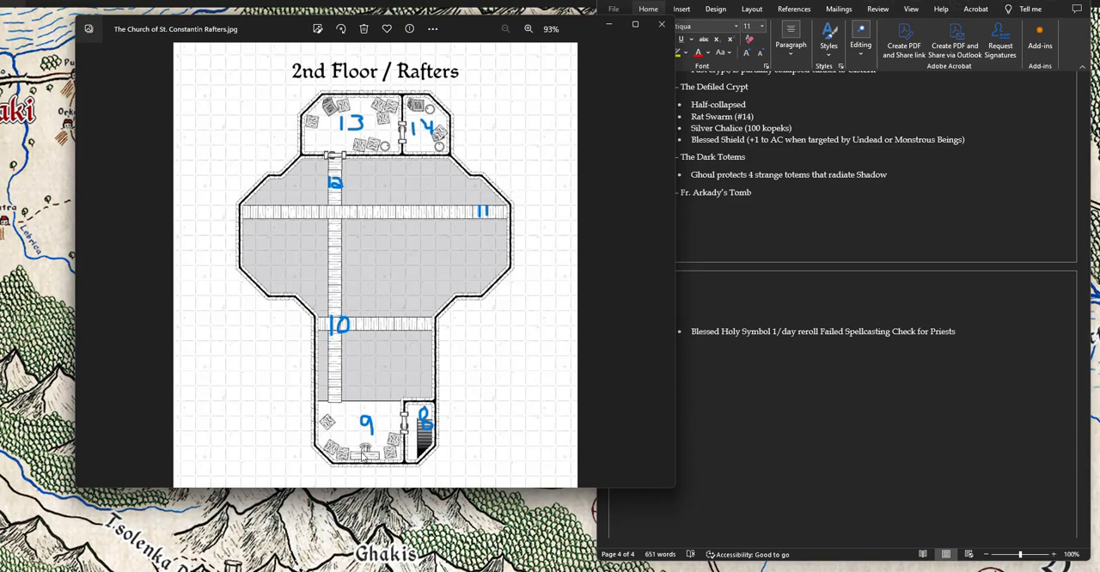
{"action": "mouse_move", "coordinate": [349, 370]}
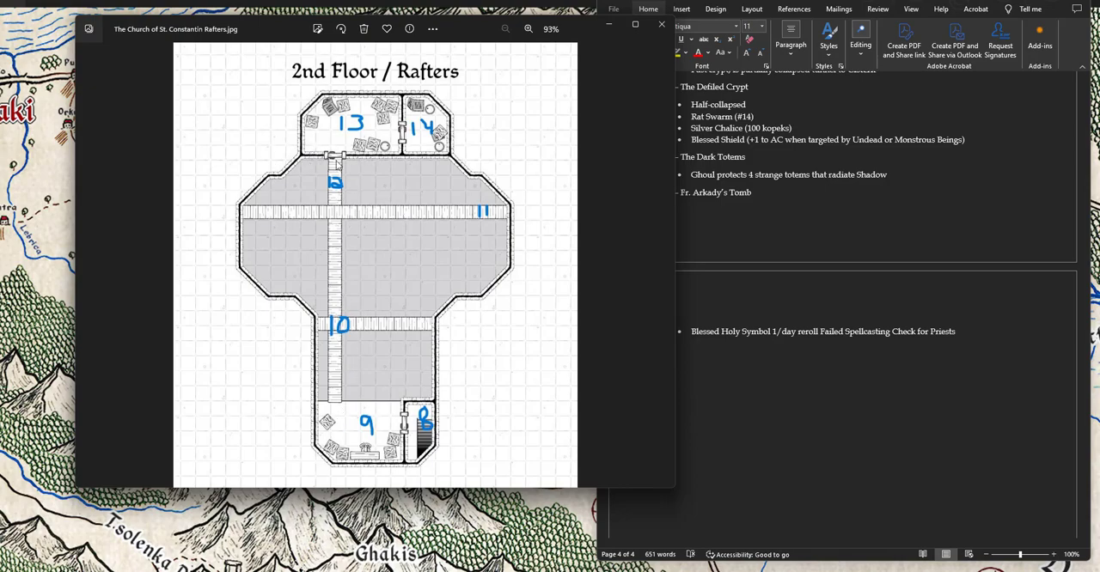
{"action": "mouse_move", "coordinate": [334, 122]}
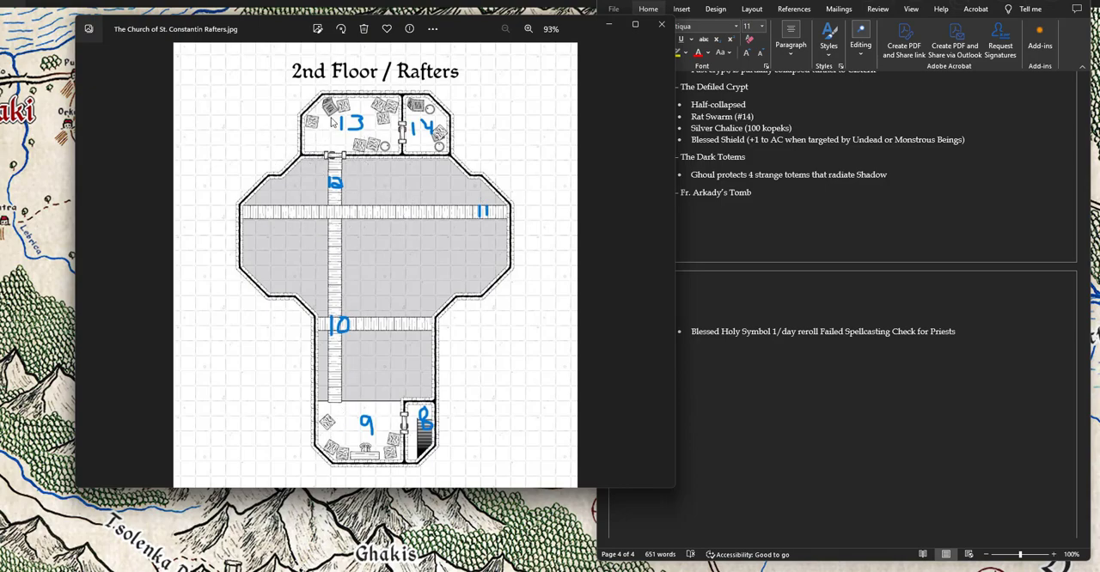
{"action": "mouse_move", "coordinate": [375, 329]}
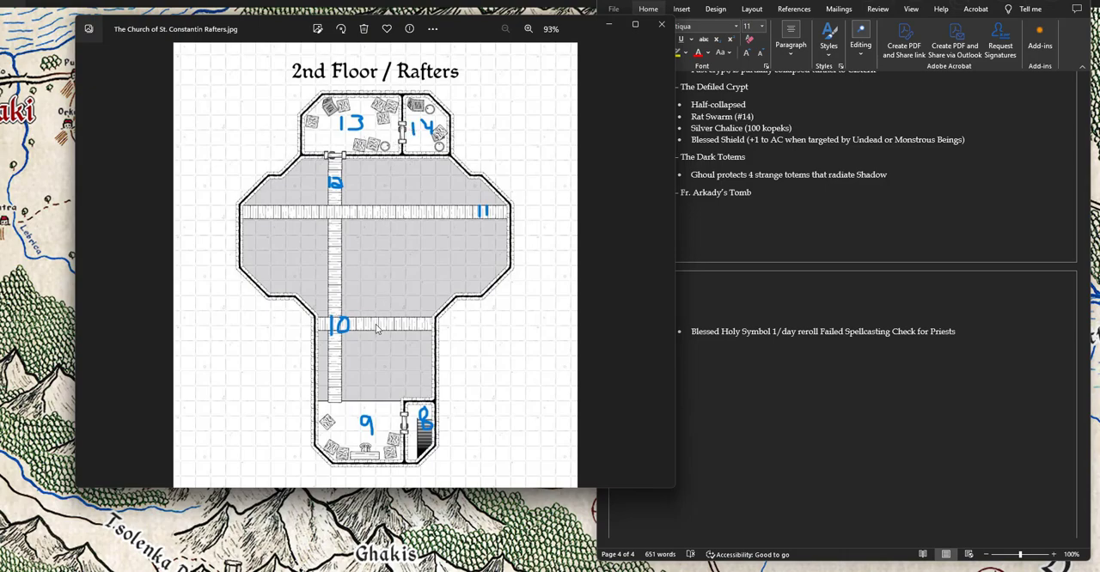
{"action": "mouse_move", "coordinate": [357, 421]}
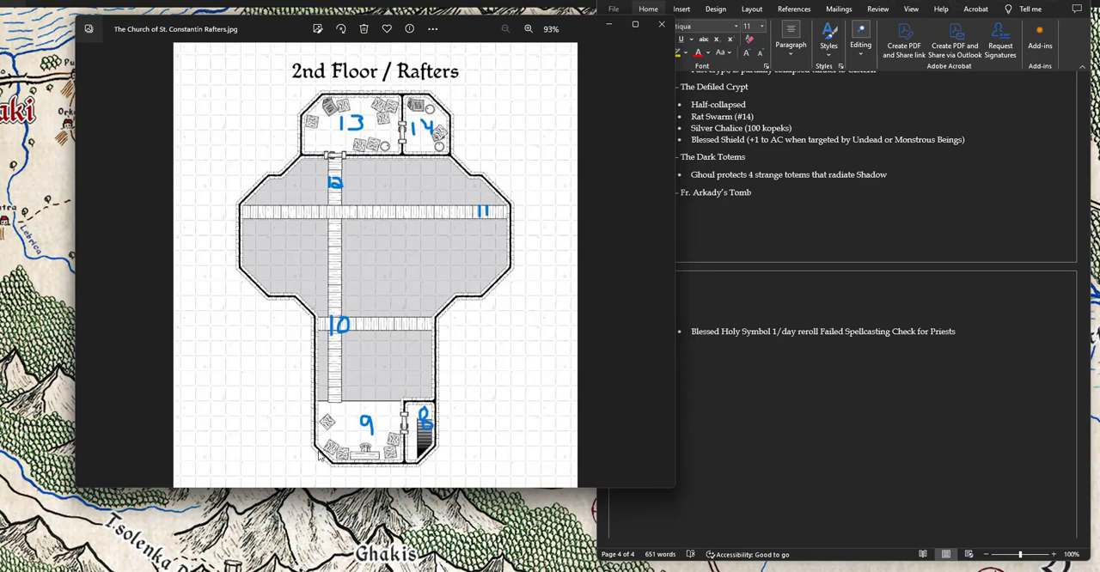
{"action": "mouse_move", "coordinate": [311, 372]}
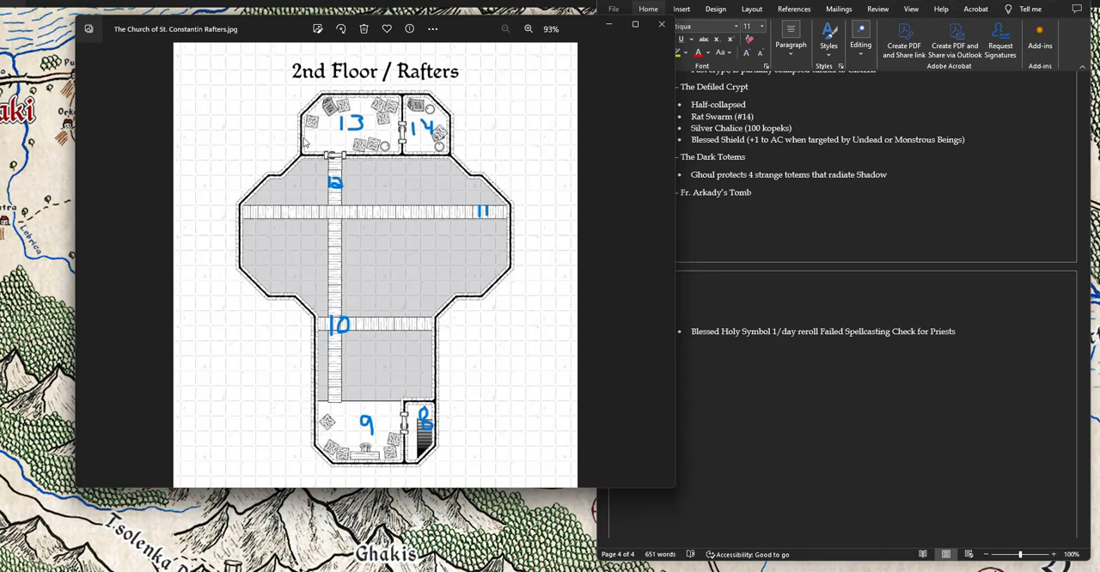
{"action": "mouse_move", "coordinate": [293, 428]}
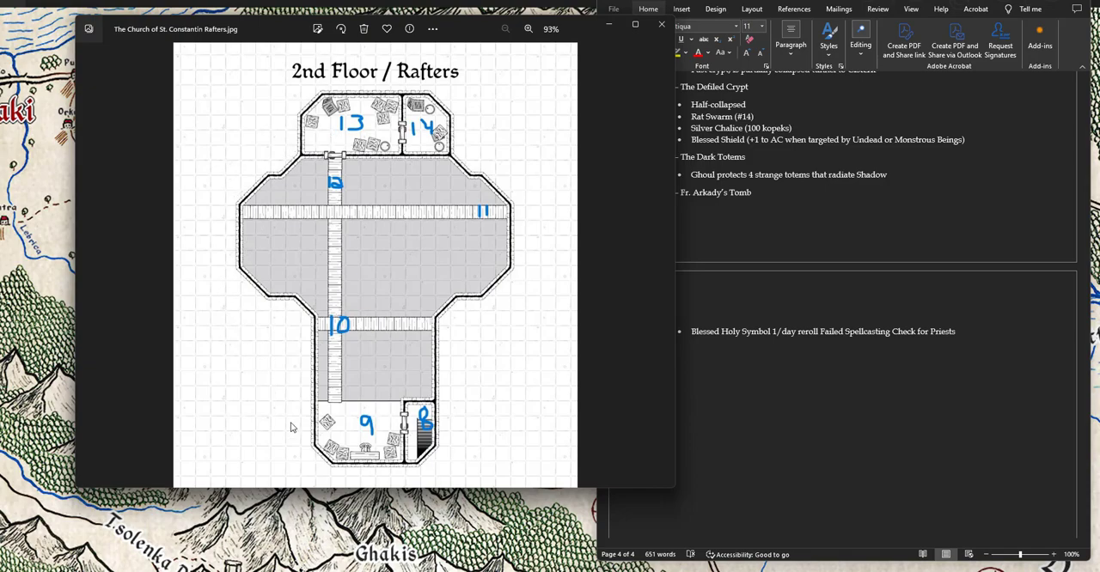
{"action": "mouse_move", "coordinate": [302, 350]}
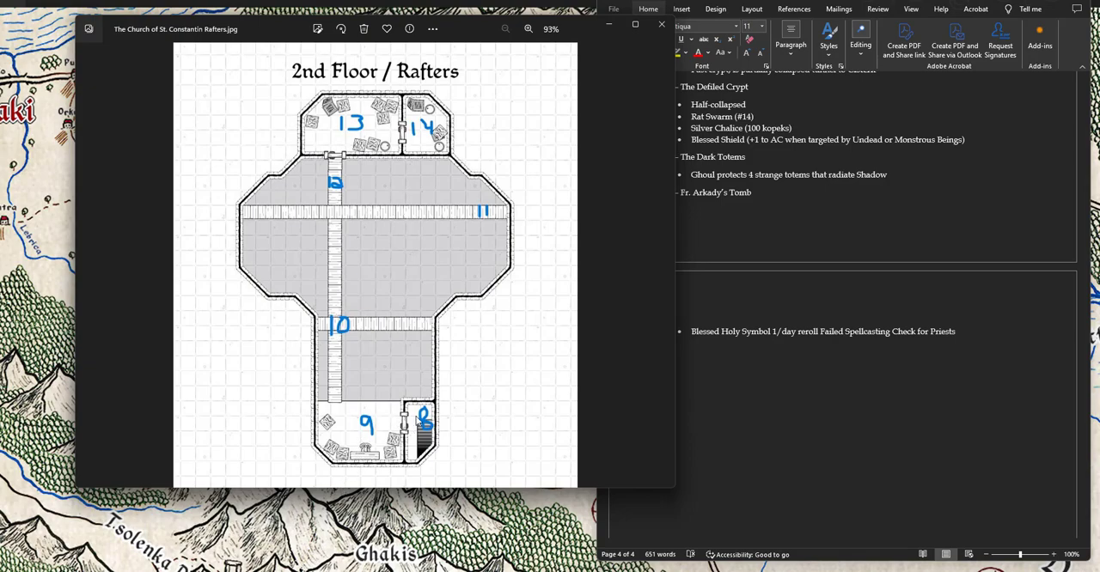
Step: Return Photos to the church's Ground Floor map showing rooms 1 through 7
{"action": "left_click", "coordinate": [528, 28]}
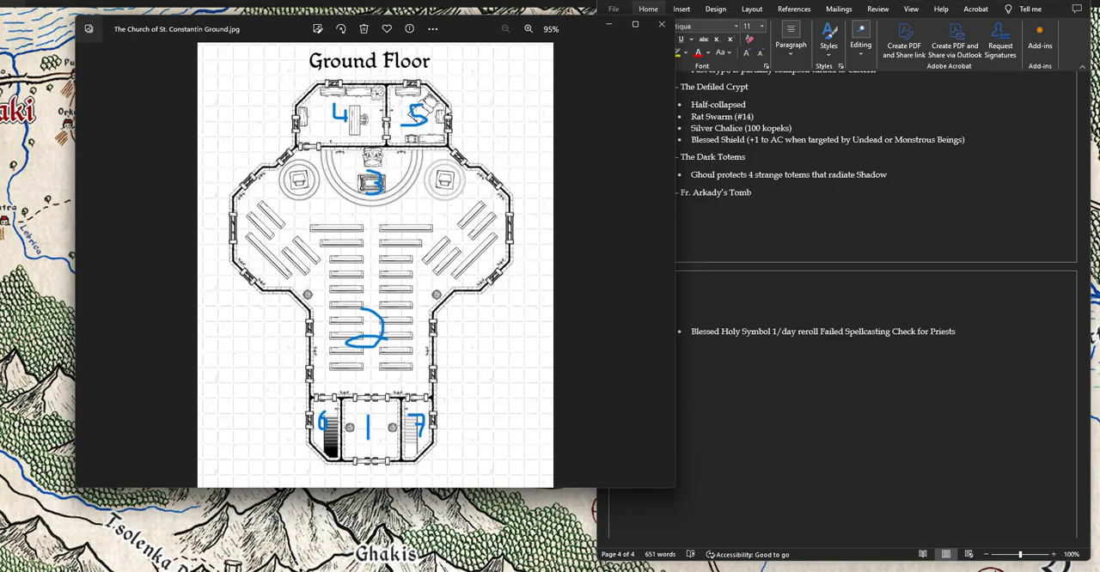
{"action": "mouse_move", "coordinate": [664, 265]}
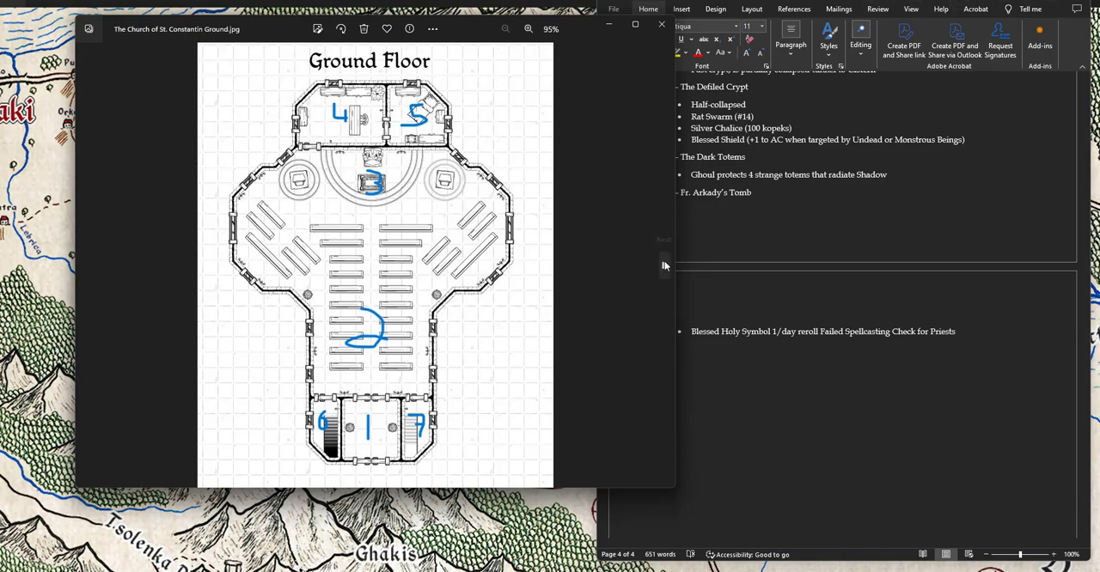
{"action": "mouse_move", "coordinate": [664, 265]}
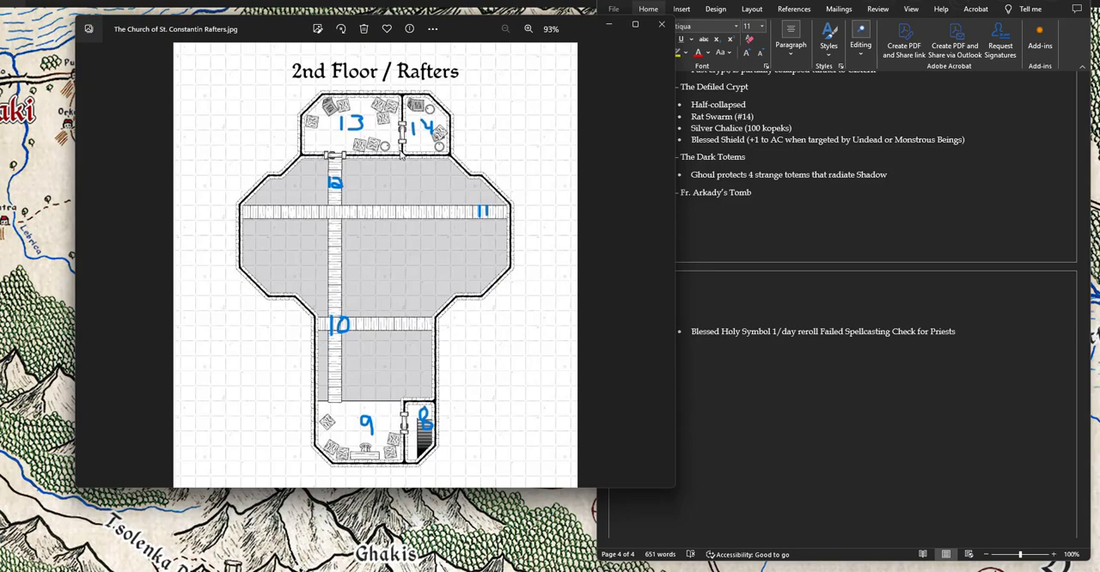
{"action": "mouse_move", "coordinate": [883, 329]}
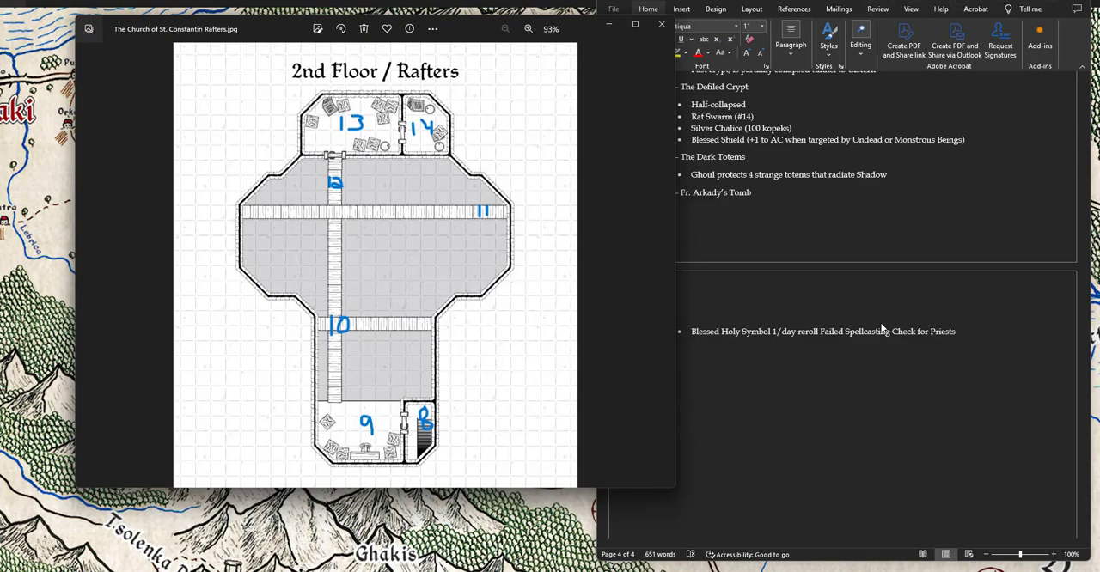
{"action": "mouse_move", "coordinate": [856, 440]}
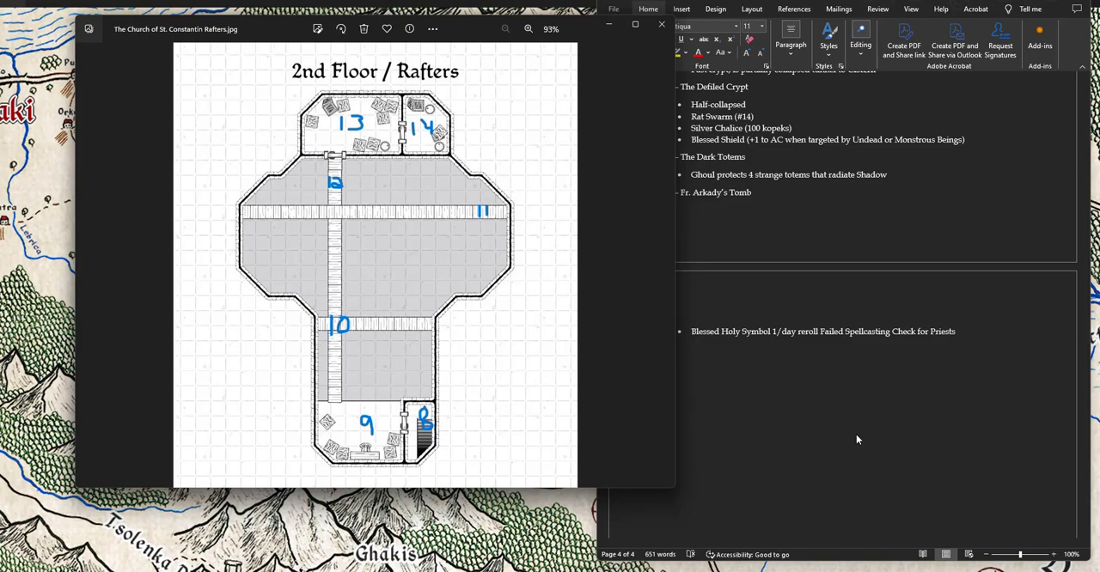
Step: Scroll the Word notes while Photos shows the church's 2nd Floor / Rafters map
{"action": "scroll", "scroll_direction": "up", "scroll_amount": 3}
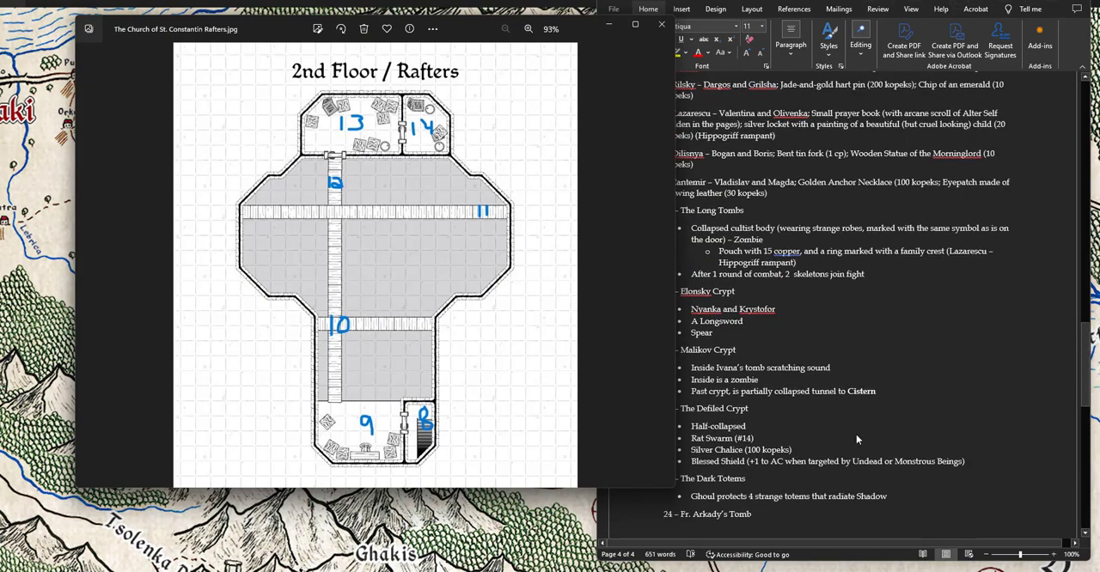
Step: Place the cursor at the Vestry and Library heading and scroll to entries 17-19 with crypts a-f
{"action": "scroll", "scroll_direction": "down", "scroll_amount": 3}
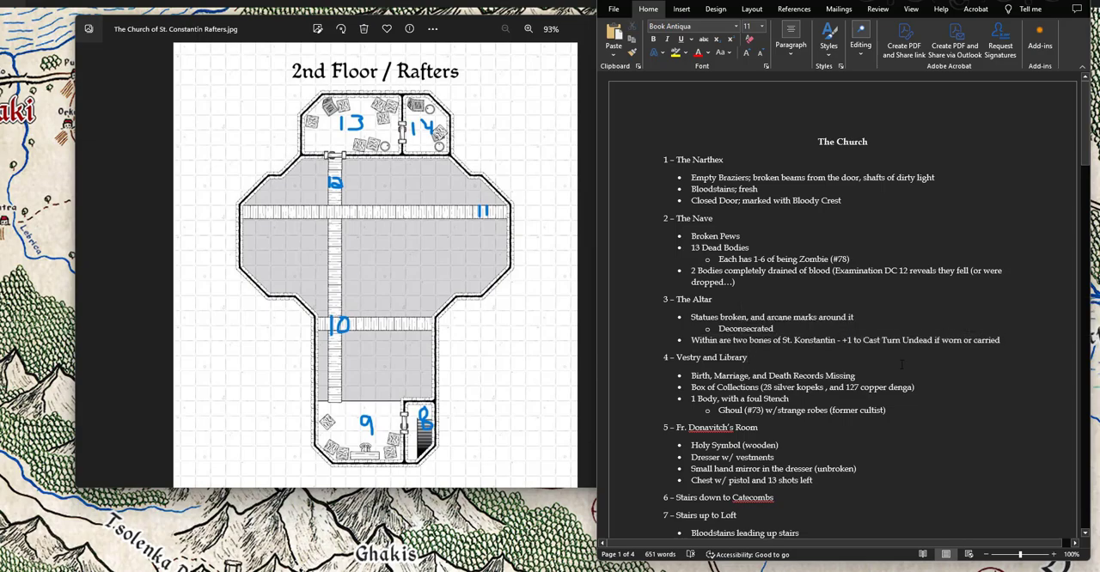
{"action": "left_click", "coordinate": [747, 357]}
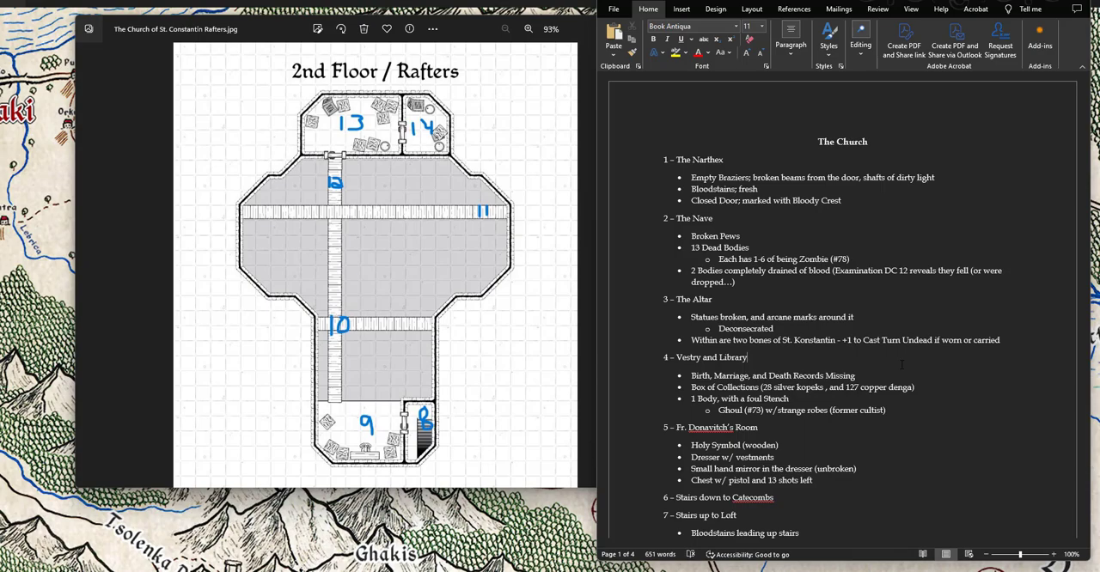
{"action": "scroll", "scroll_direction": "down", "scroll_amount": 3}
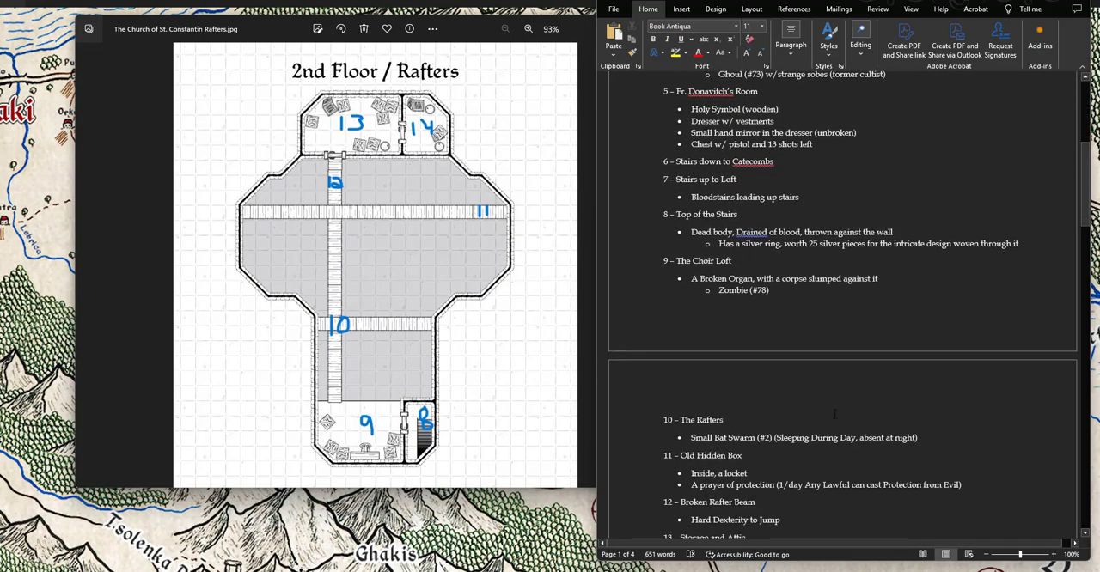
{"action": "scroll", "scroll_direction": "down", "scroll_amount": 3}
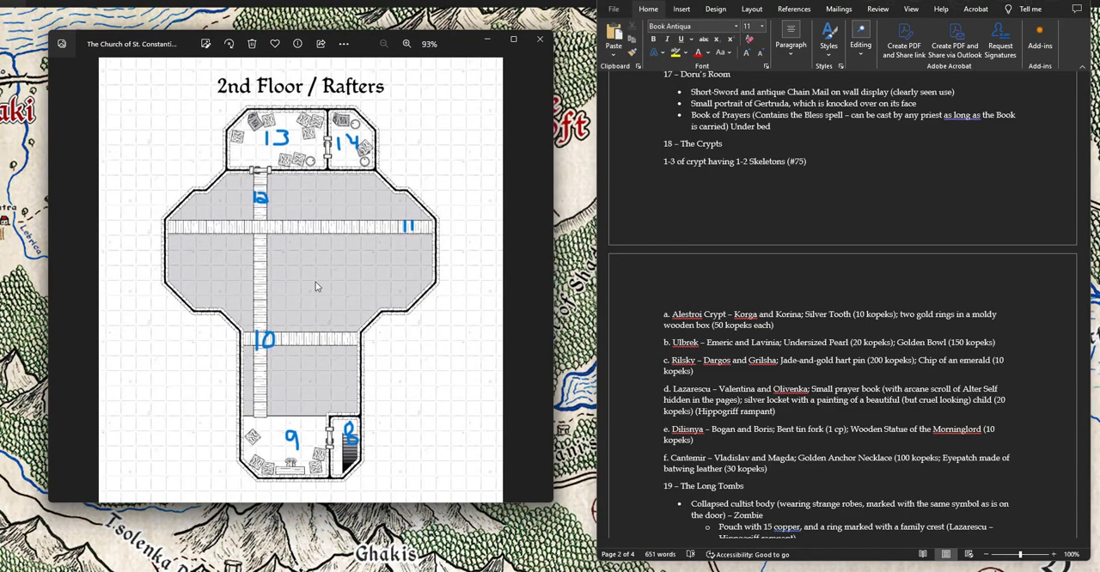
{"action": "mouse_move", "coordinate": [353, 370]}
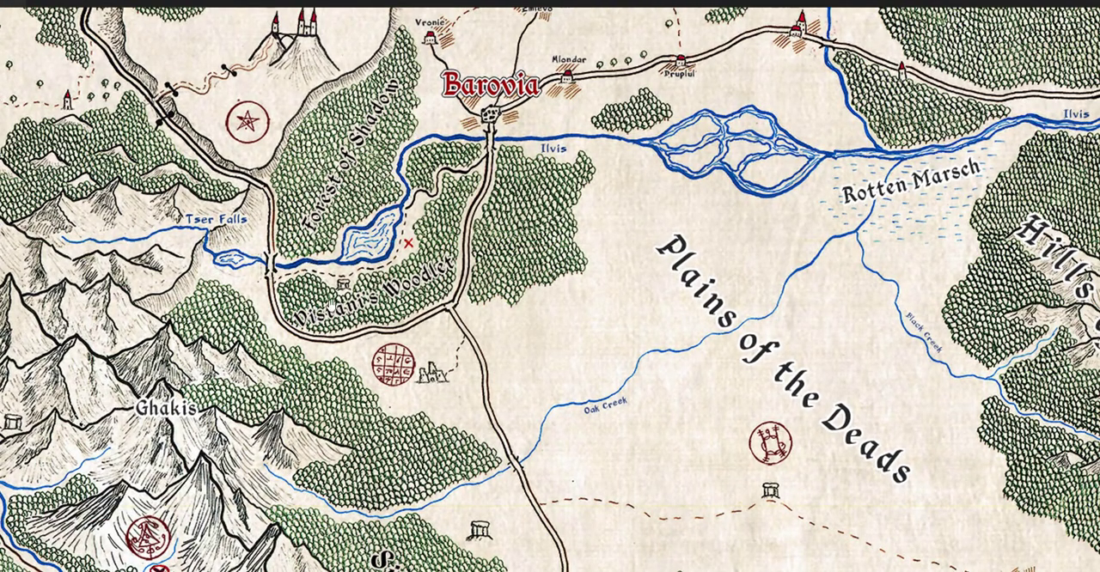
{"action": "mouse_move", "coordinate": [507, 136]}
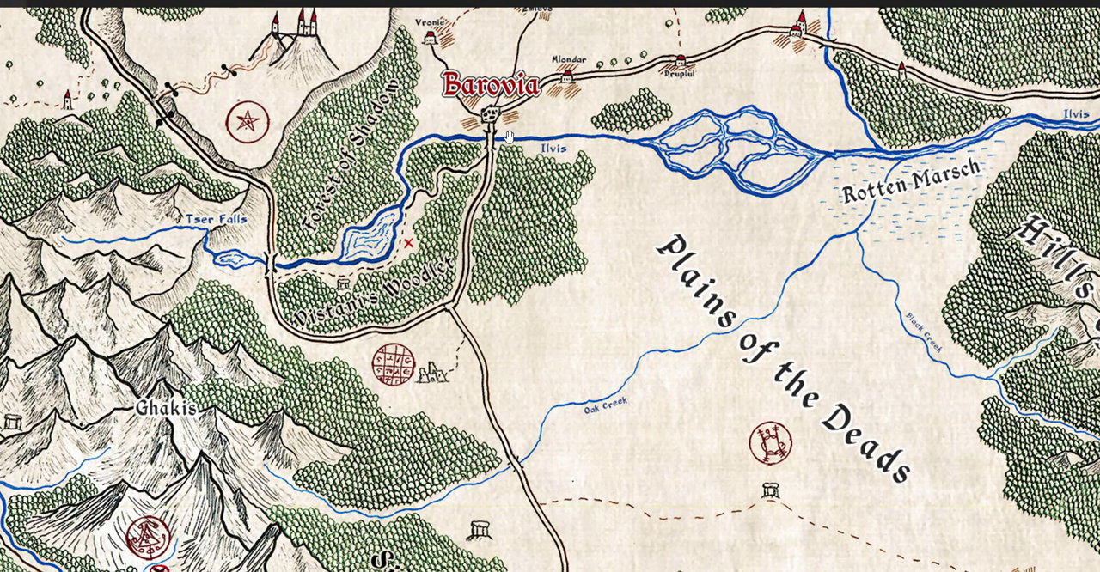
{"action": "mouse_move", "coordinate": [401, 241]}
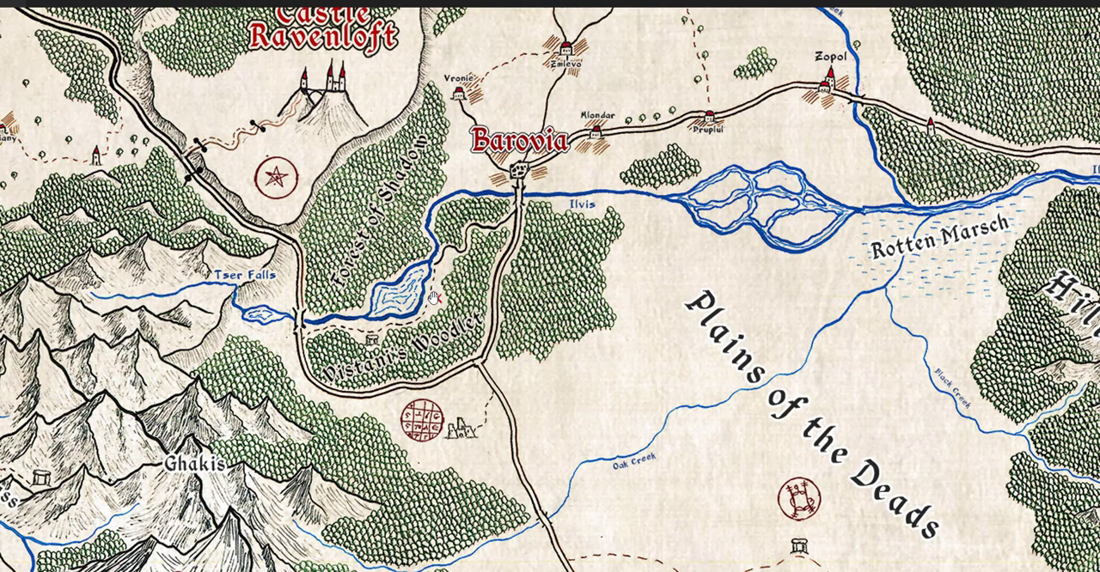
{"action": "mouse_move", "coordinate": [512, 183]}
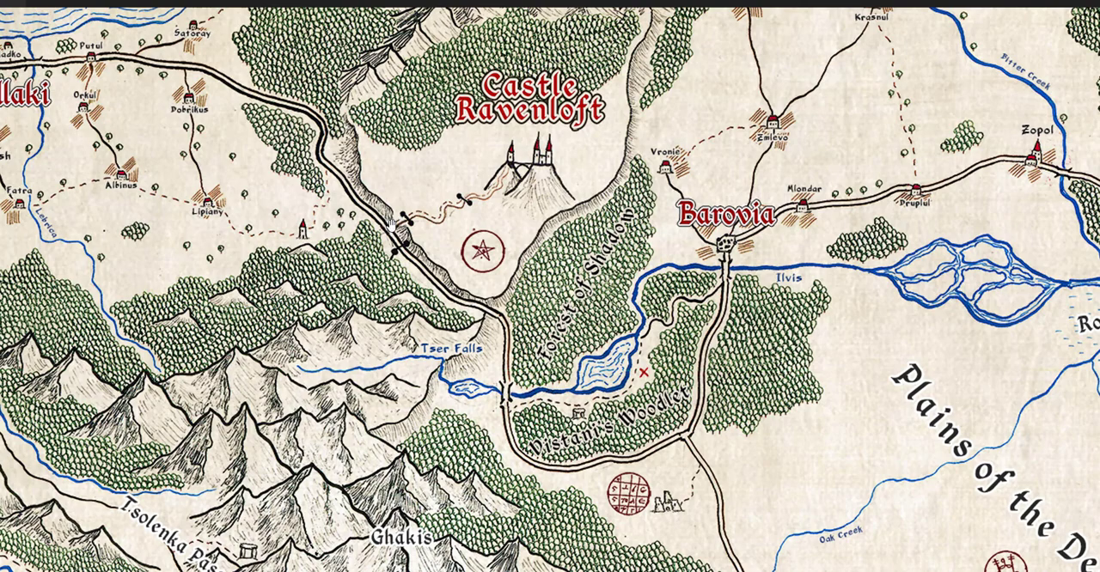
{"action": "mouse_move", "coordinate": [377, 359]}
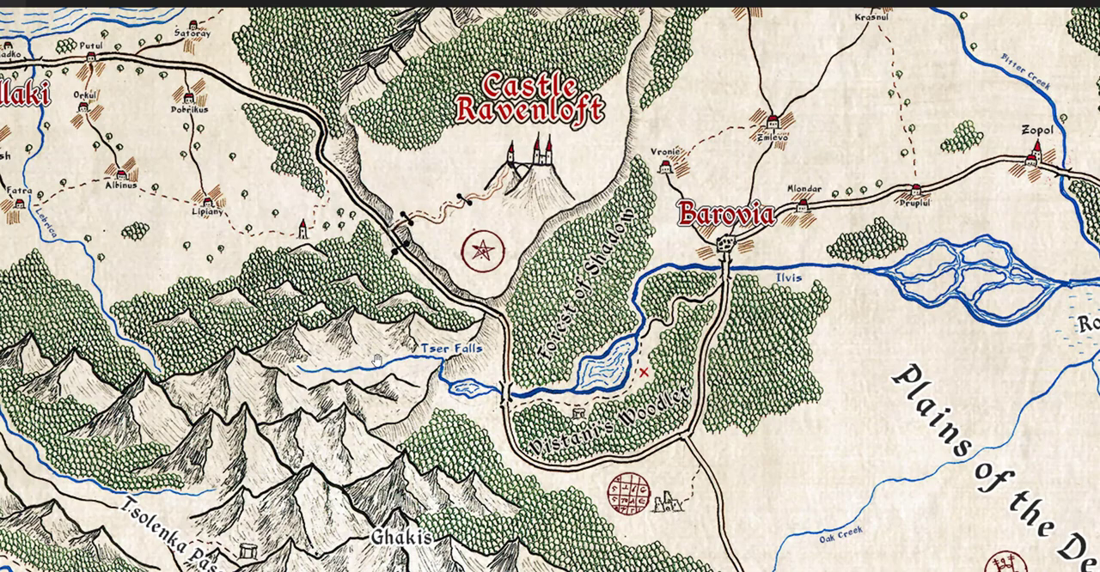
{"action": "mouse_move", "coordinate": [374, 359]}
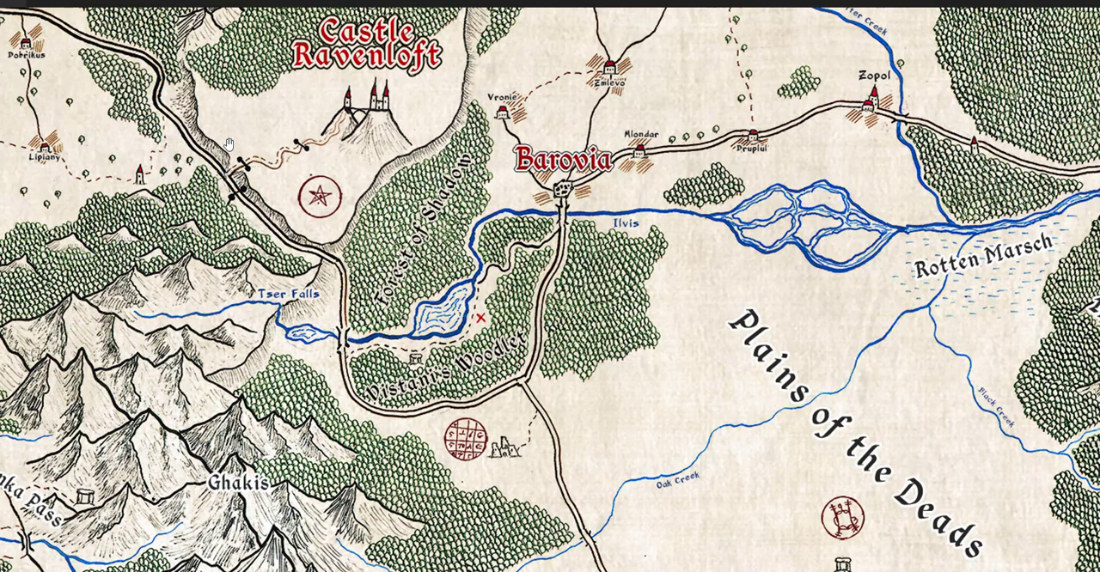
{"action": "mouse_move", "coordinate": [232, 163]}
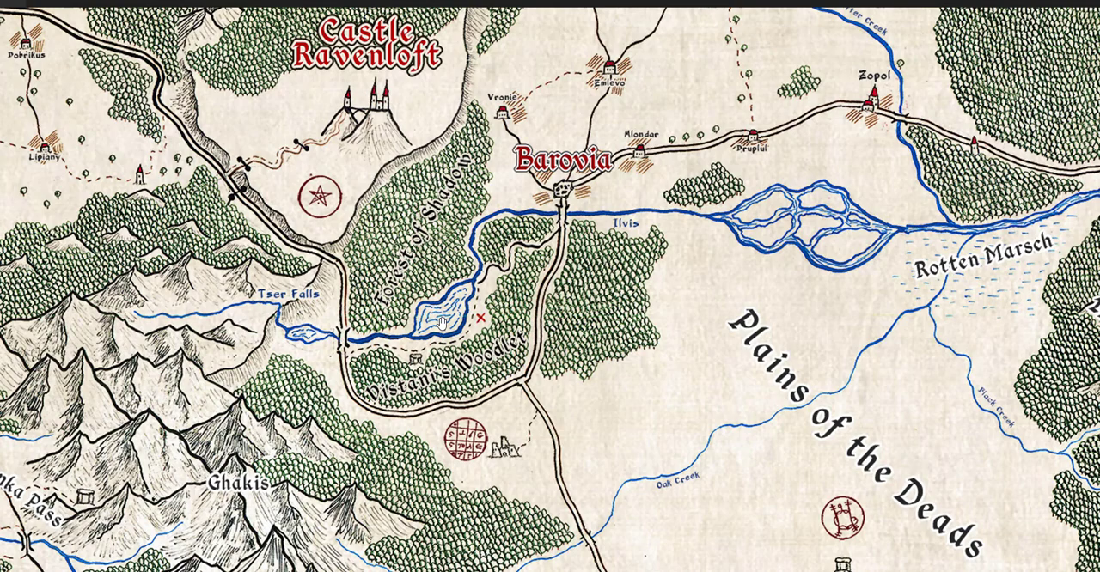
{"action": "mouse_move", "coordinate": [572, 177]}
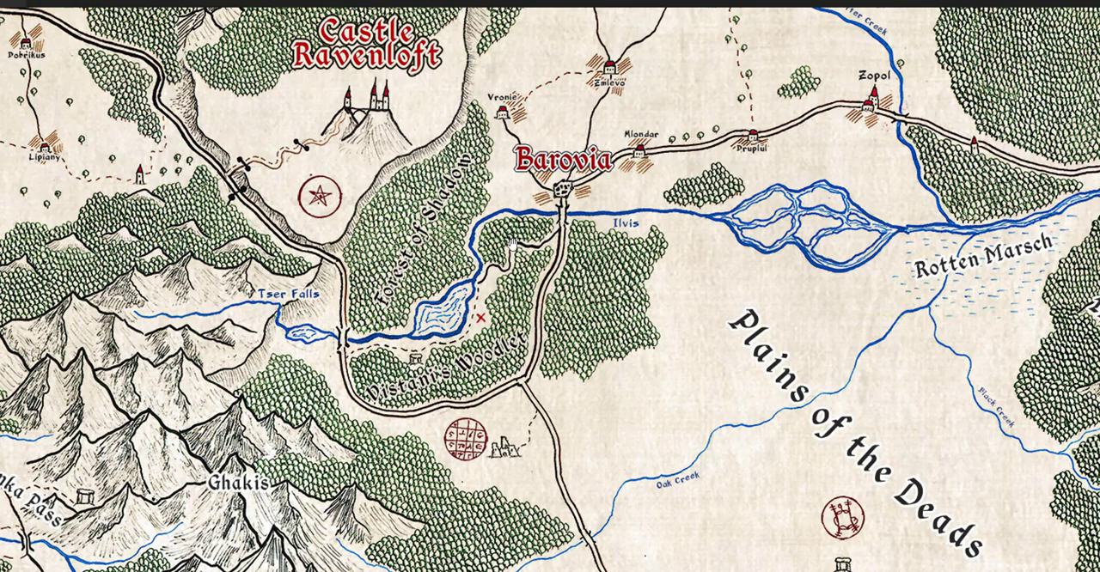
{"action": "mouse_move", "coordinate": [531, 388]}
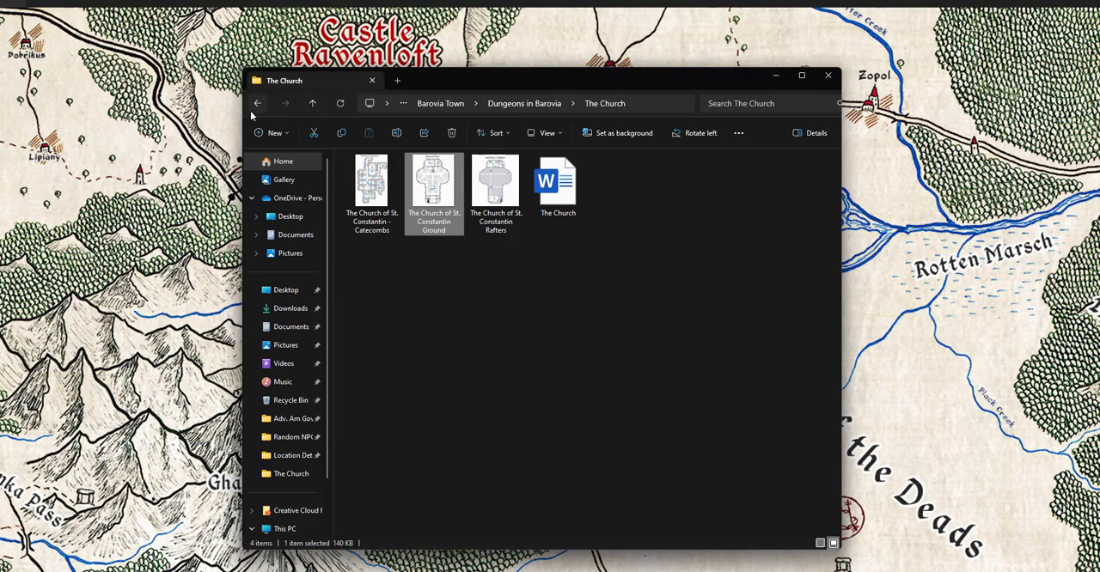
Step: Go back two folders to the location folders and open the Tzer Pool Camp notes
{"action": "left_click", "coordinate": [257, 103]}
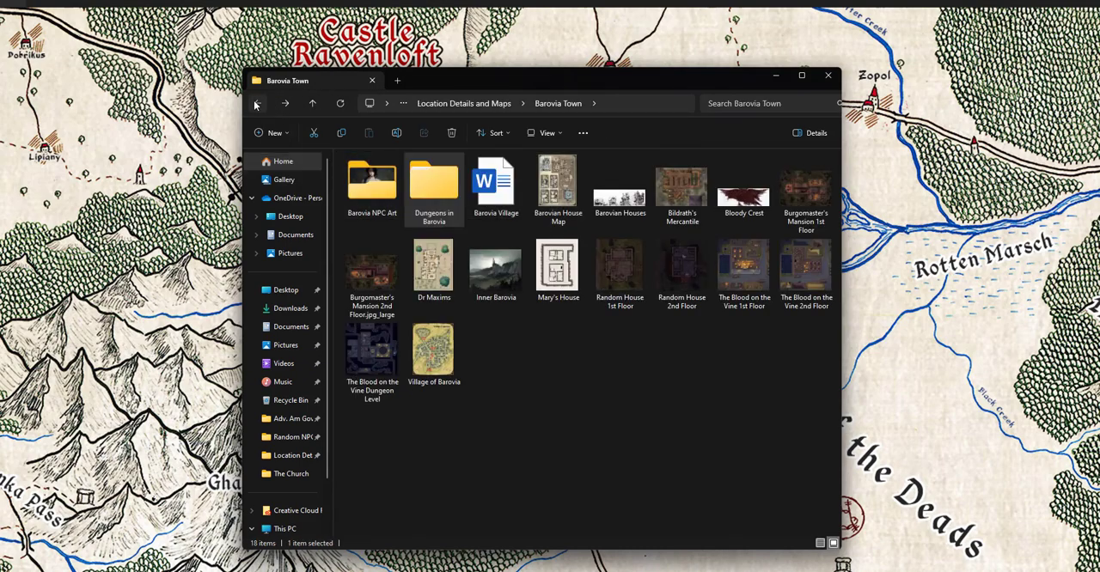
{"action": "left_click", "coordinate": [257, 103]}
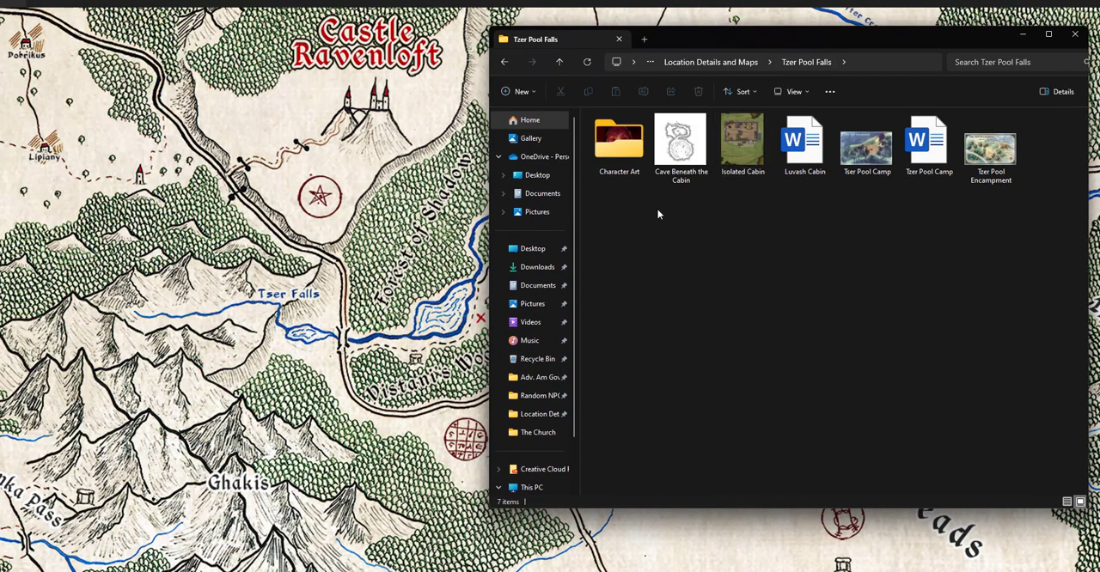
{"action": "double_click", "coordinate": [929, 142]}
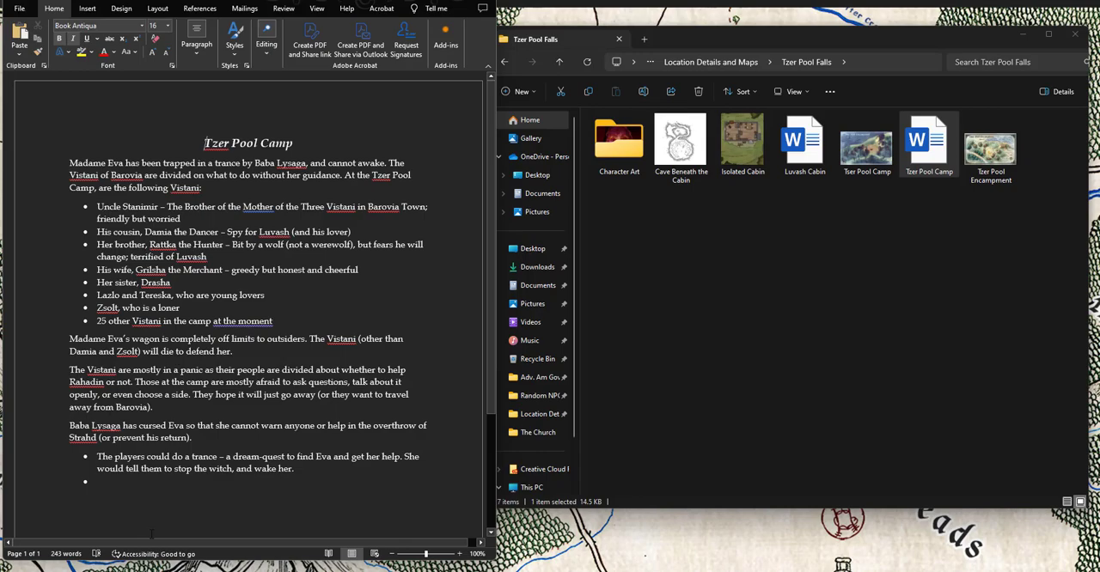
Step: Scroll up to the Vistani list ending with '25 other Vistani in the camp at the moment'
{"action": "scroll", "scroll_direction": "up", "scroll_amount": 3}
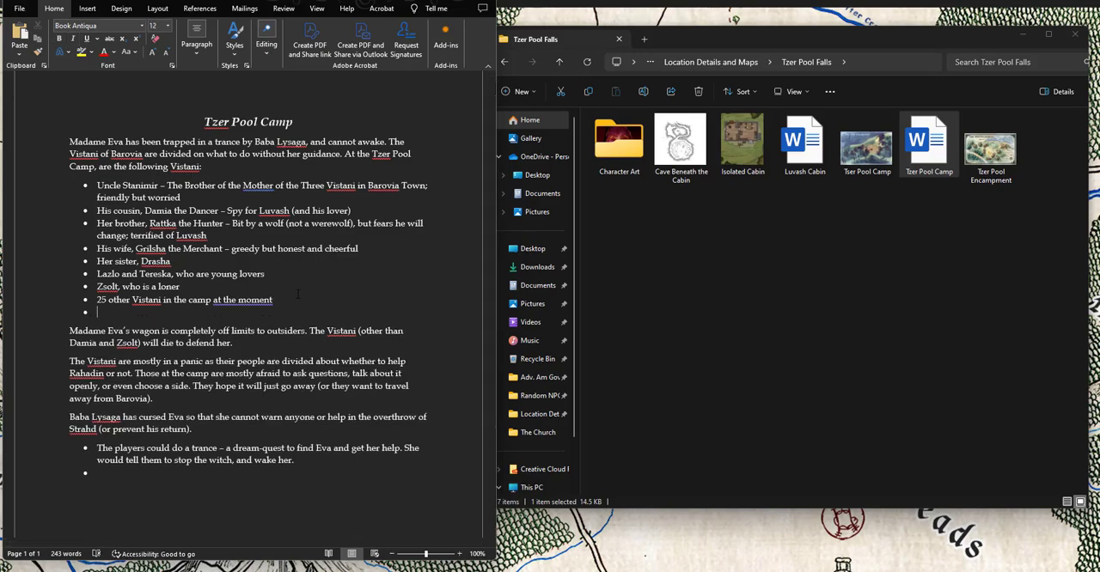
Step: Type 'Mirabel and Alenka are now also here' into the new Vistani bullet
{"action": "type", "text": "Mirabel and"}
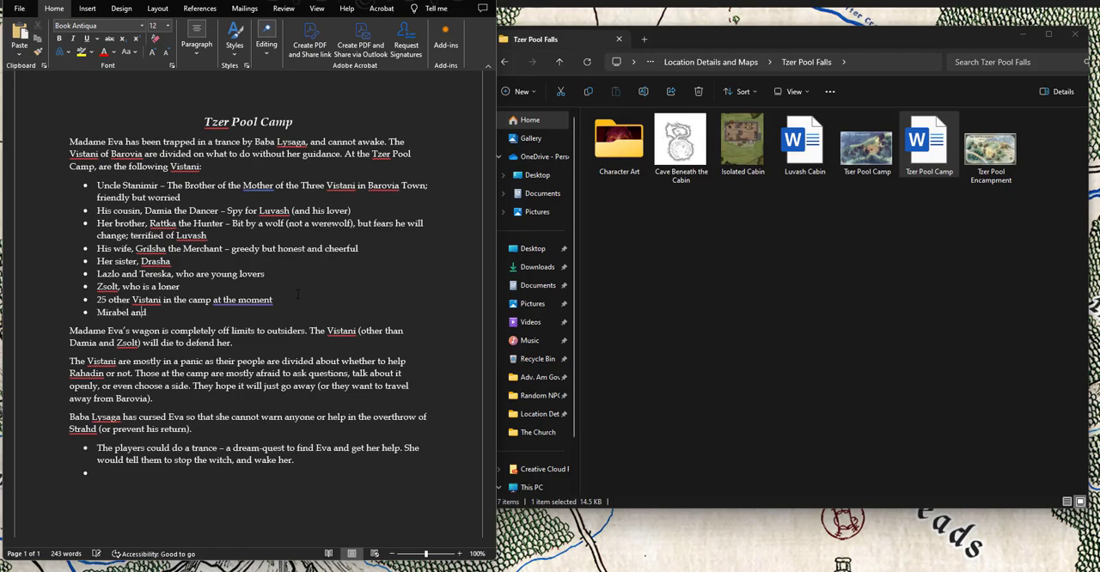
{"action": "type", "text": "Alenka are"}
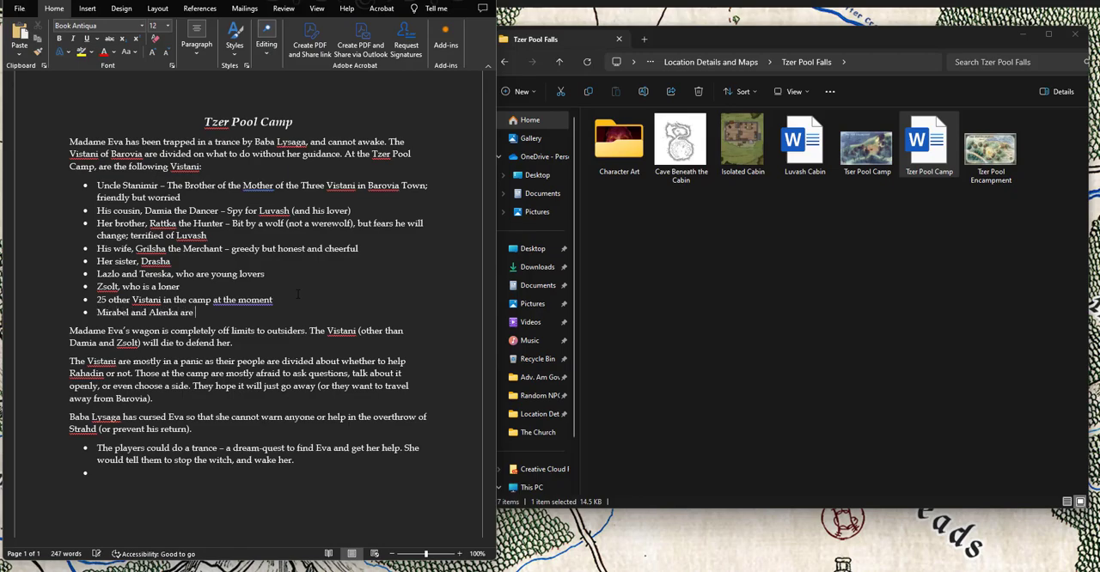
{"action": "type", "text": "now also here"}
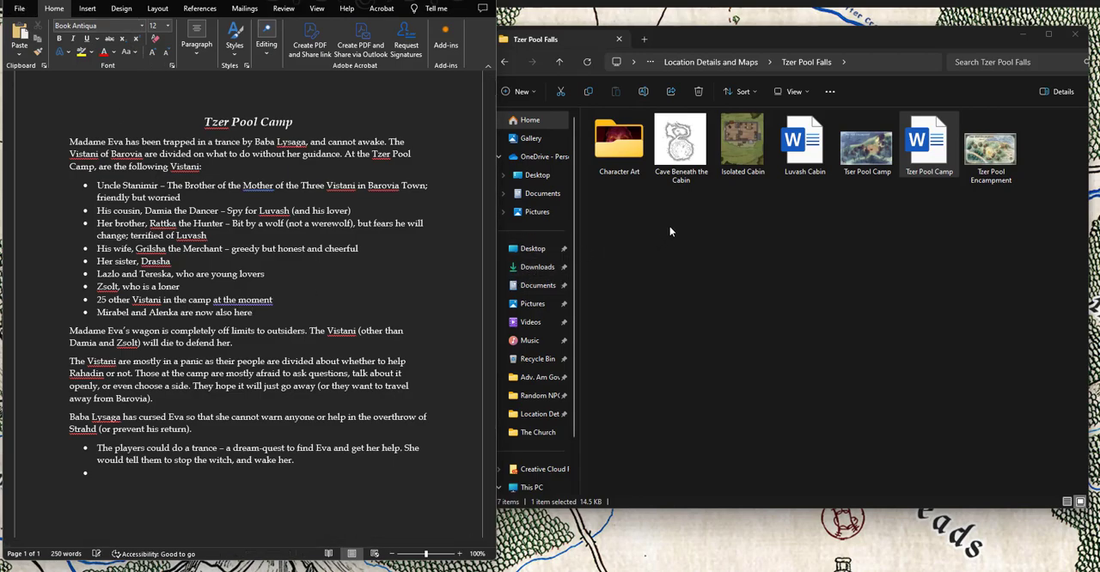
Step: In File Explorer, open the Vallaki folder and then go back to the previous folder
{"action": "left_click", "coordinate": [742, 140]}
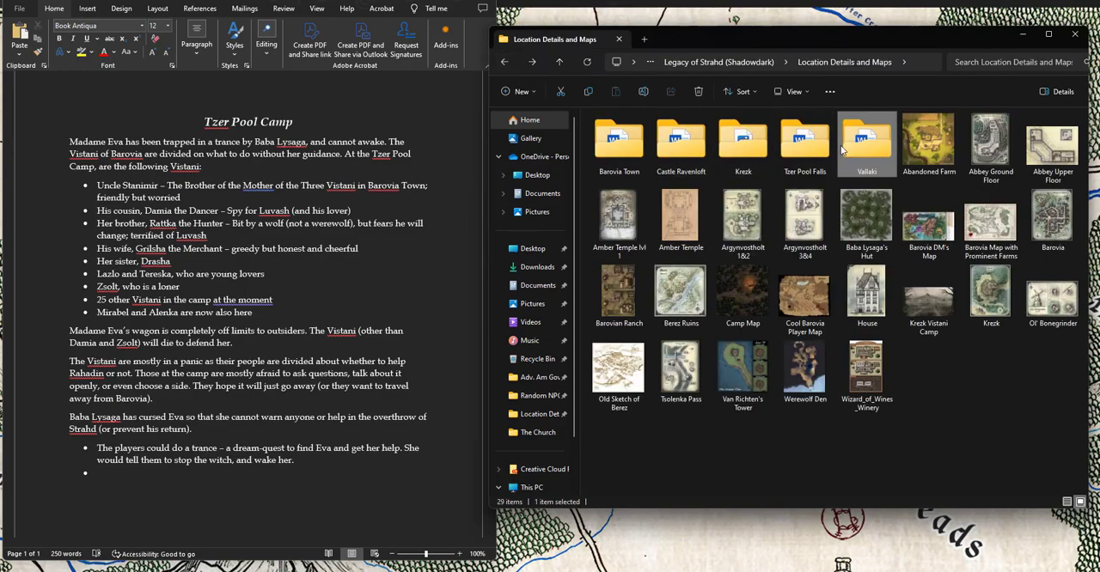
{"action": "double_click", "coordinate": [867, 142]}
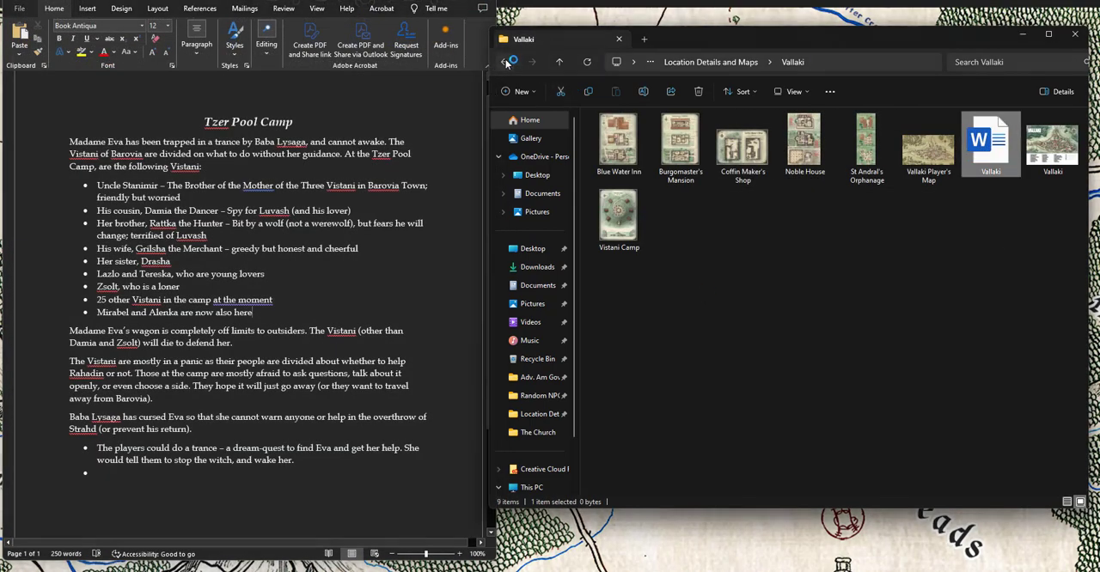
{"action": "left_click", "coordinate": [503, 61]}
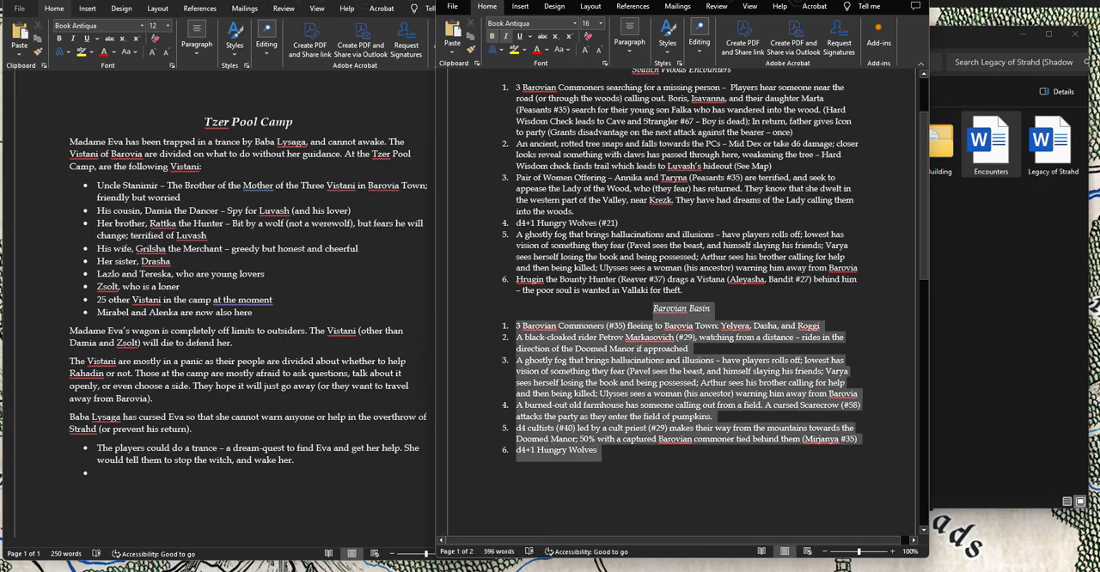
Step: Change Boris, Isavanna and Marta in encounter 1 to Yeltsin, Brilka and Sisha
{"action": "scroll", "scroll_direction": "up", "scroll_amount": 3}
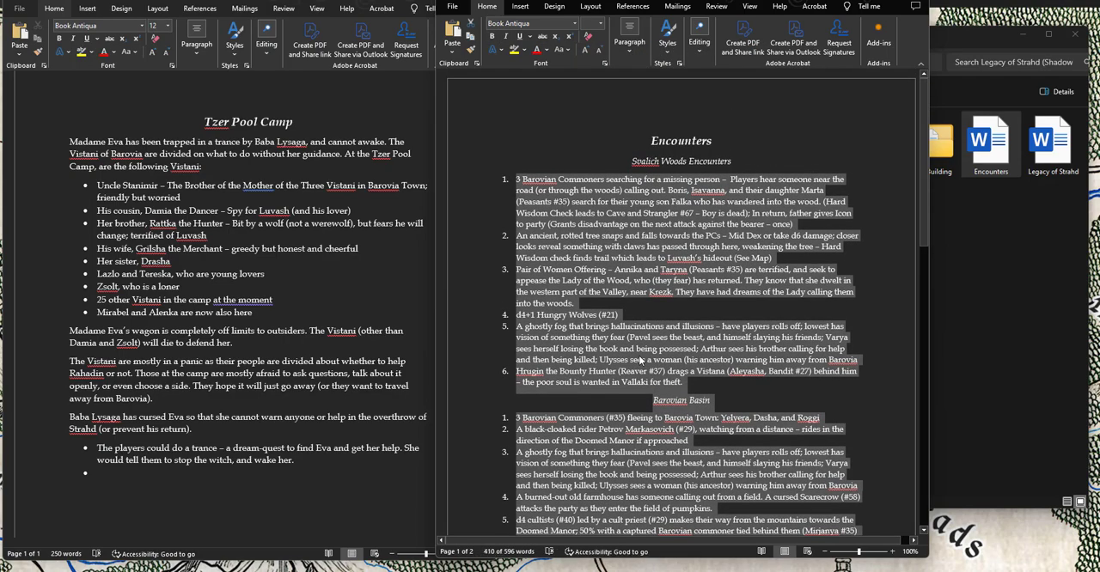
{"action": "scroll", "scroll_direction": "down", "scroll_amount": 3}
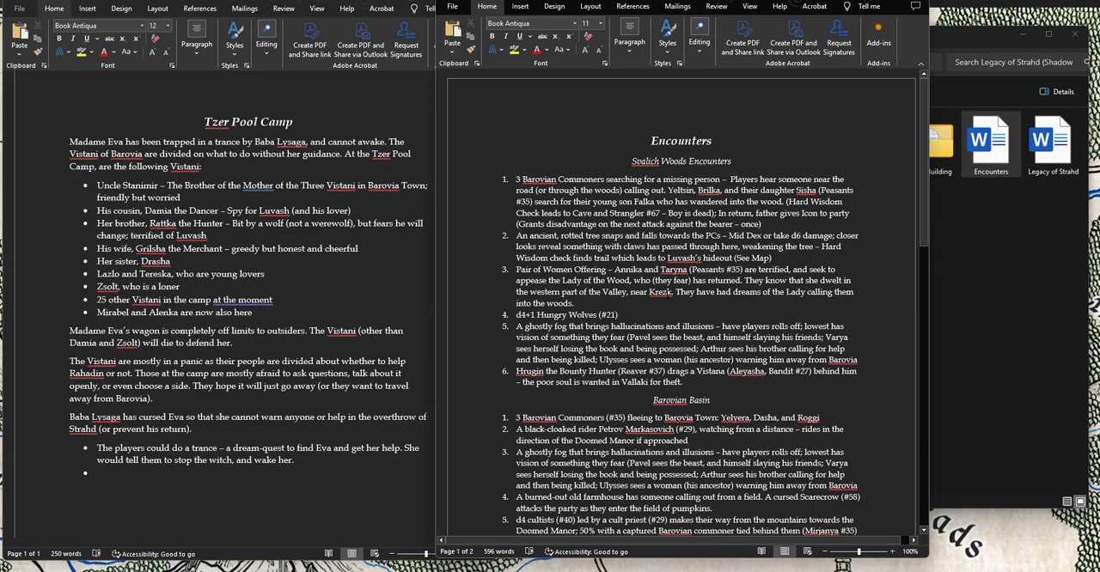
{"action": "scroll", "scroll_direction": "down", "scroll_amount": 3}
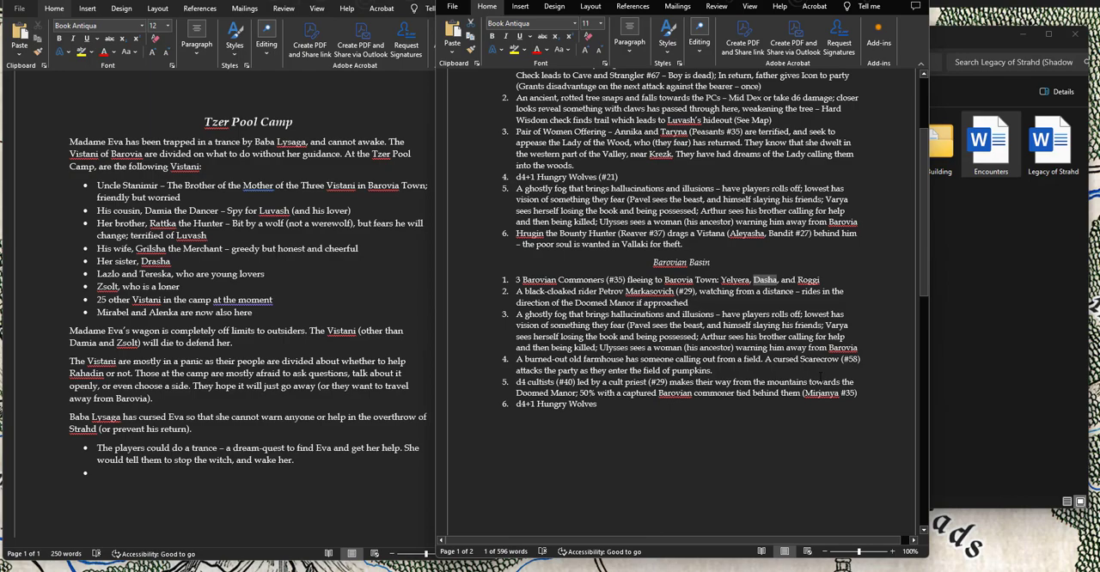
Step: Replace Dasha and Roggi with Hanna and Yuli in the Barovian Basin refugee list
{"action": "type", "text": "Hanna"}
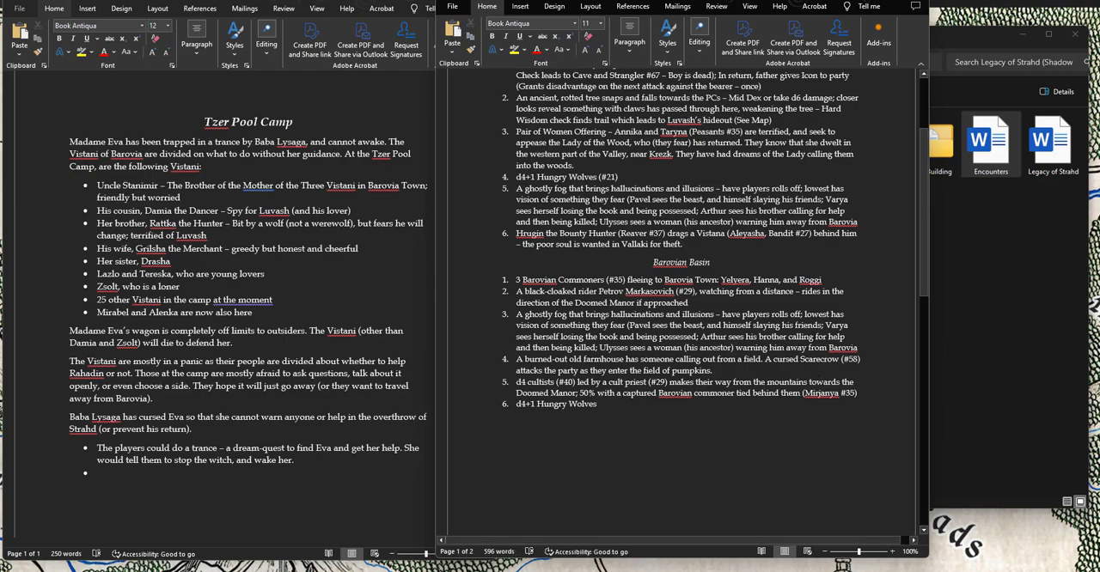
{"action": "double_click", "coordinate": [809, 279]}
{"action": "type", "text": "Ul"}
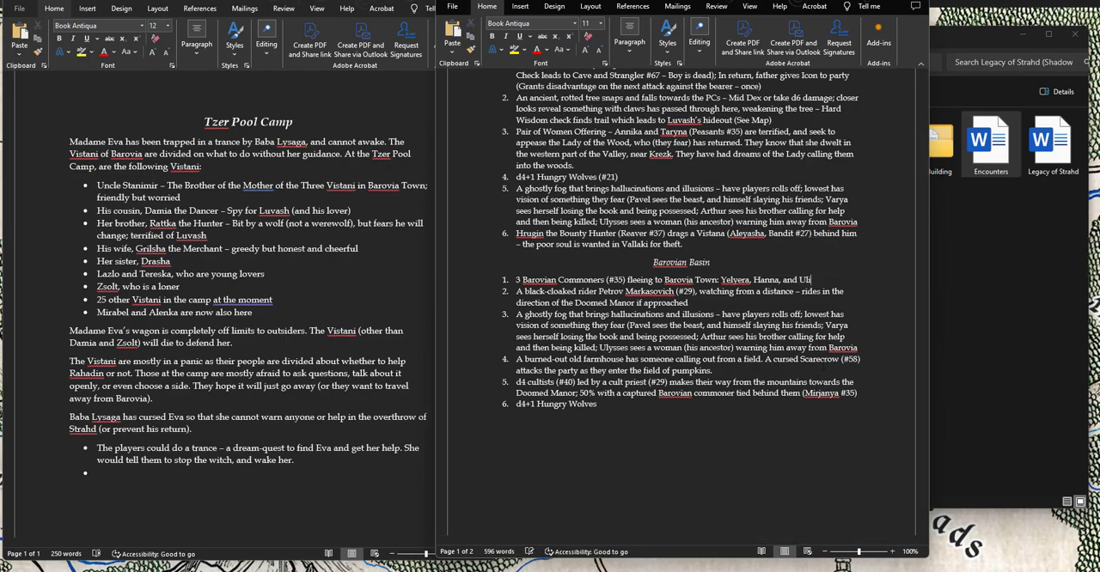
{"action": "type", "text": "Yu"}
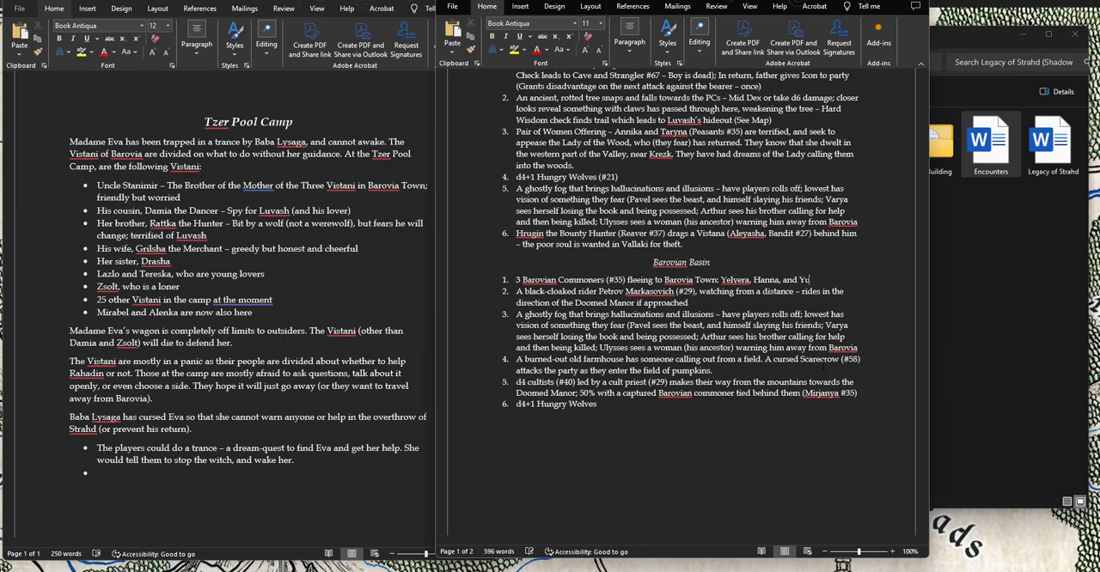
{"action": "type", "text": "li."}
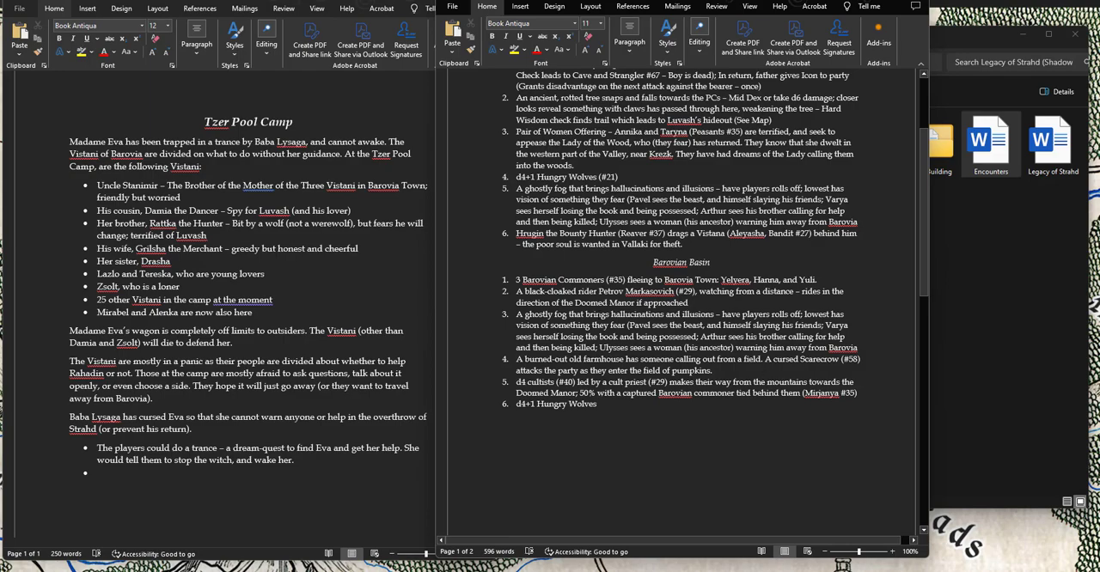
{"action": "scroll", "scroll_direction": "up", "scroll_amount": 3}
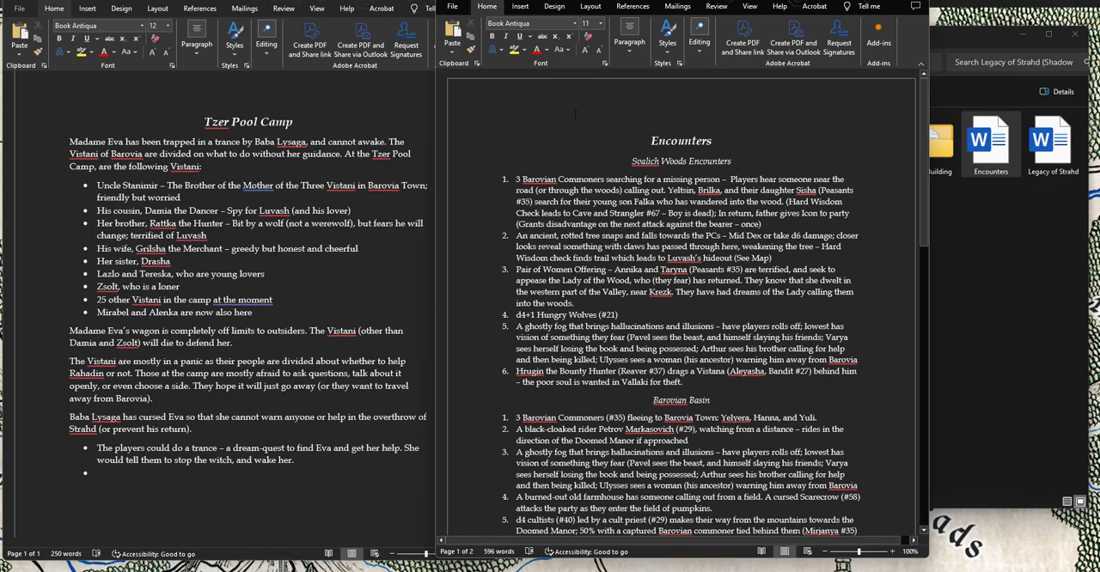
{"action": "scroll", "scroll_direction": "down", "scroll_amount": 3}
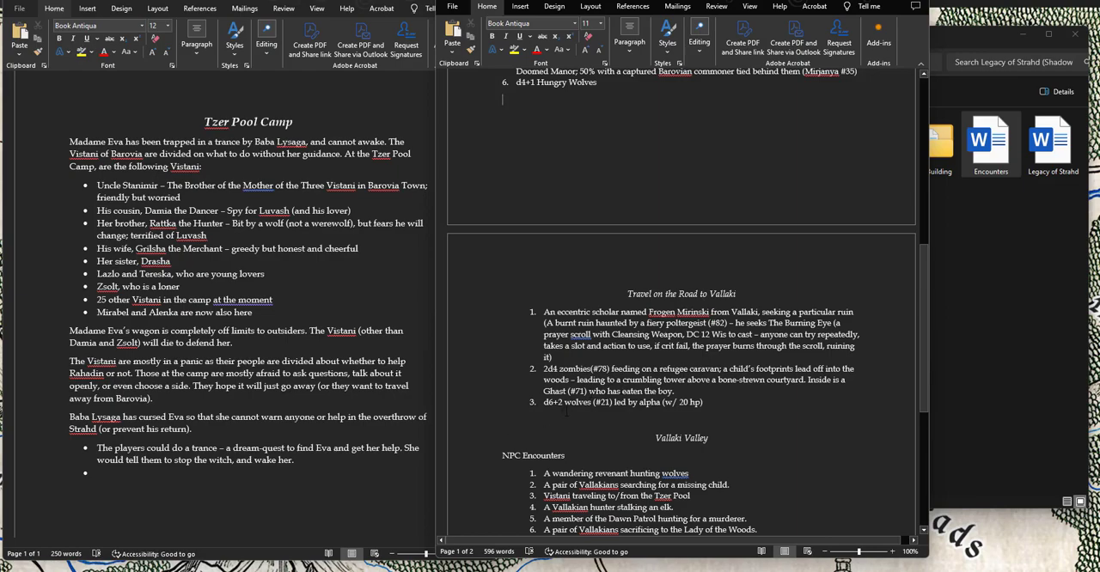
{"action": "scroll", "scroll_direction": "up", "scroll_amount": 3}
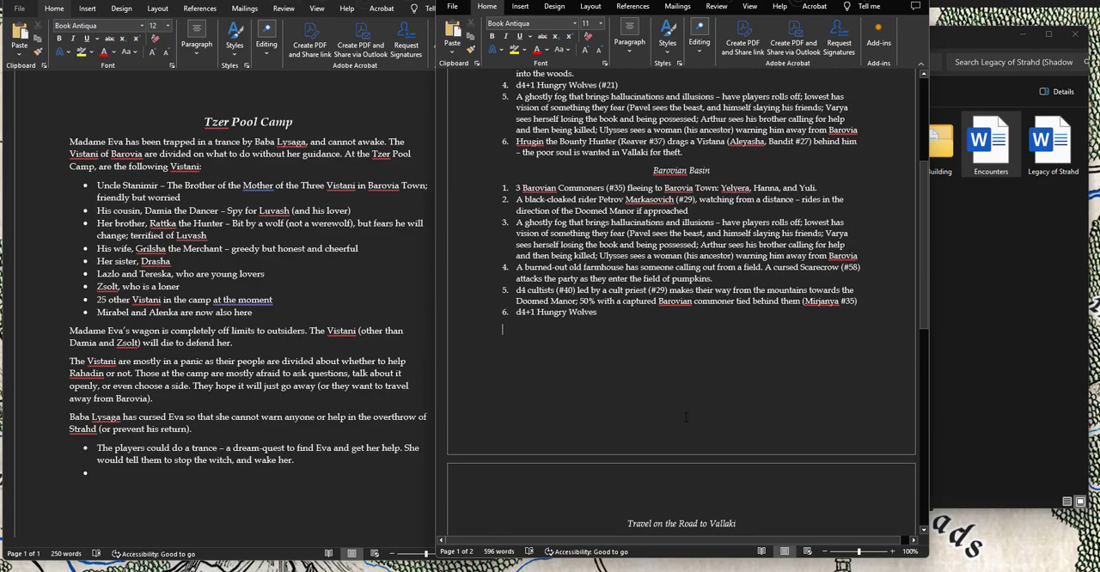
{"action": "scroll", "scroll_direction": "up", "scroll_amount": 3}
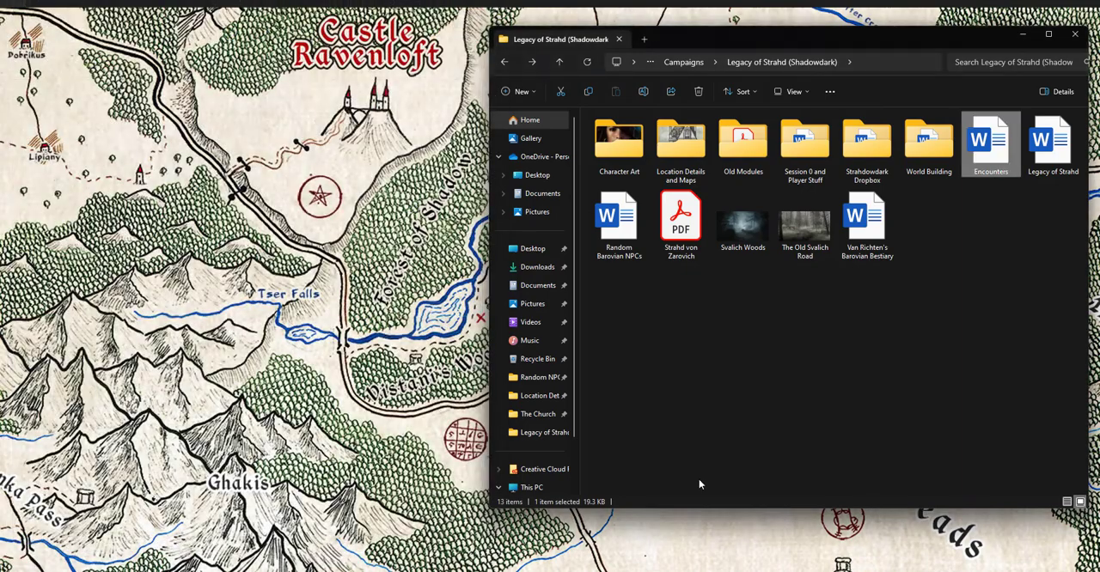
Step: Open Barovia Village notes from the Barovia Town folder, scrolled to The Cult's Attack
{"action": "left_click", "coordinate": [681, 219]}
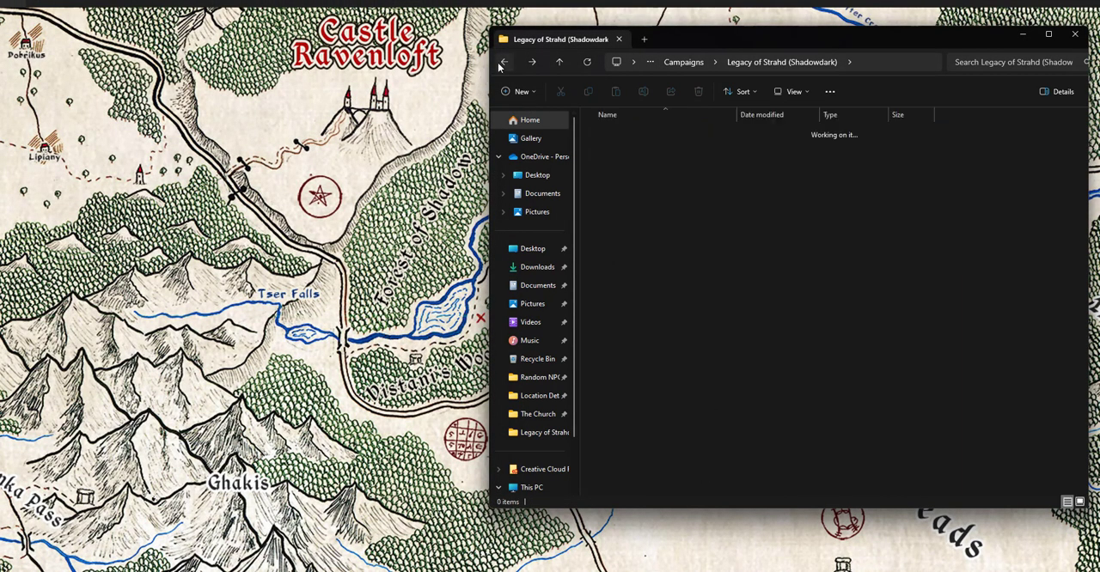
{"action": "left_click", "coordinate": [504, 62]}
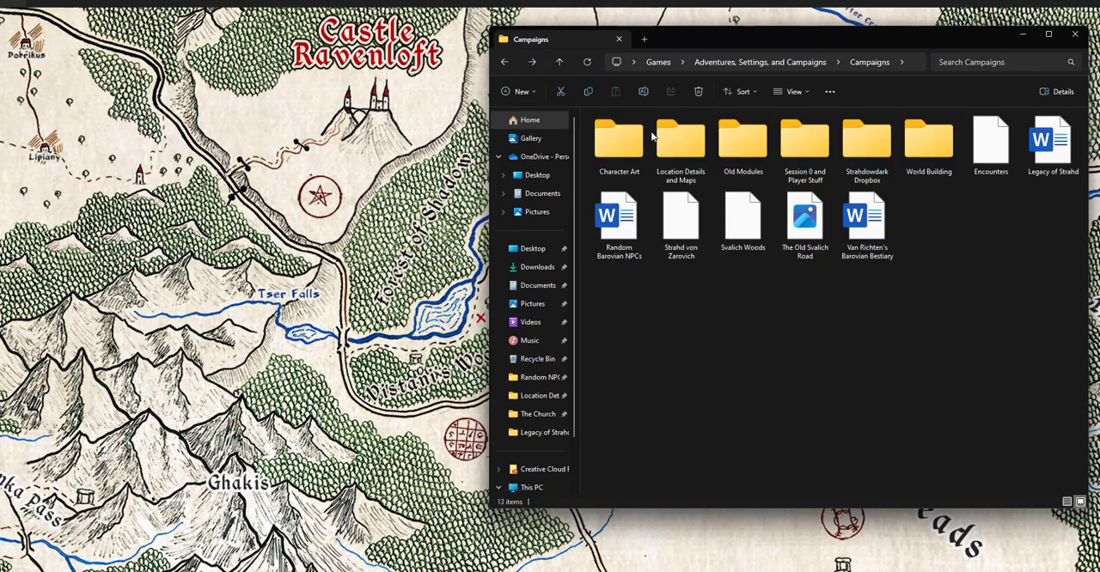
{"action": "double_click", "coordinate": [680, 142]}
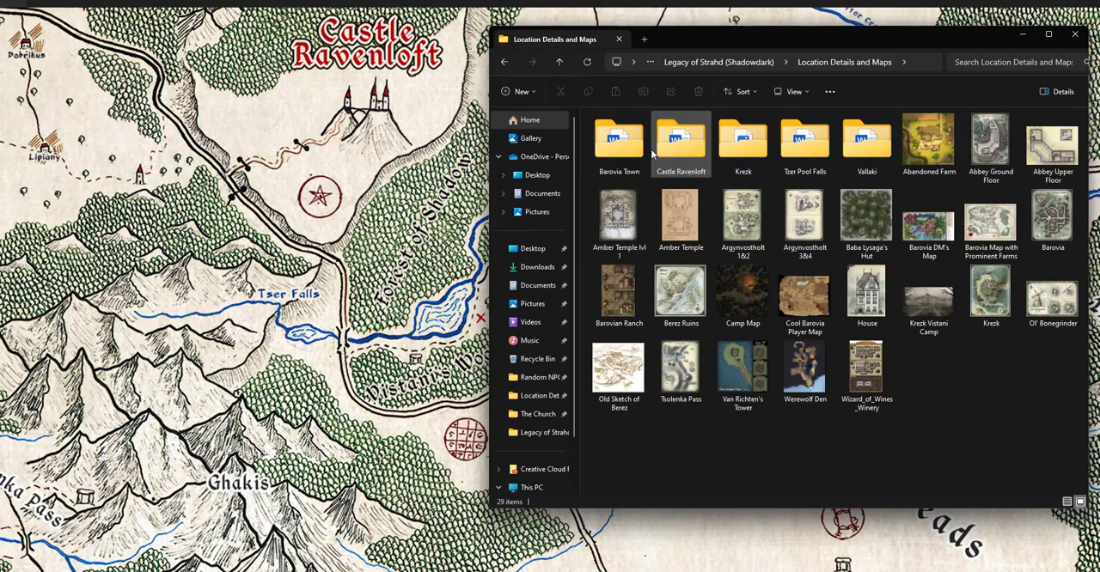
{"action": "double_click", "coordinate": [619, 142]}
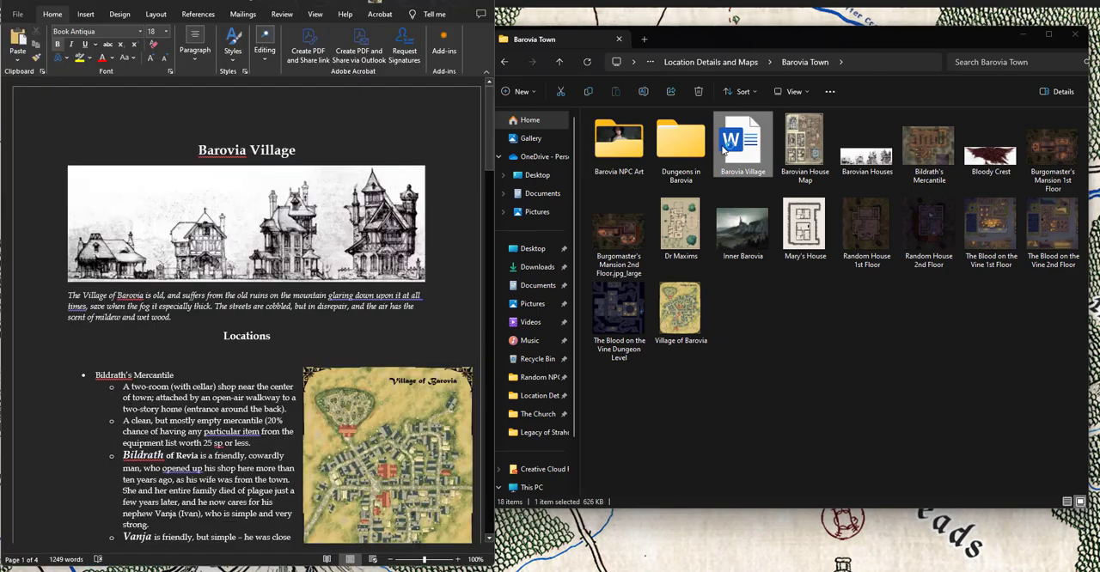
{"action": "scroll", "scroll_direction": "down", "scroll_amount": 3}
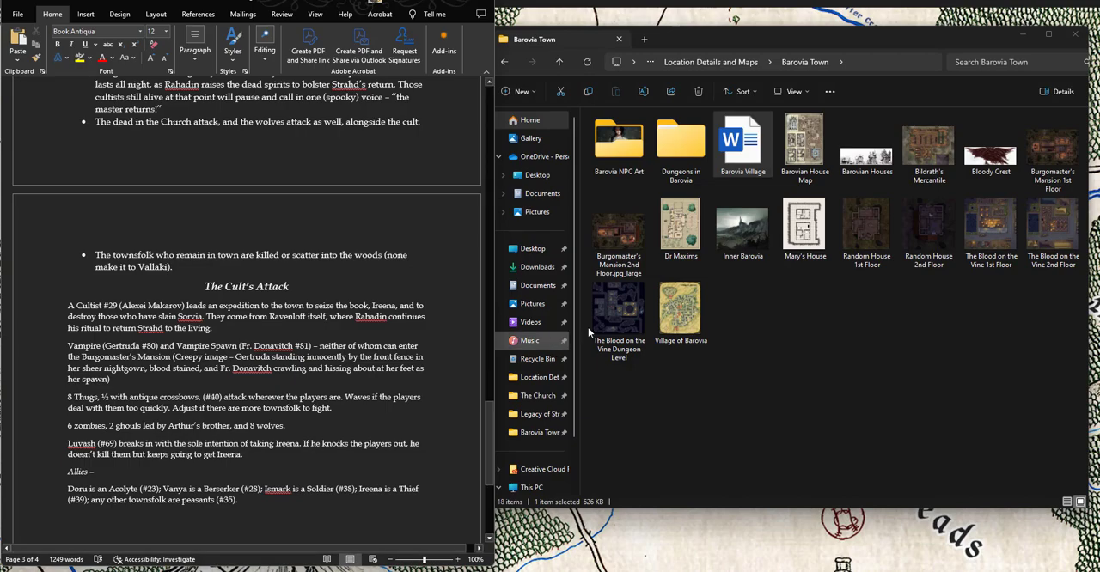
Step: Open the Tzer Pool Camp document from the Tzer Pool Falls folder
{"action": "left_click", "coordinate": [504, 62]}
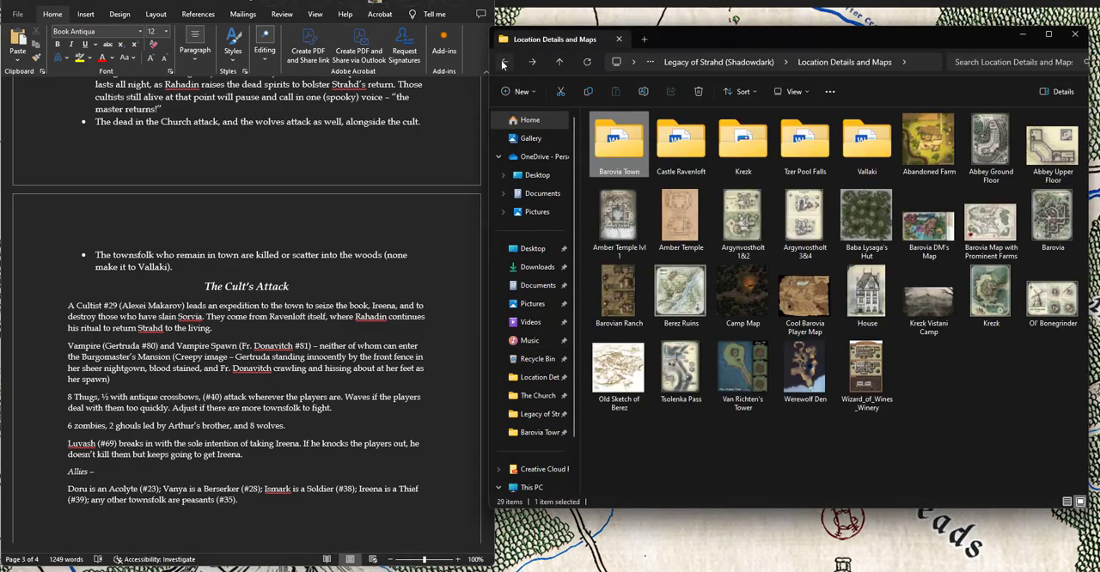
{"action": "left_click", "coordinate": [805, 142]}
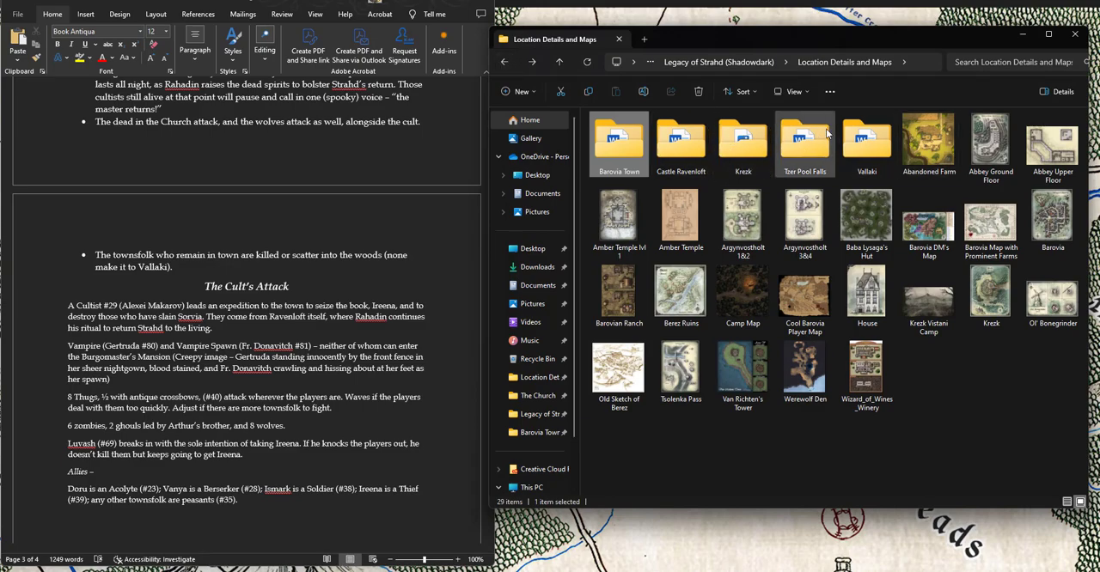
{"action": "double_click", "coordinate": [804, 142]}
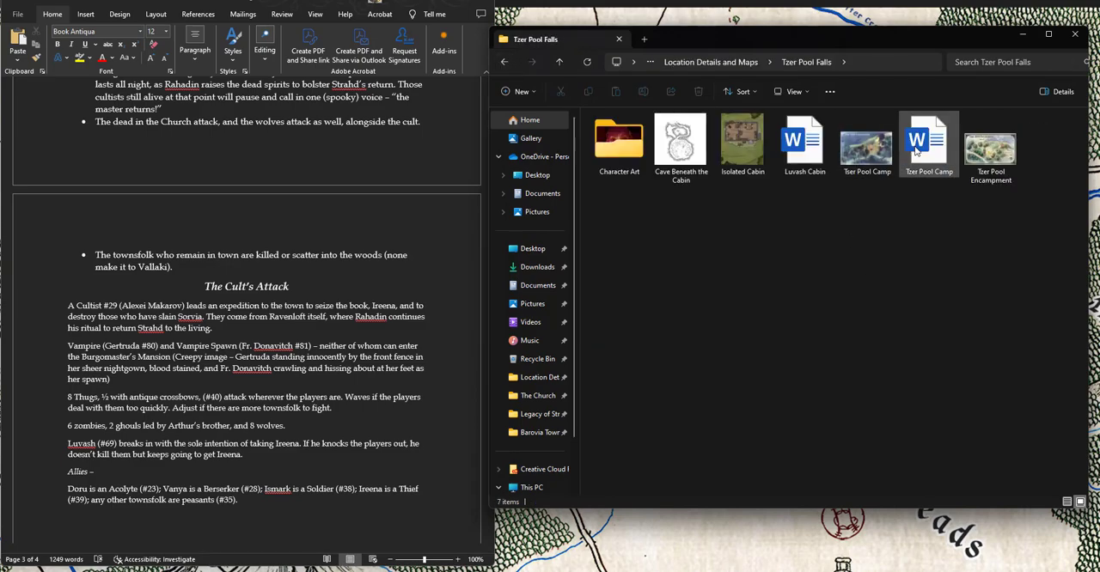
{"action": "double_click", "coordinate": [929, 142]}
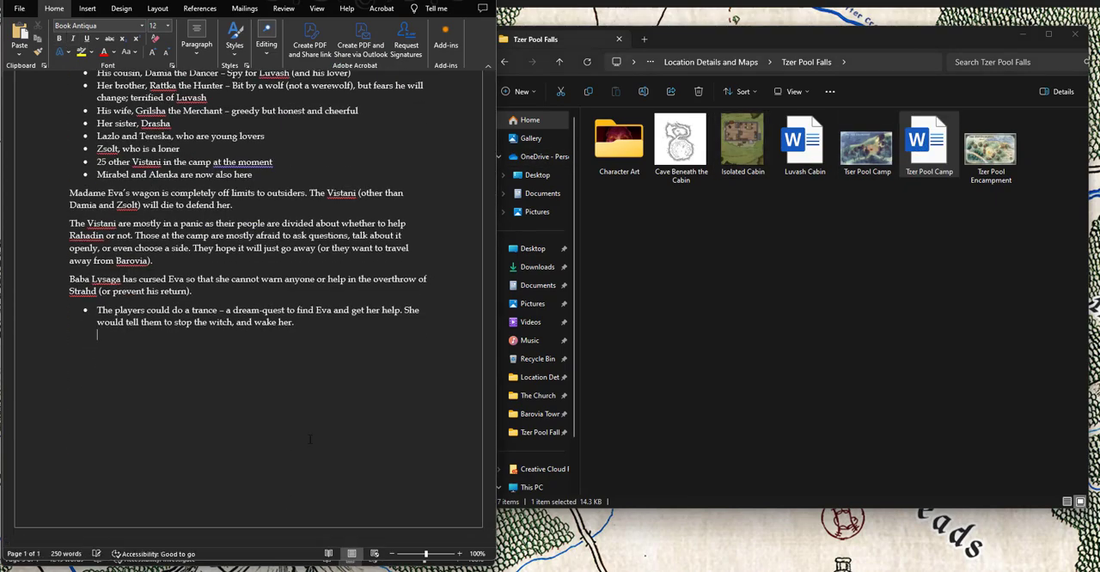
Step: Add a centred 'Ireena's Visit' heading to the camp notes
{"action": "type", "text": "Ir"}
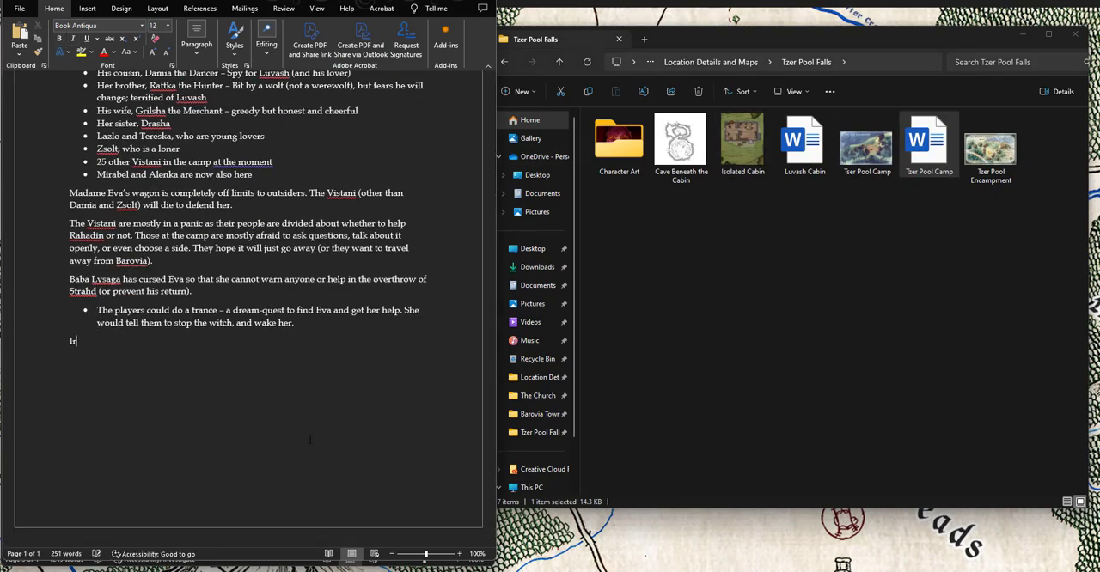
{"action": "type", "text": "reena"}
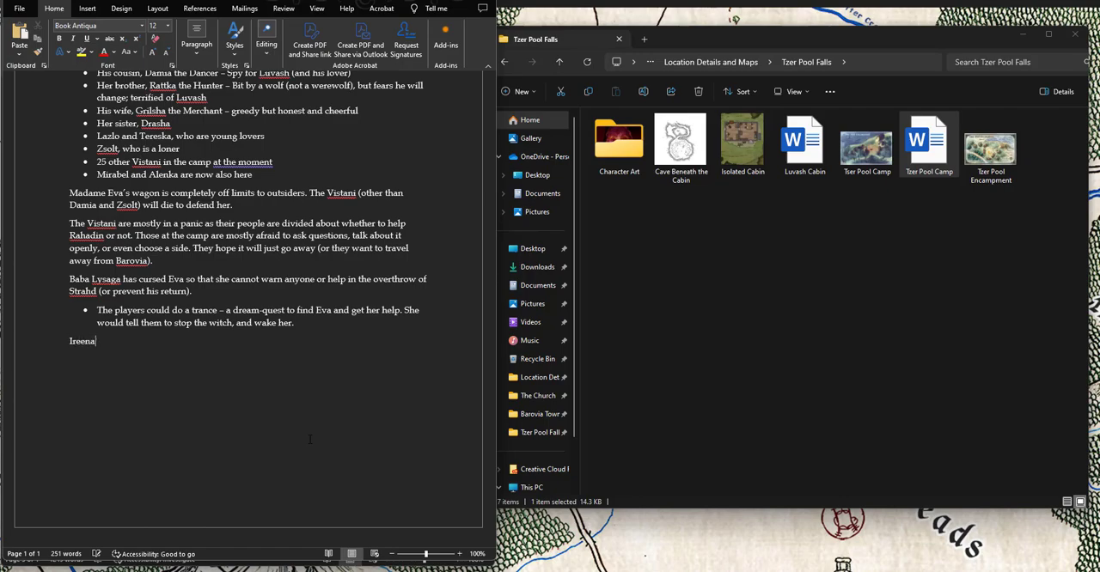
{"action": "type", "text": "'s Visit"}
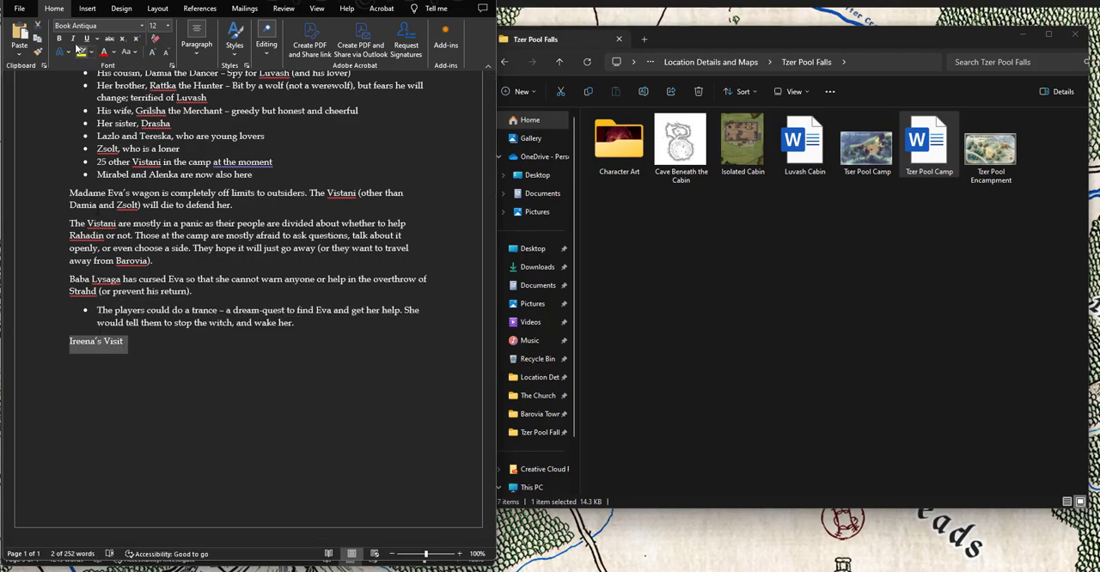
{"action": "left_click", "coordinate": [196, 43]}
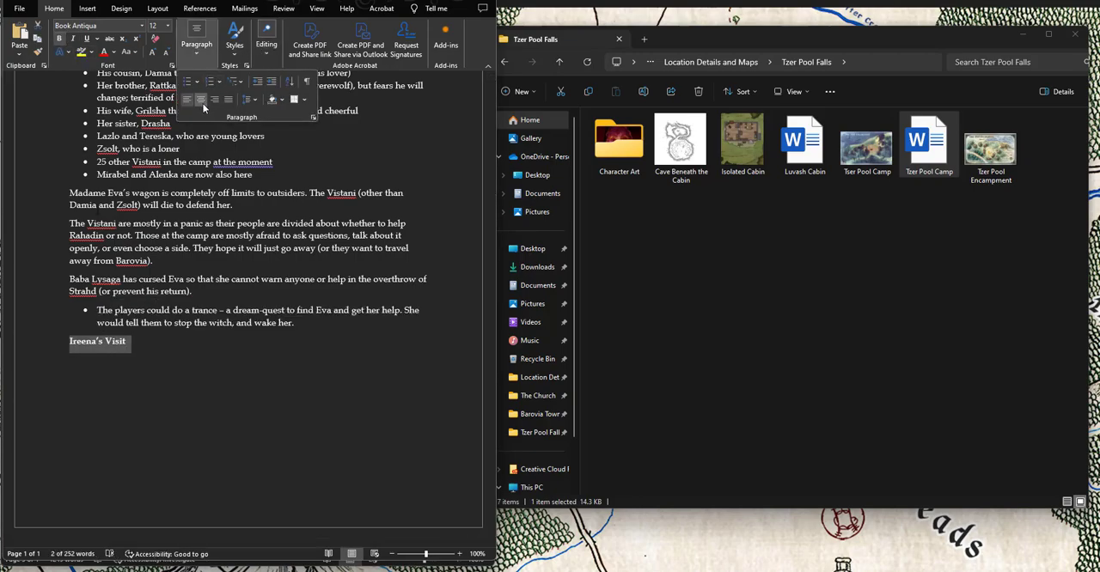
{"action": "left_click", "coordinate": [200, 99]}
{"action": "type", "text": "Ireena has been"}
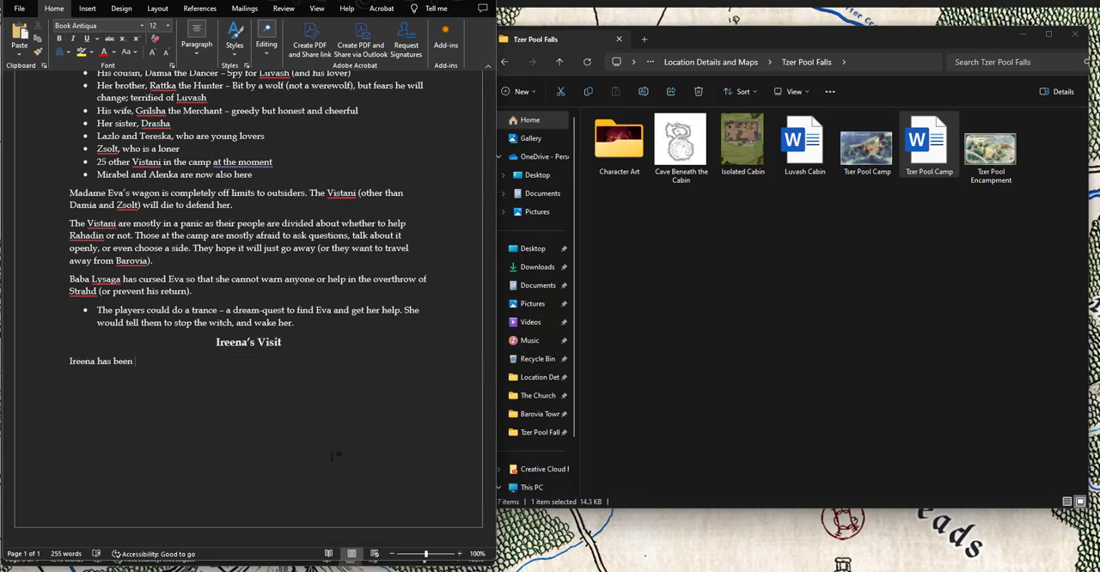
Step: Write that Ireena is captured and held in Drasha's wagon
{"action": "type", "text": "captured and"}
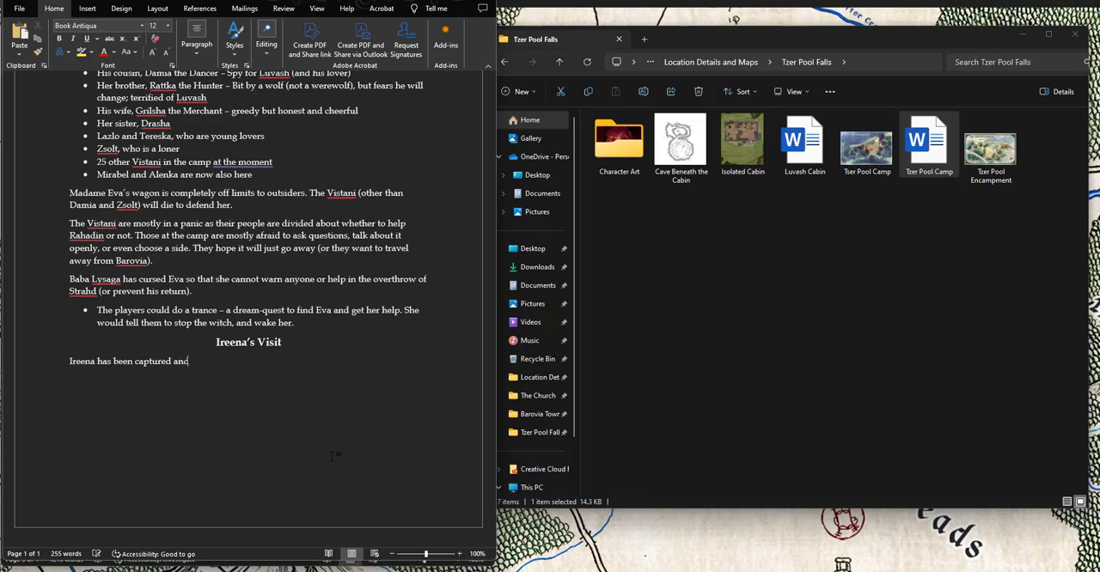
{"action": "type", "text": "is being held in"}
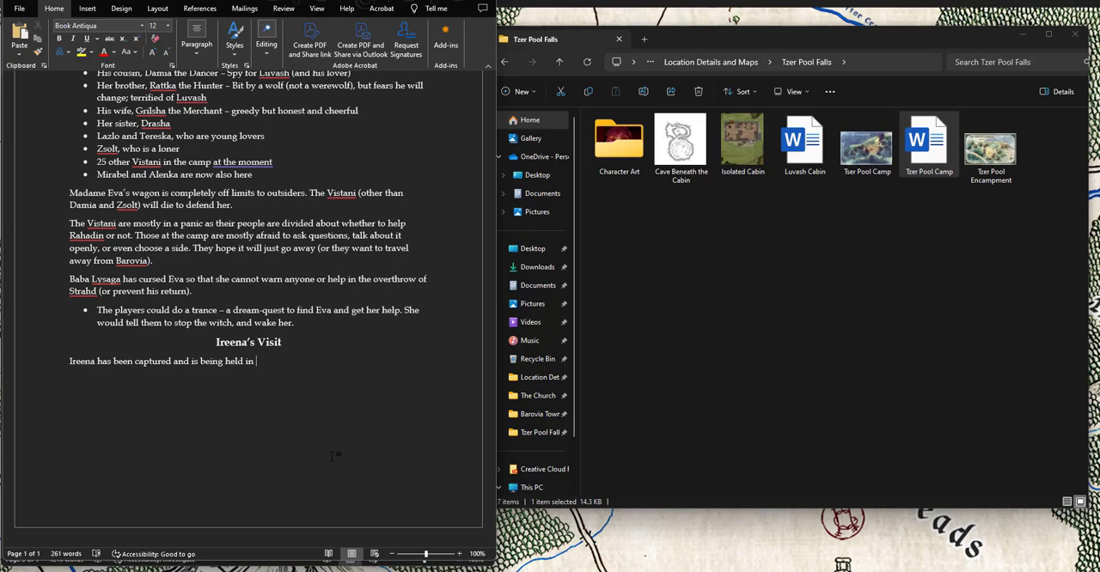
{"action": "type", "text": "Drasha's"}
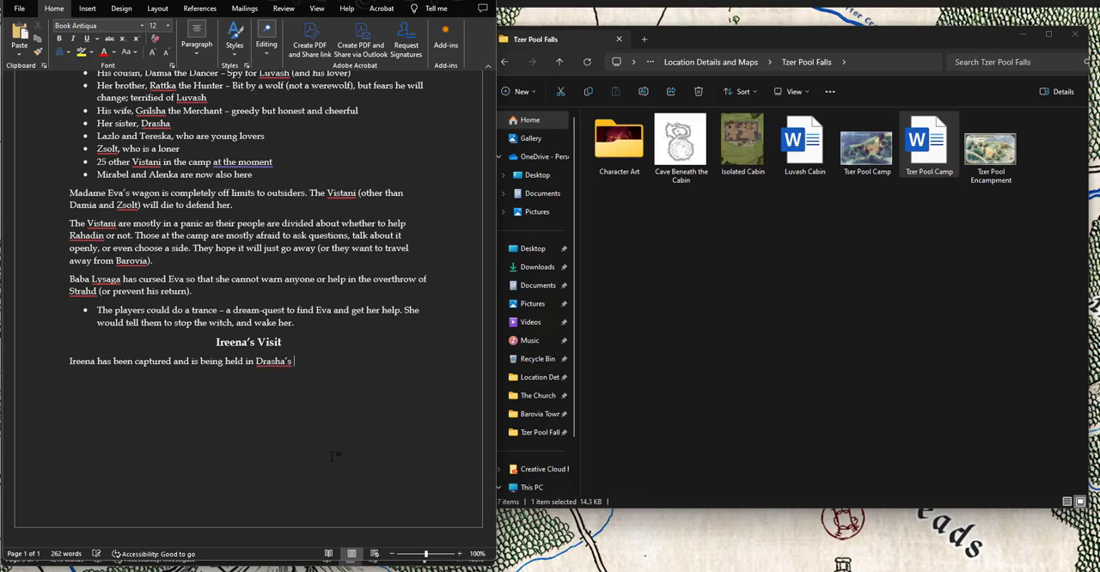
{"action": "type", "text": "w"}
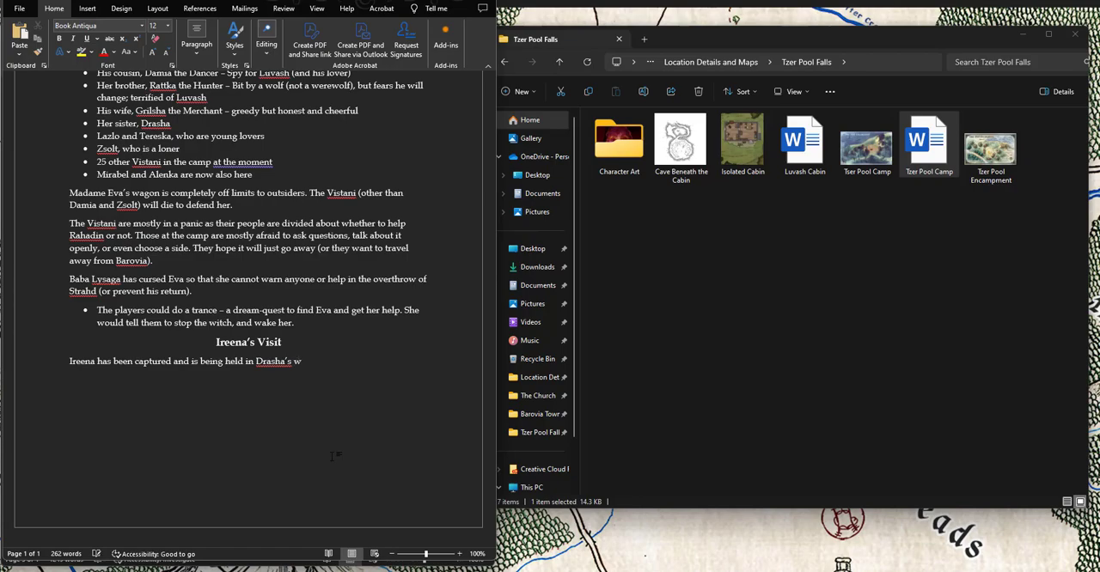
{"action": "type", "text": "agon."}
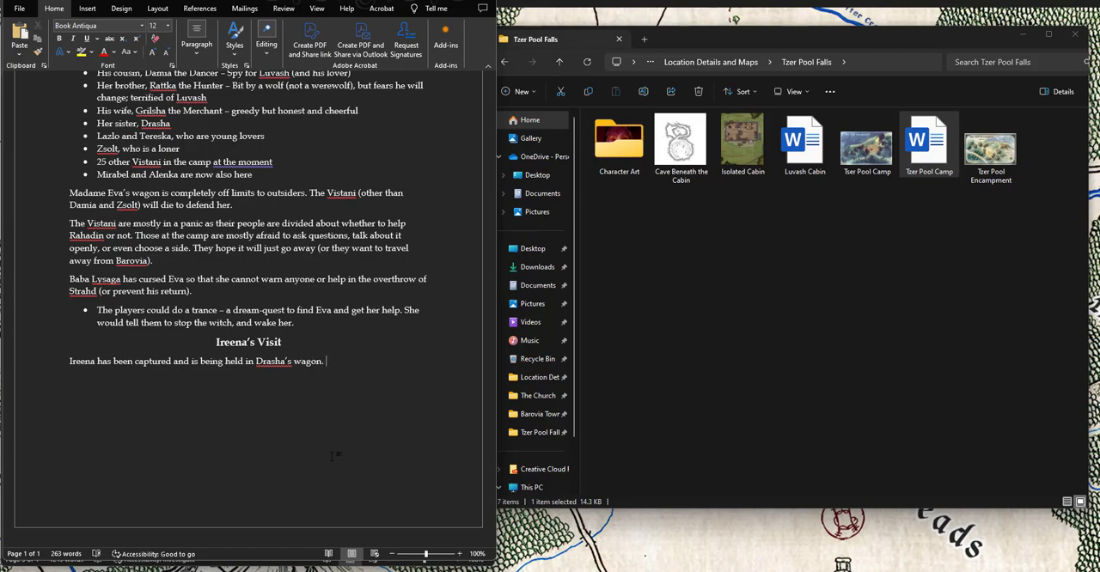
Step: Explain the Vistani's dilemma, with some wanting to hand her to Luvash that night
{"action": "type", "text": "They c"}
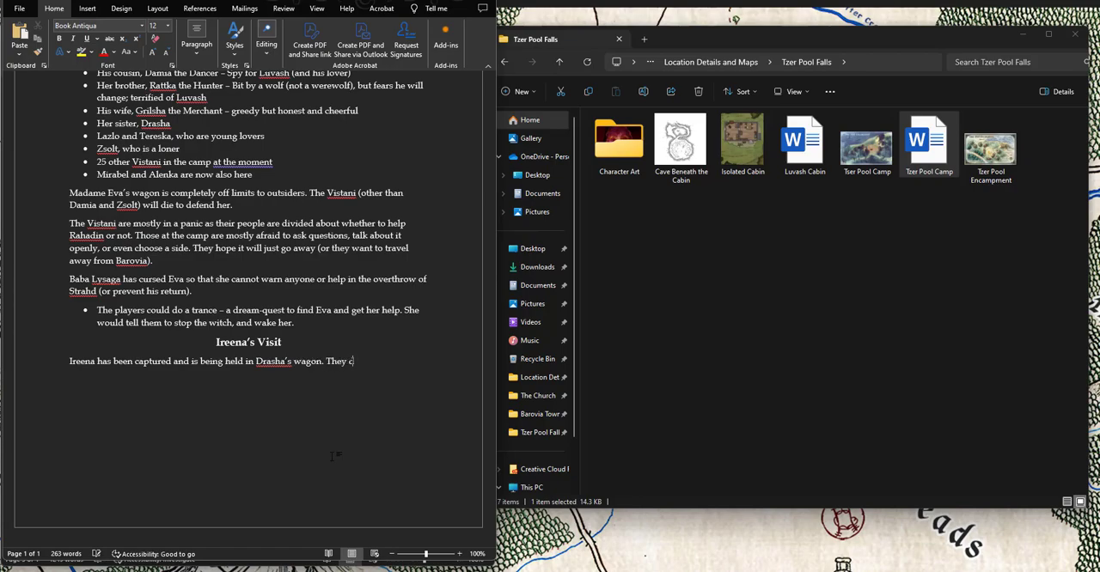
{"action": "type", "text": "don't know what to"}
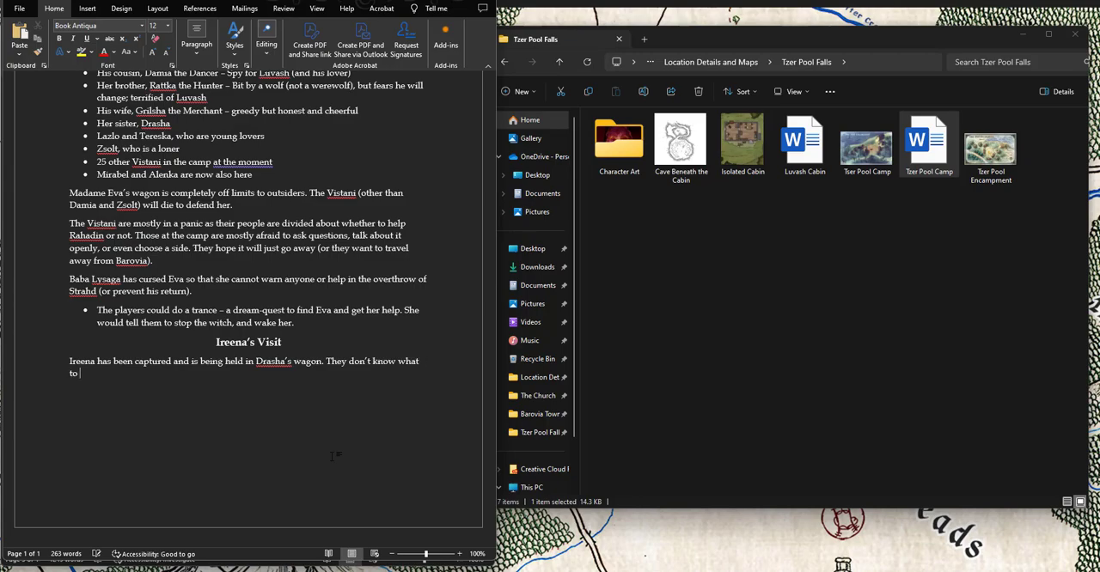
{"action": "type", "text": "do with her, beca"}
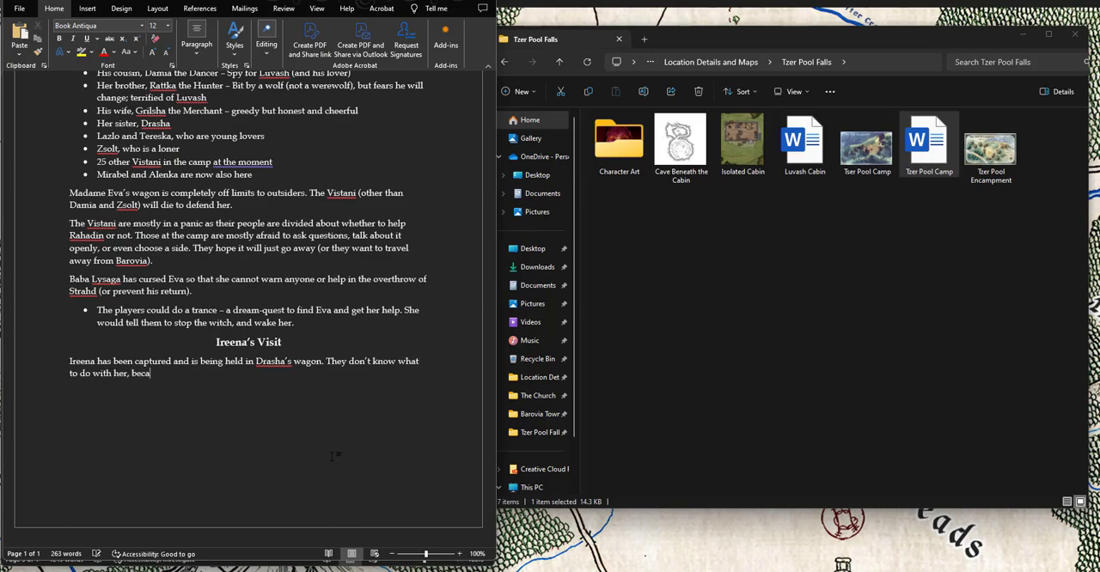
{"action": "type", "text": "use they k"}
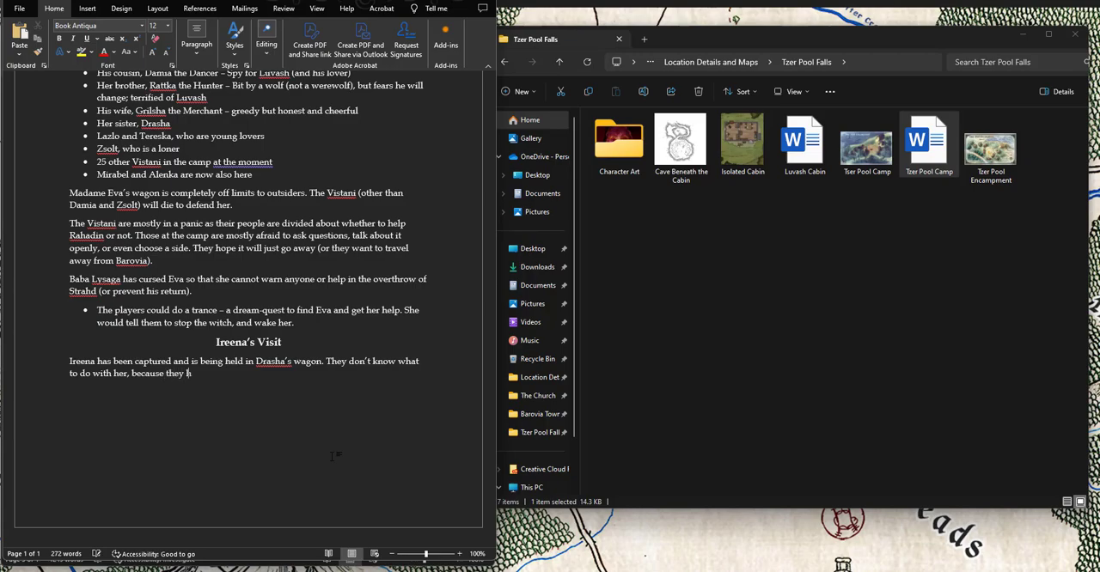
{"action": "type", "text": "are"}
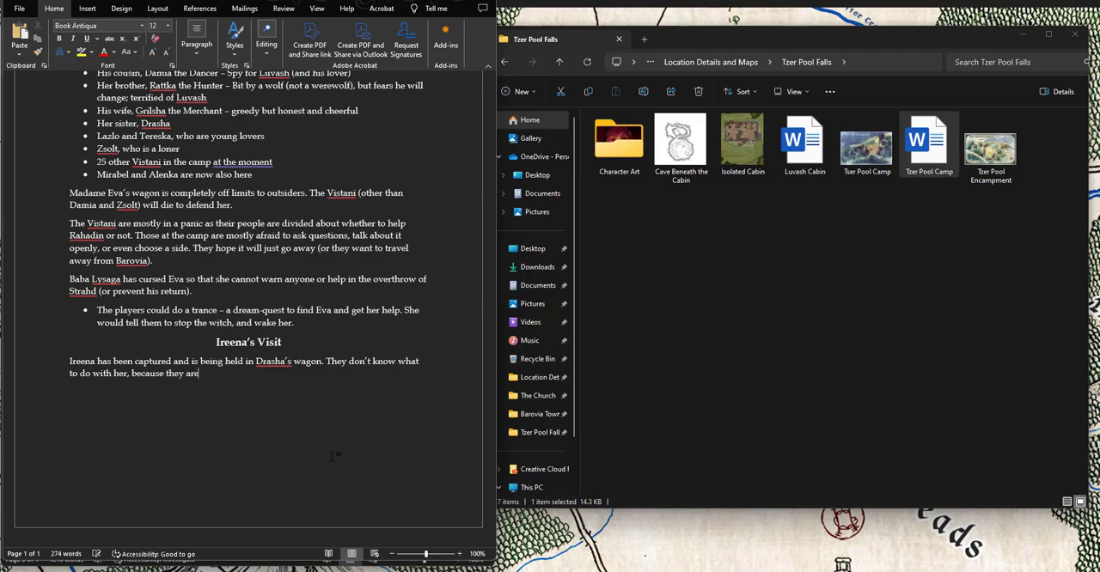
{"action": "type", "text": "aware that"}
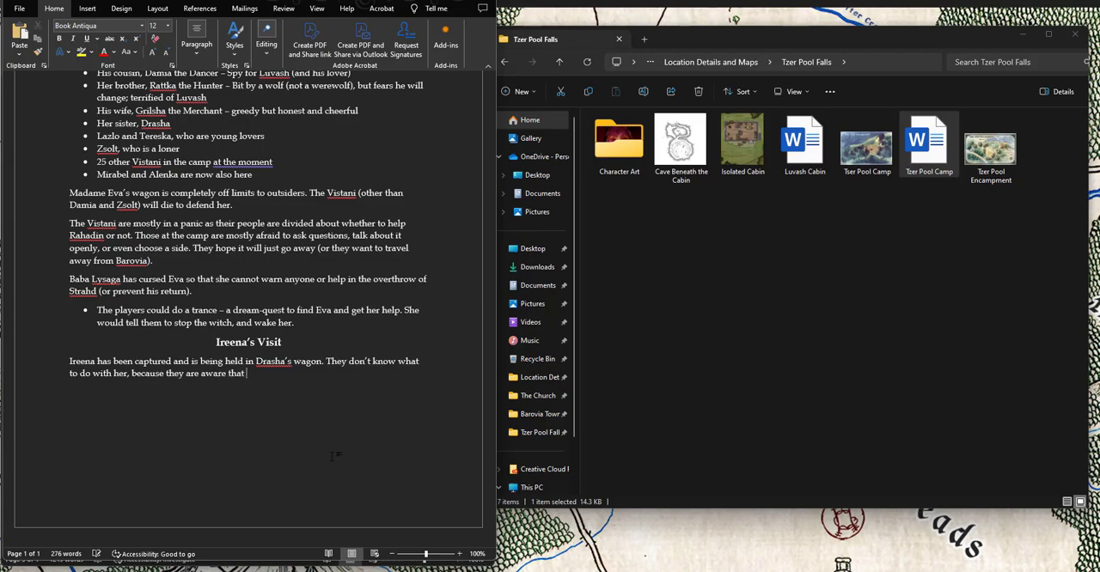
{"action": "type", "text": "Luvash wants her. Some"}
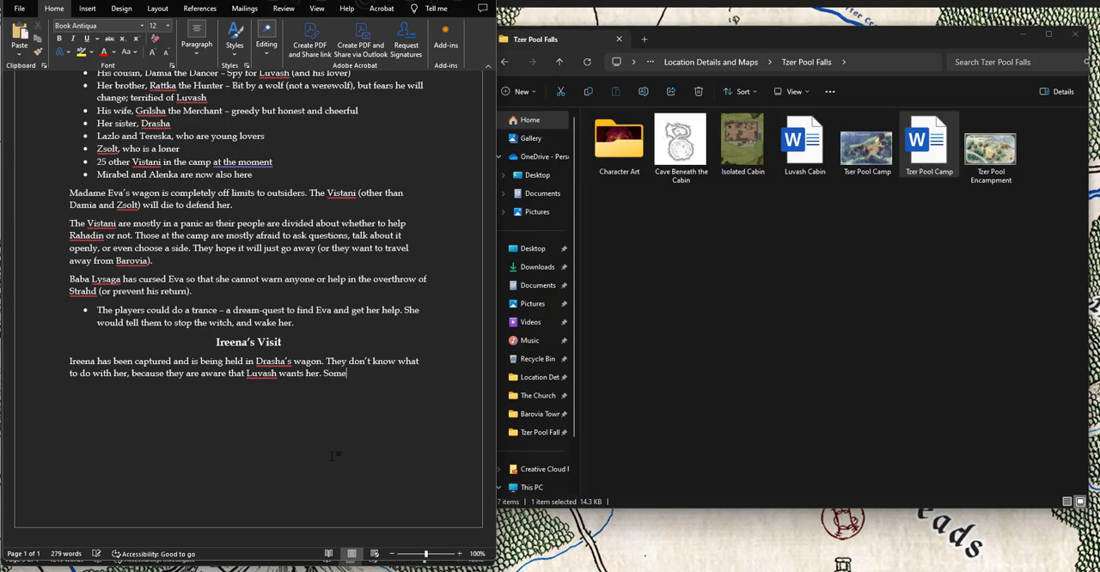
{"action": "type", "text": "want to give her to"}
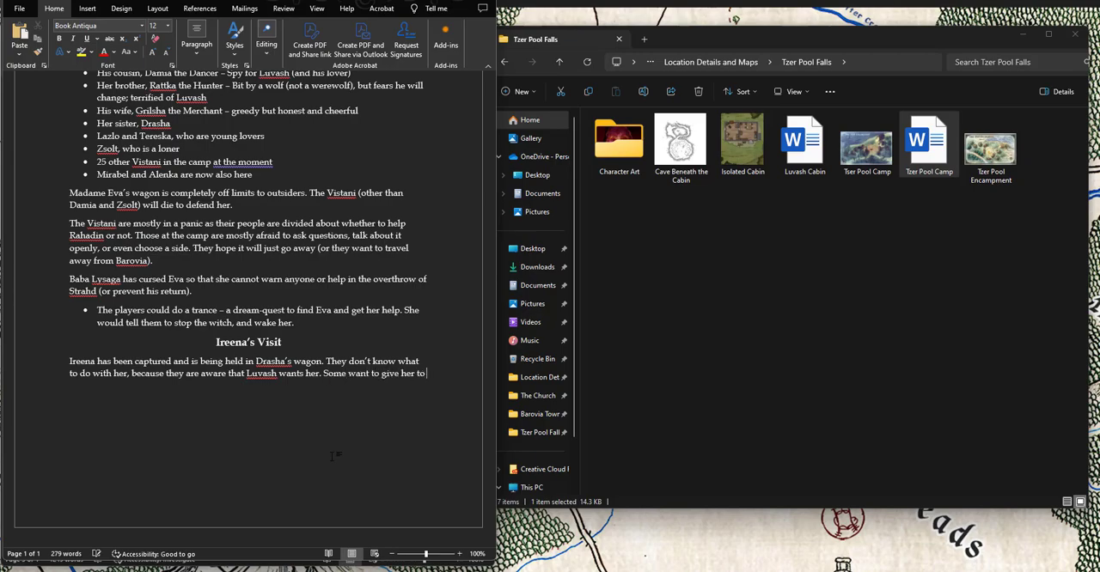
{"action": "type", "text": "him when he comes,"}
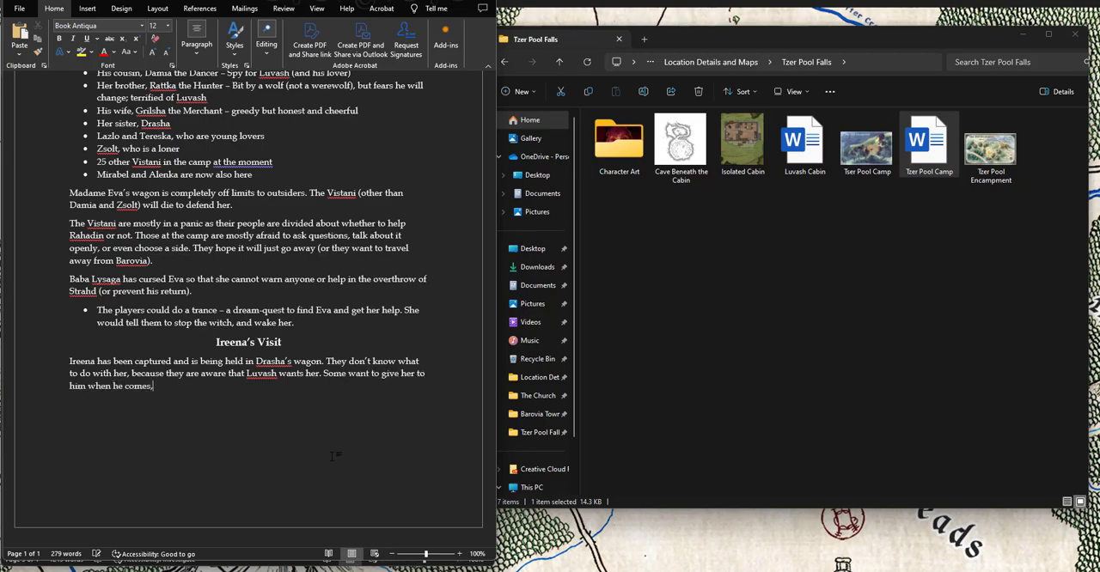
{"action": "type", "text": "()"}
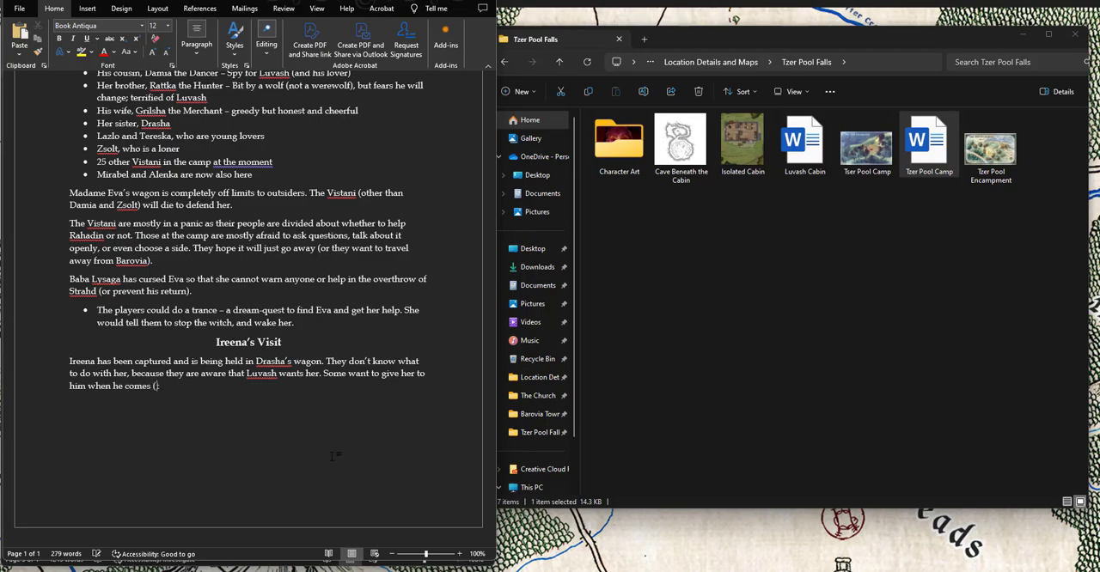
{"action": "type", "text": "that night)"}
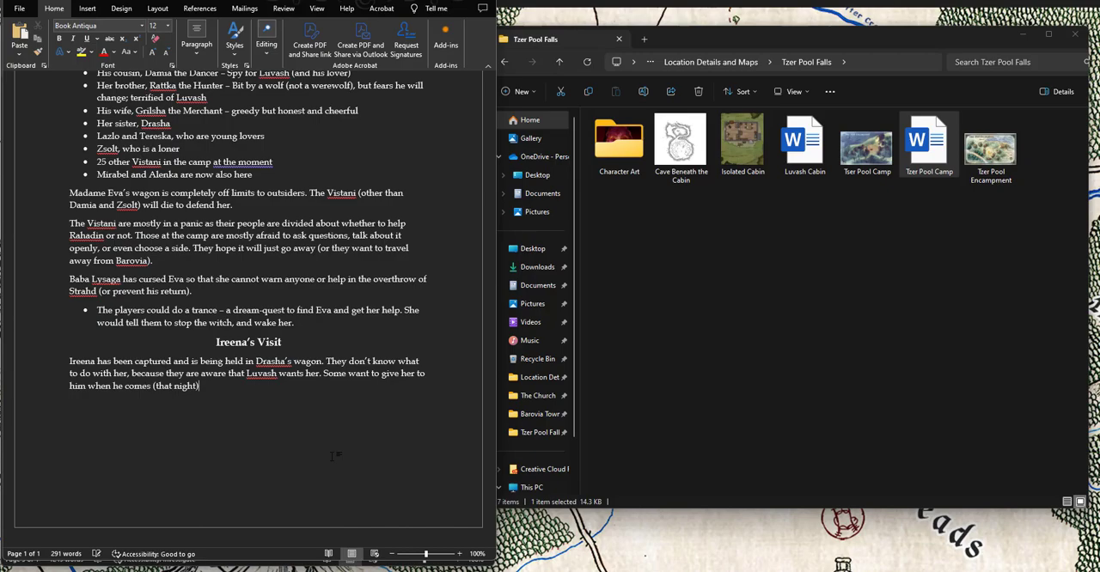
Step: Add the opposing view and begin the night-attack paragraph naming the Town Attack creatures
{"action": "type", "text": "Others want to set her free."}
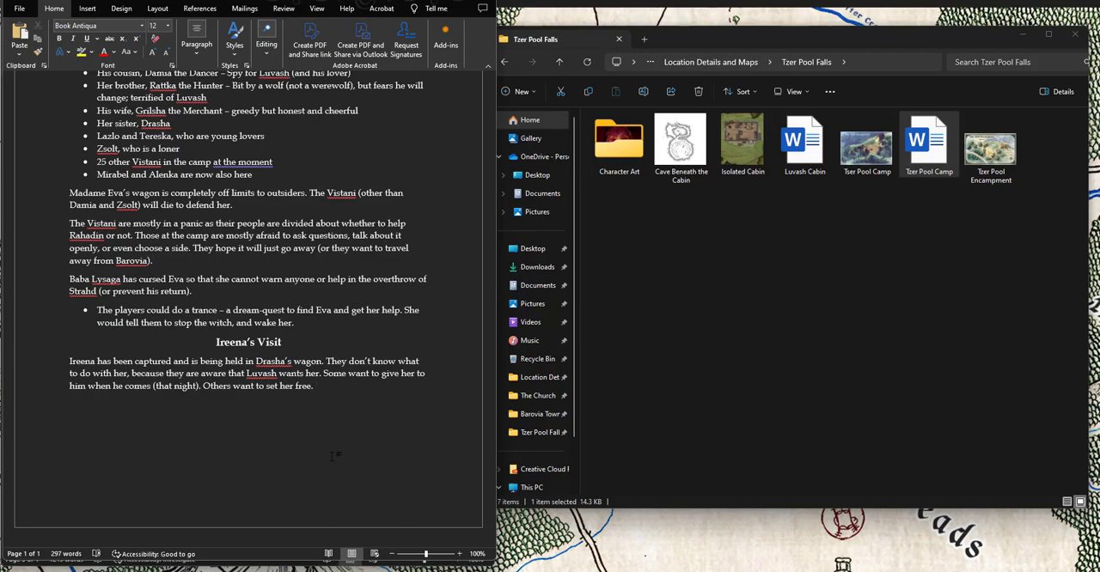
{"action": "type", "text": "If"}
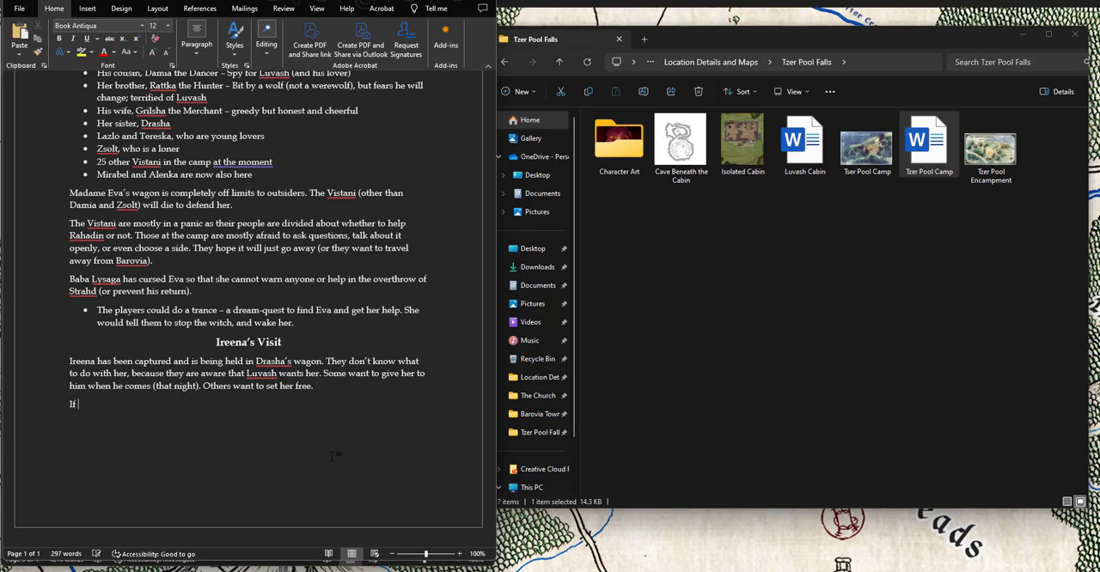
{"action": "type", "text": "nothing else happens"}
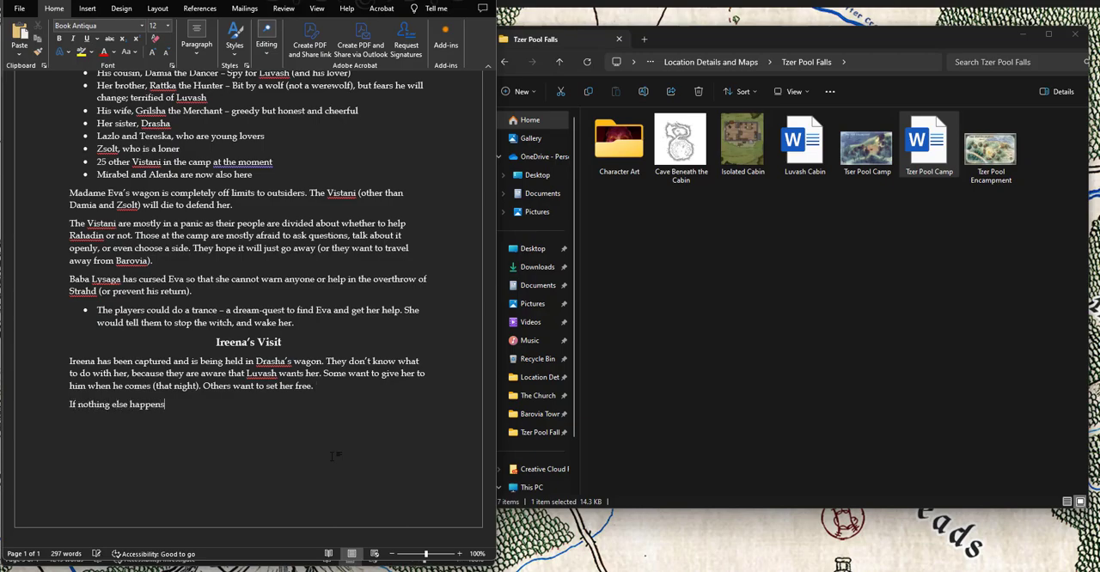
{"action": "type", "text": ", that night, Luvash, Gertruda,"}
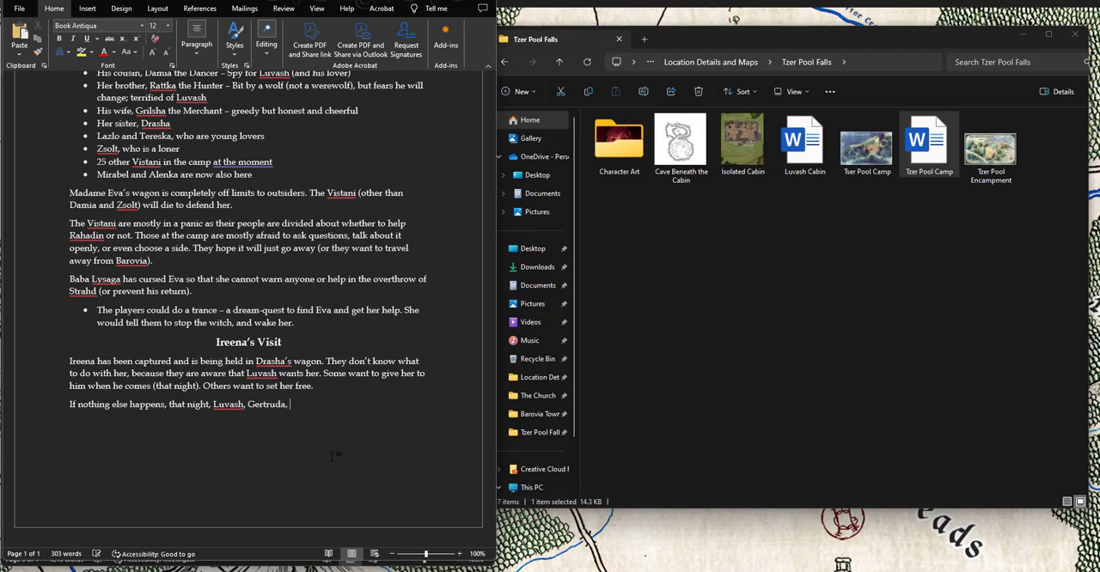
{"action": "type", "text": "and the"}
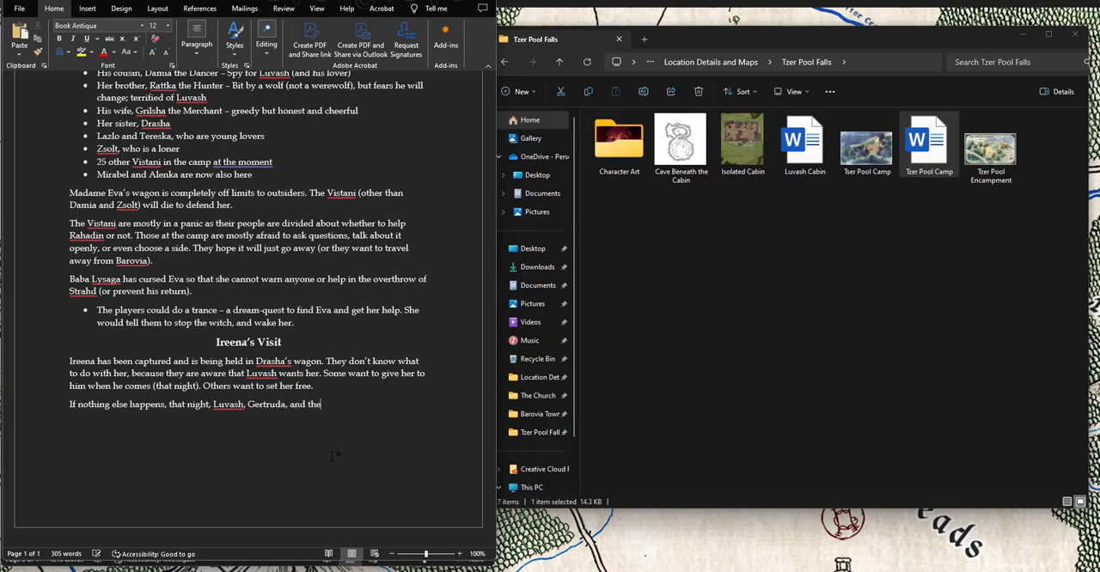
{"action": "type", "text": "creatures from the Barovian"}
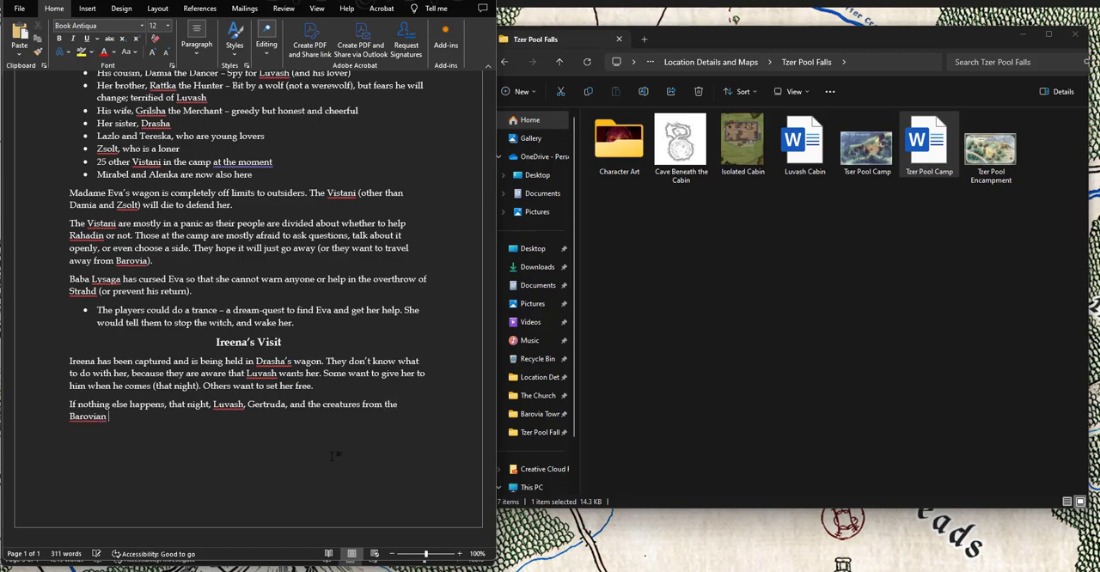
{"action": "type", "text": "Town Attack"}
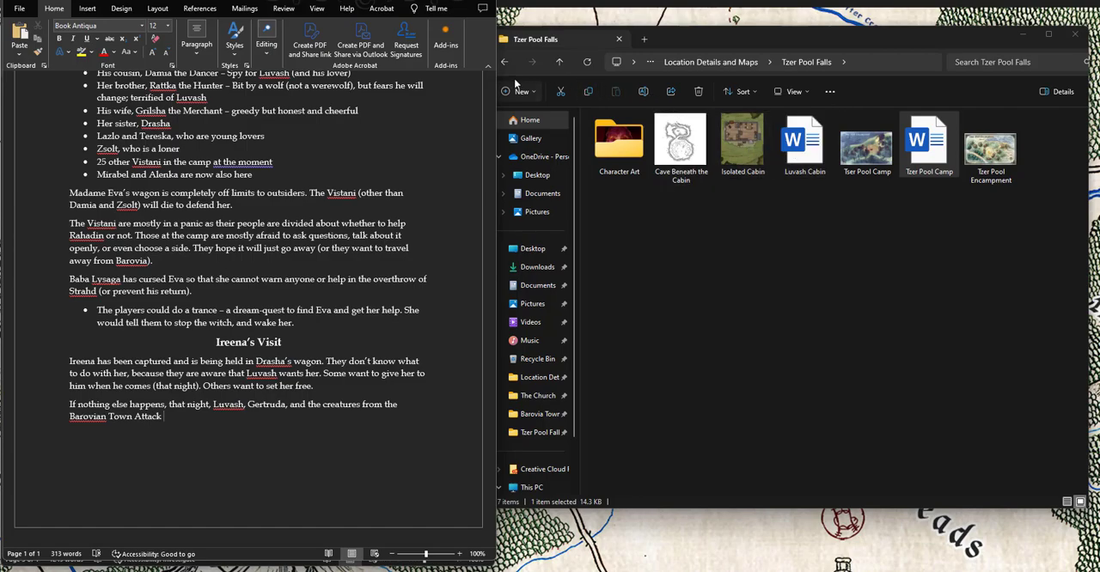
Step: Return to the Barovia Town folder for the Barovia Village notes
{"action": "left_click", "coordinate": [540, 414]}
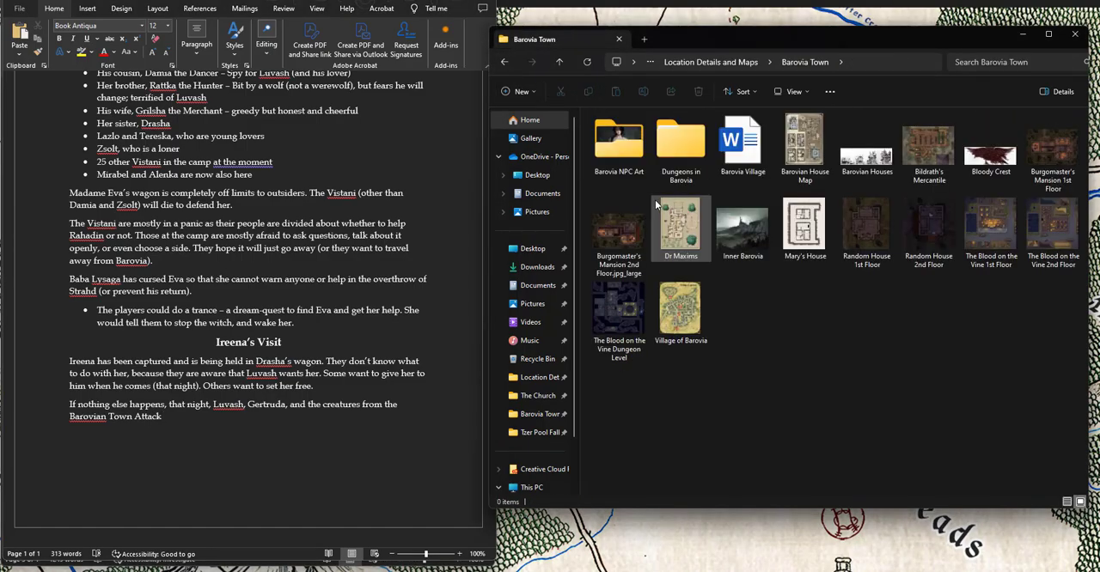
{"action": "mouse_move", "coordinate": [743, 142]}
{"action": "type", "text": " arrive:"}
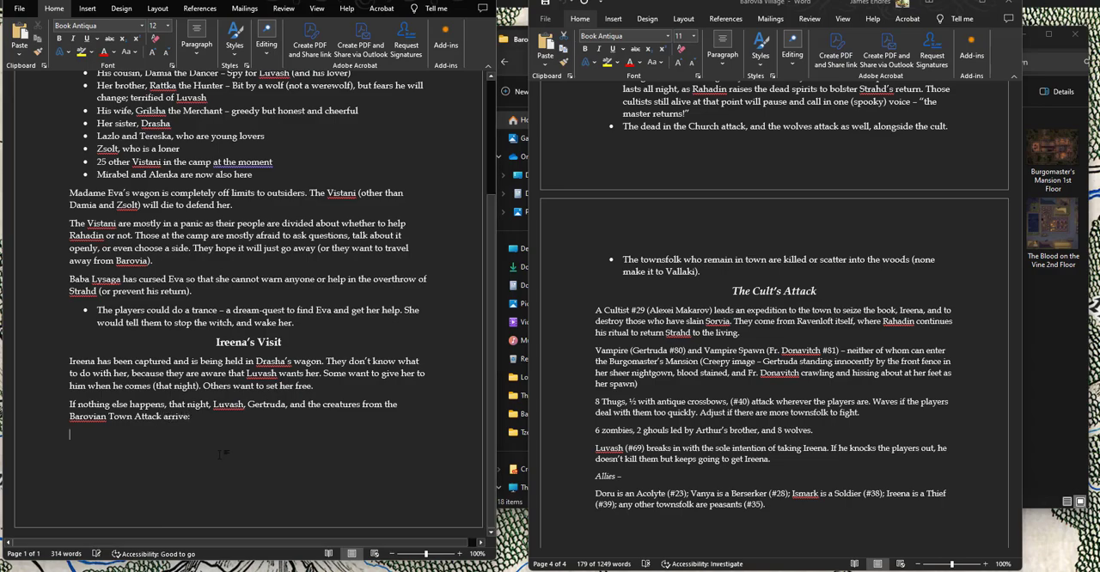
Step: Remove a stray character and bullet the Thugs, zombies and Luvash attacker lines
{"action": "scroll", "scroll_direction": "down", "scroll_amount": 3}
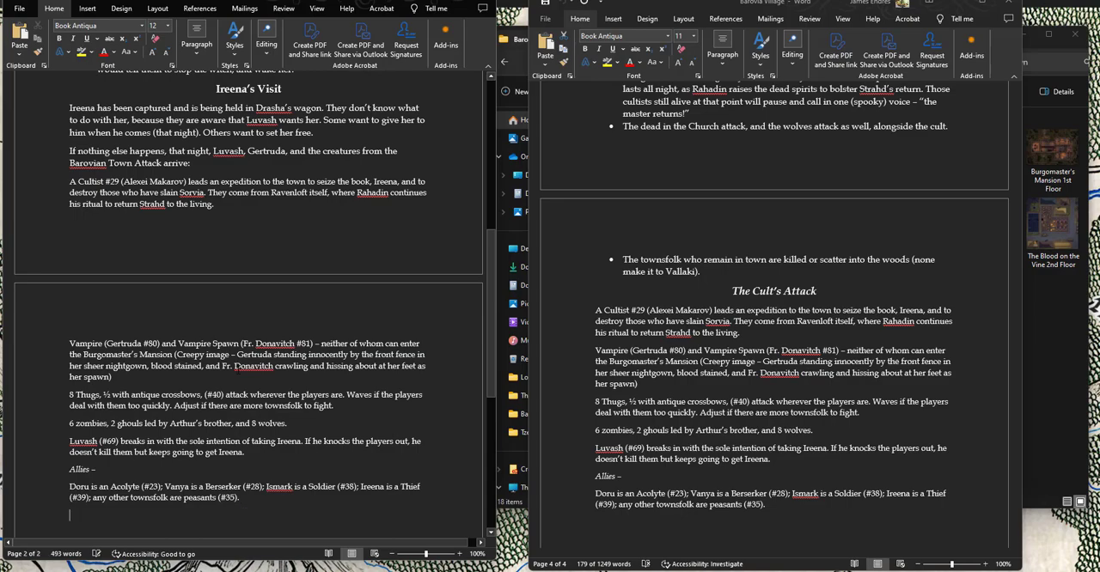
{"action": "scroll", "scroll_direction": "up", "scroll_amount": 3}
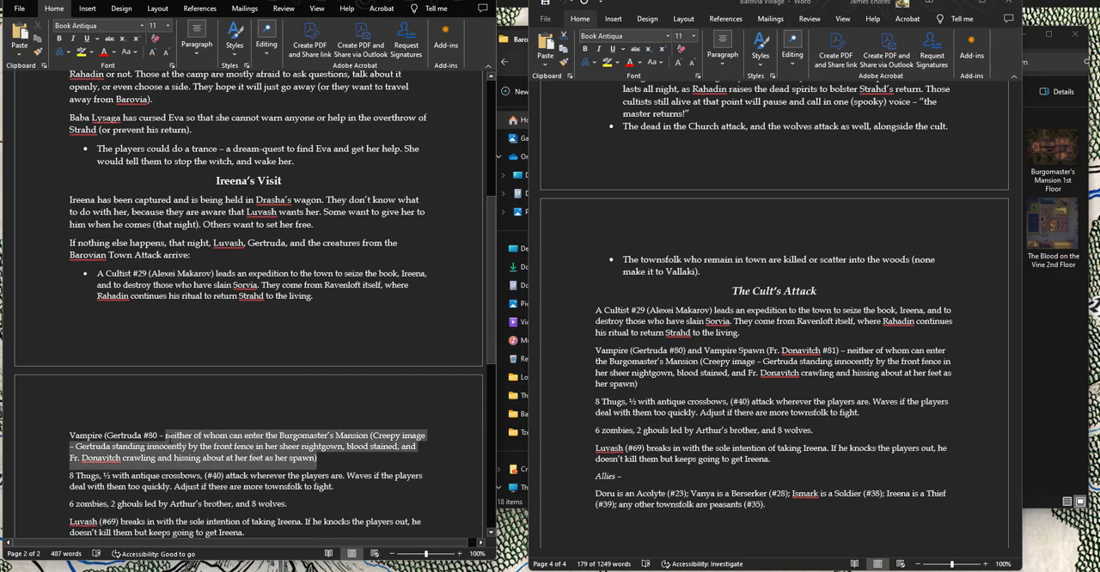
{"action": "key", "text": "Delete"}
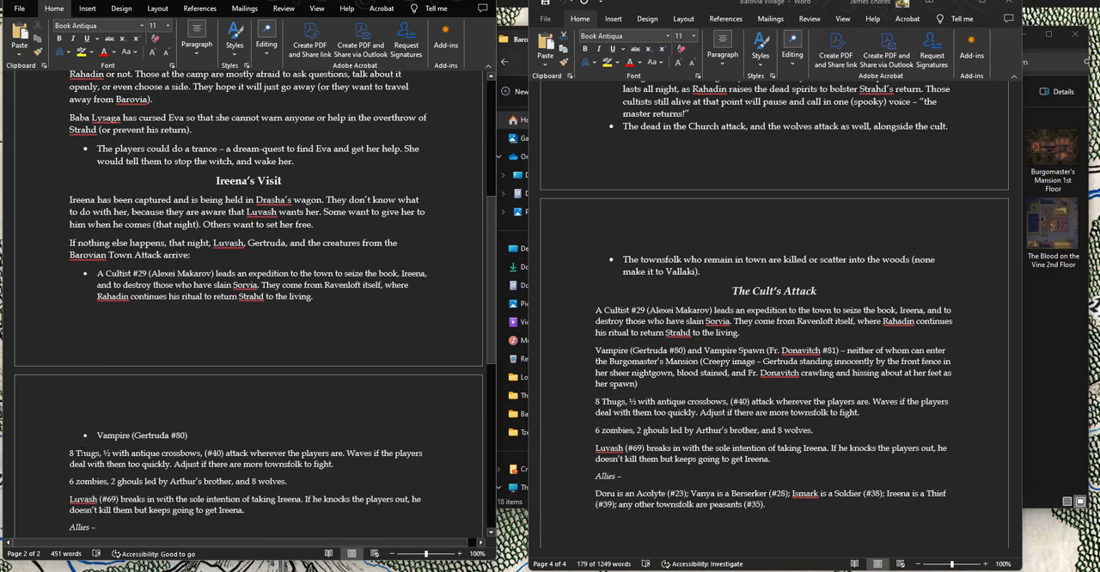
{"action": "left_click", "coordinate": [197, 29]}
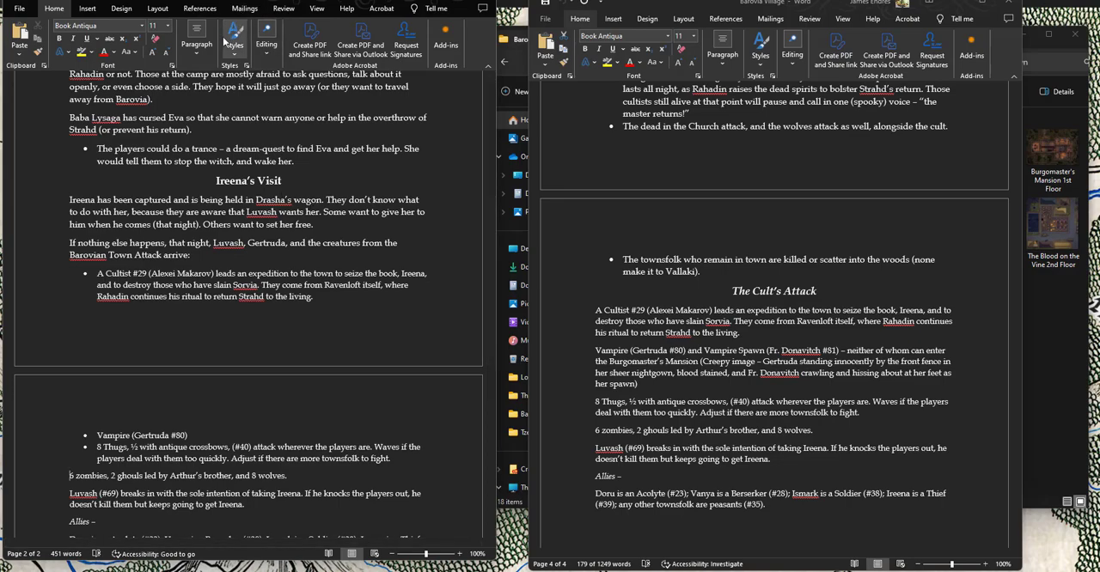
{"action": "left_click", "coordinate": [196, 33]}
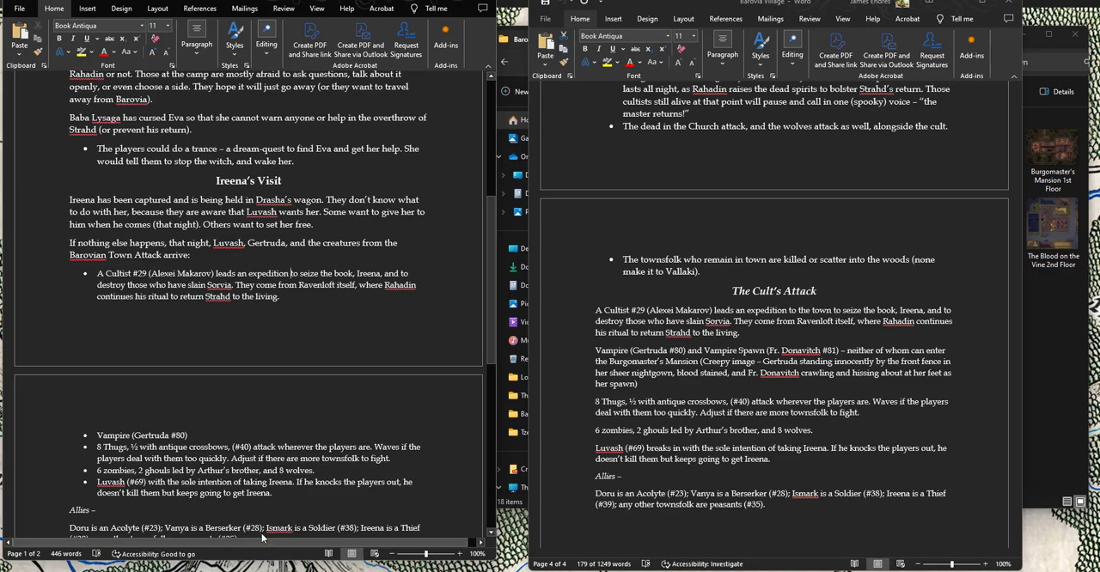
Step: Replace Doru, Vanya and Ismark with Ireena and 2-6 Vistani thieves or thugs
{"action": "scroll", "scroll_direction": "down", "scroll_amount": 3}
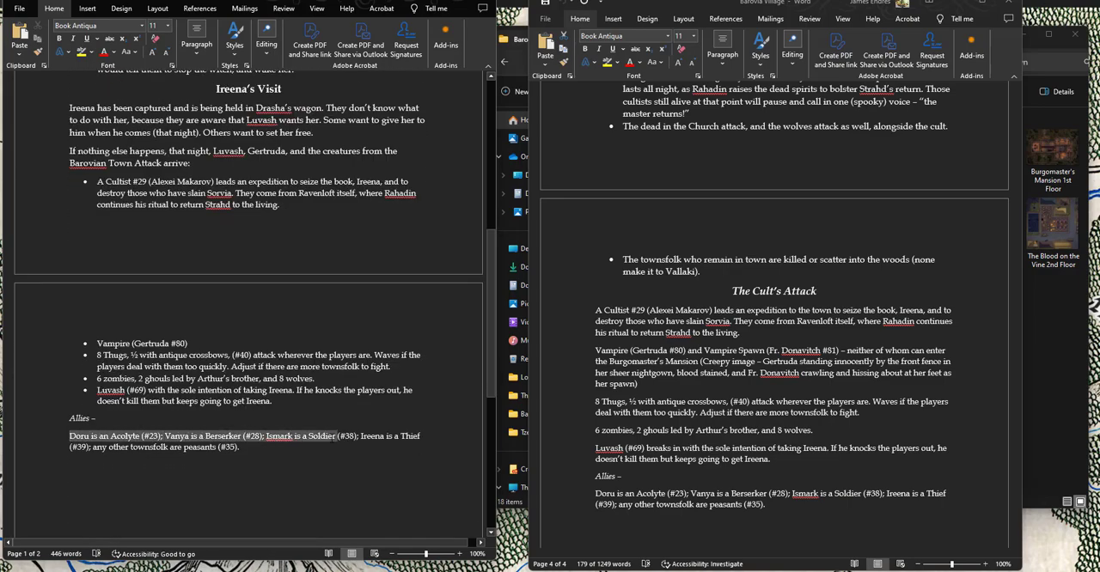
{"action": "key", "text": "Delete"}
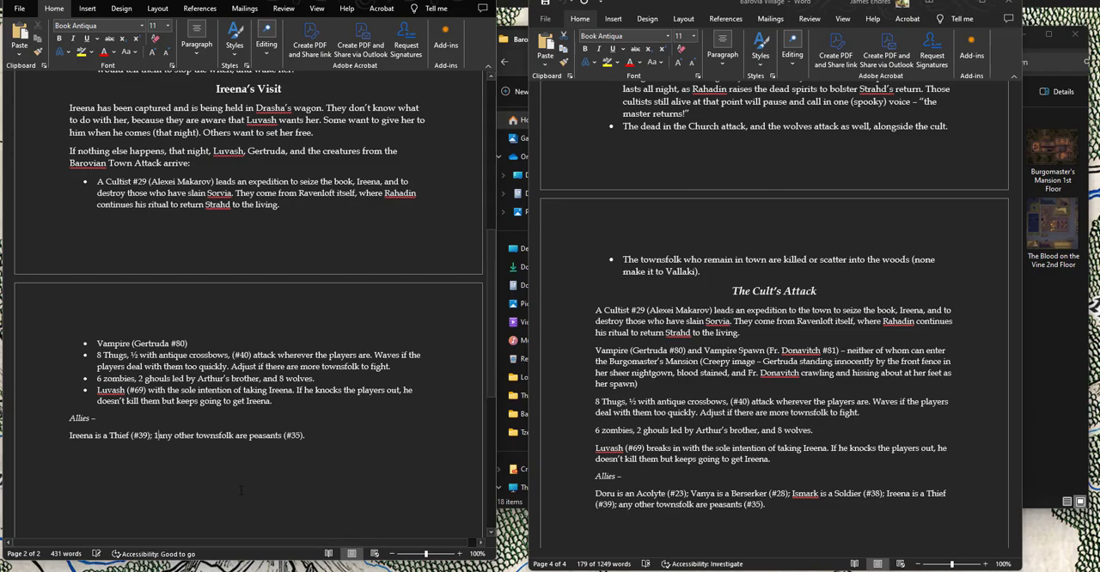
{"action": "type", "text": "2-6 that any"}
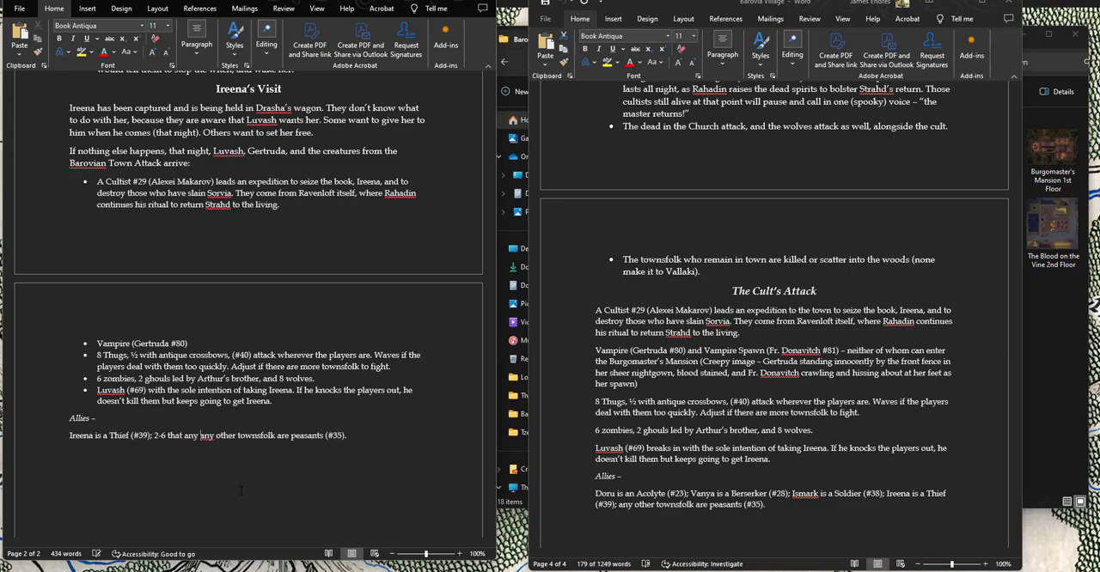
{"action": "type", "text": "Vistani is a"}
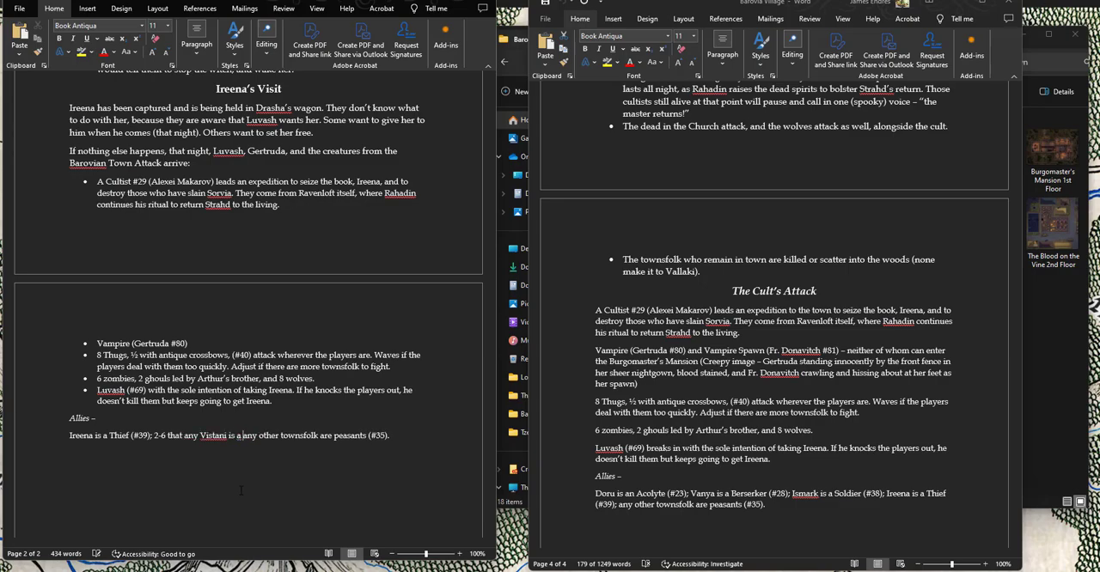
{"action": "type", "text": "This"}
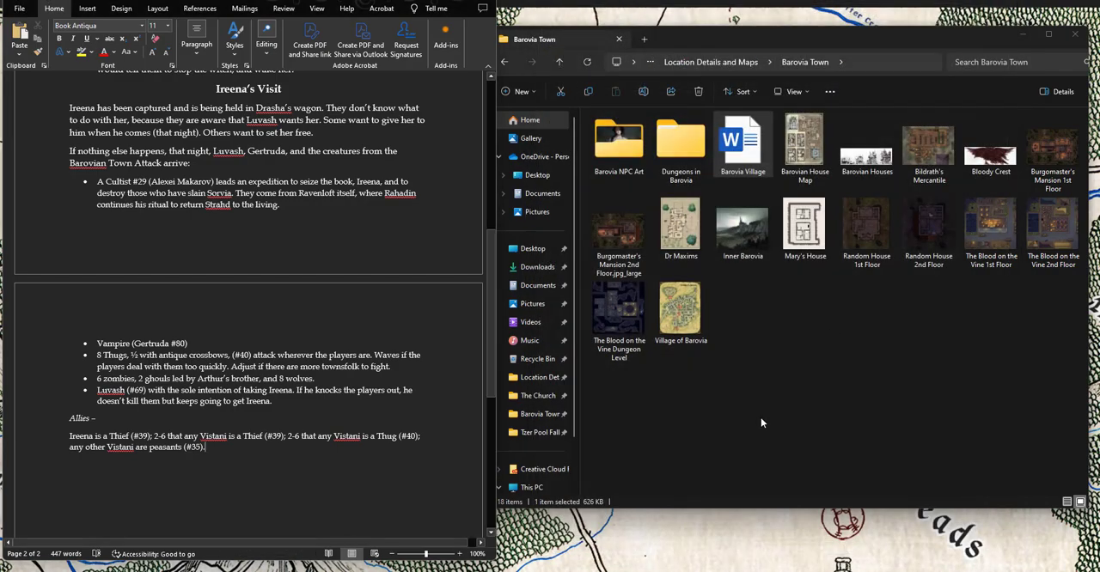
Step: Close the Tzer Pool Camp notes, back at the Legacy of Strahd folder
{"action": "left_click", "coordinate": [786, 412]}
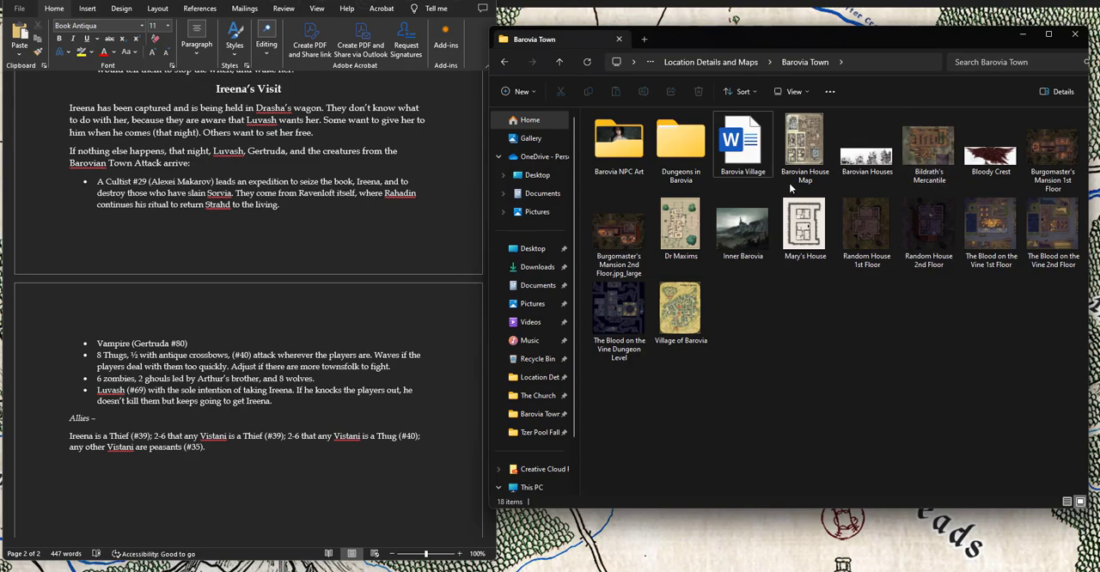
{"action": "mouse_move", "coordinate": [170, 229]}
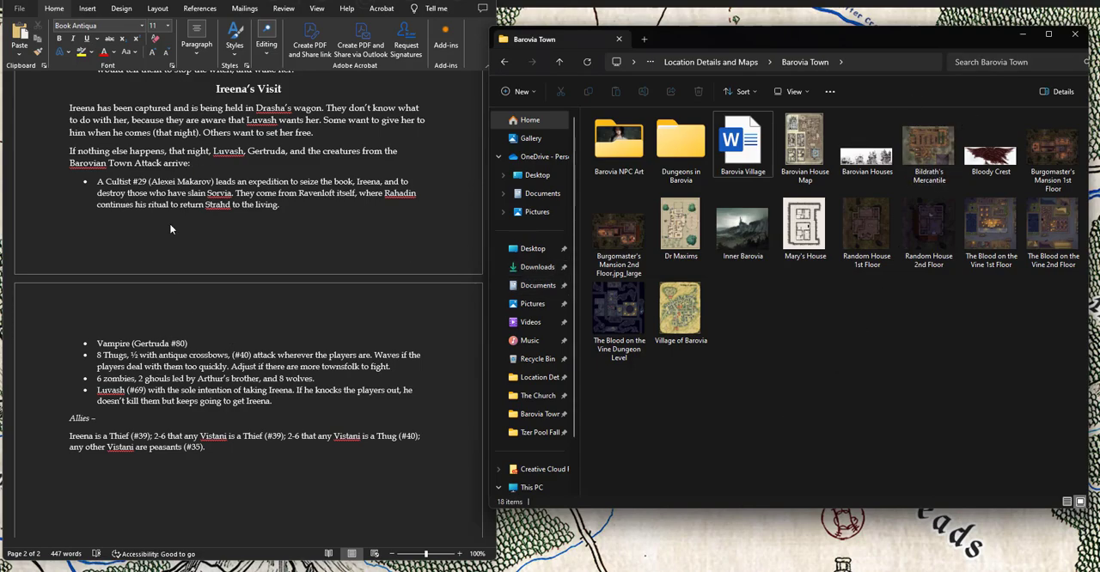
{"action": "mouse_move", "coordinate": [189, 329]}
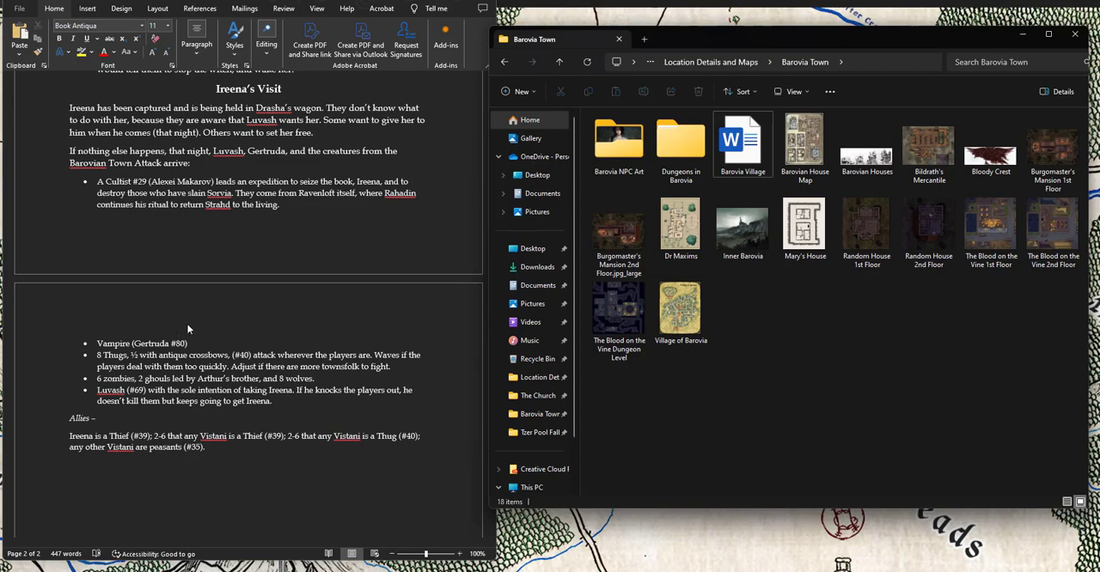
{"action": "mouse_move", "coordinate": [183, 119]}
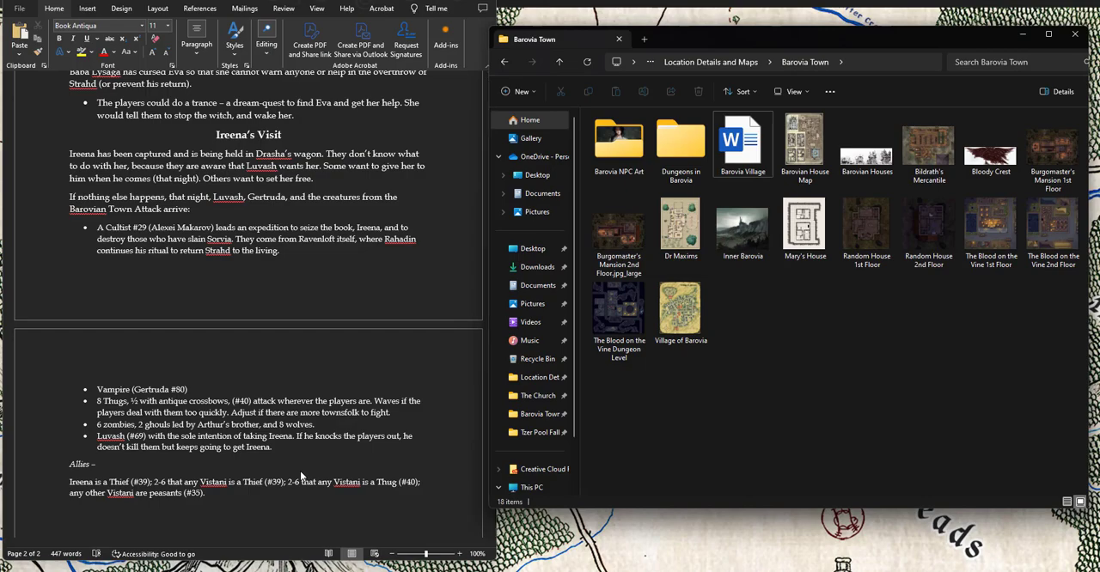
{"action": "left_click", "coordinate": [680, 142]}
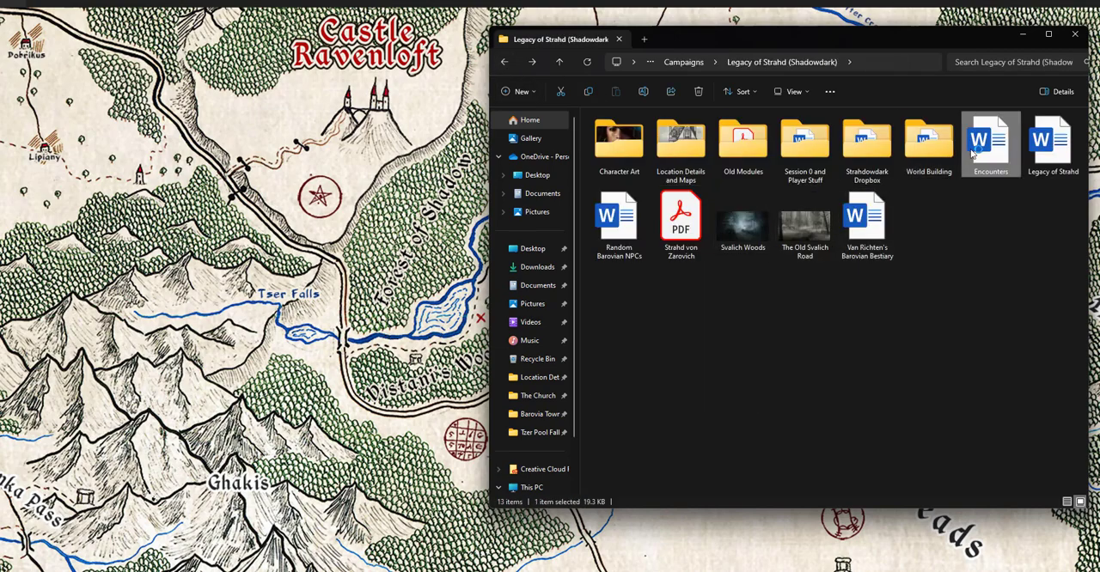
Step: Open Encounters, read the Svalich Woods and Barovian Basin lists, then put it away
{"action": "double_click", "coordinate": [991, 144]}
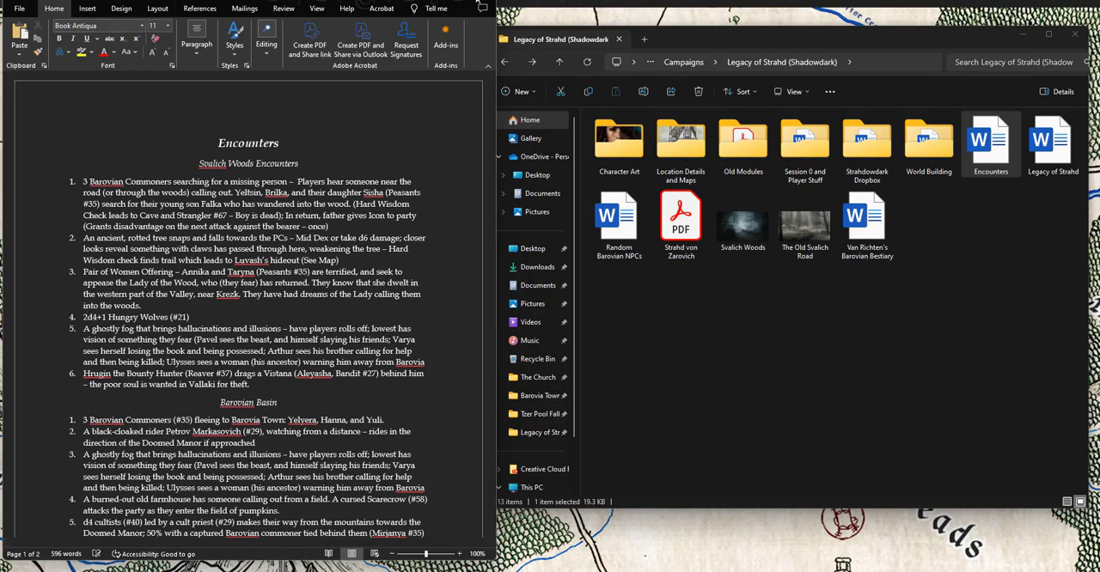
{"action": "left_click", "coordinate": [481, 8]}
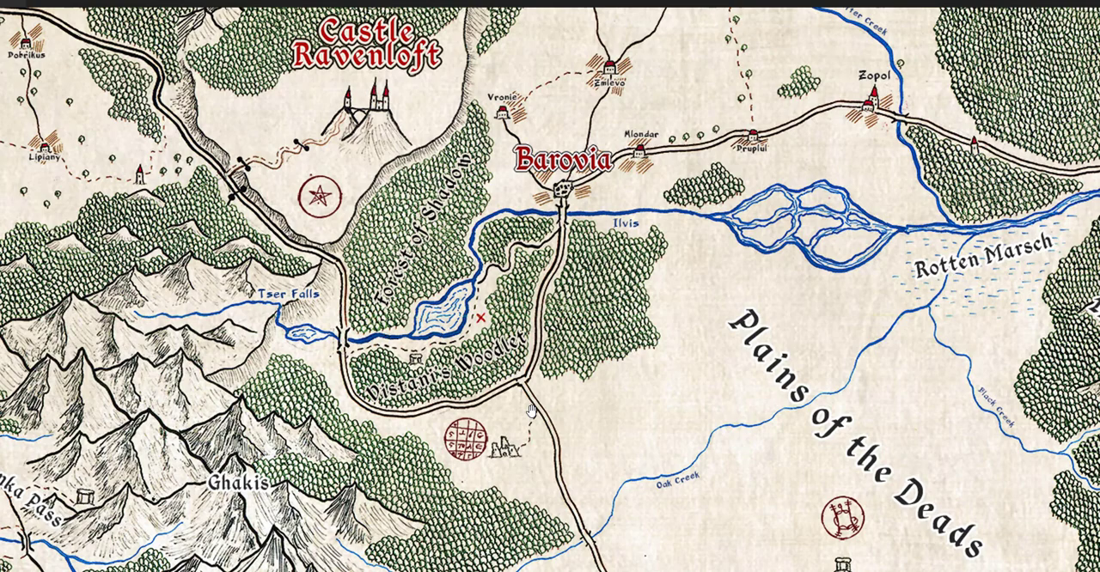
{"action": "mouse_move", "coordinate": [711, 255]}
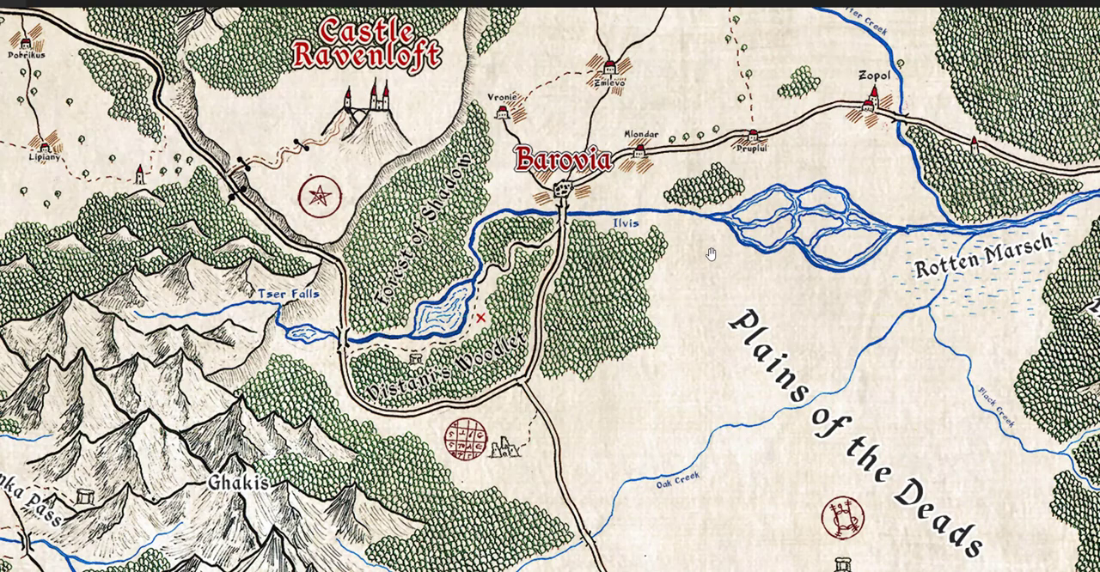